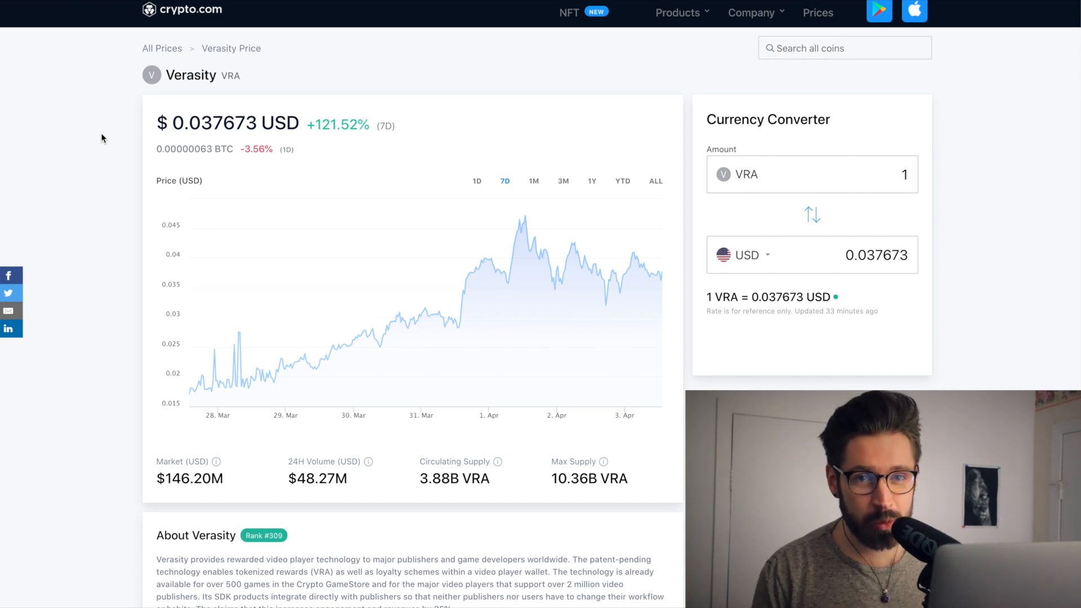
mouse_move(99, 95)
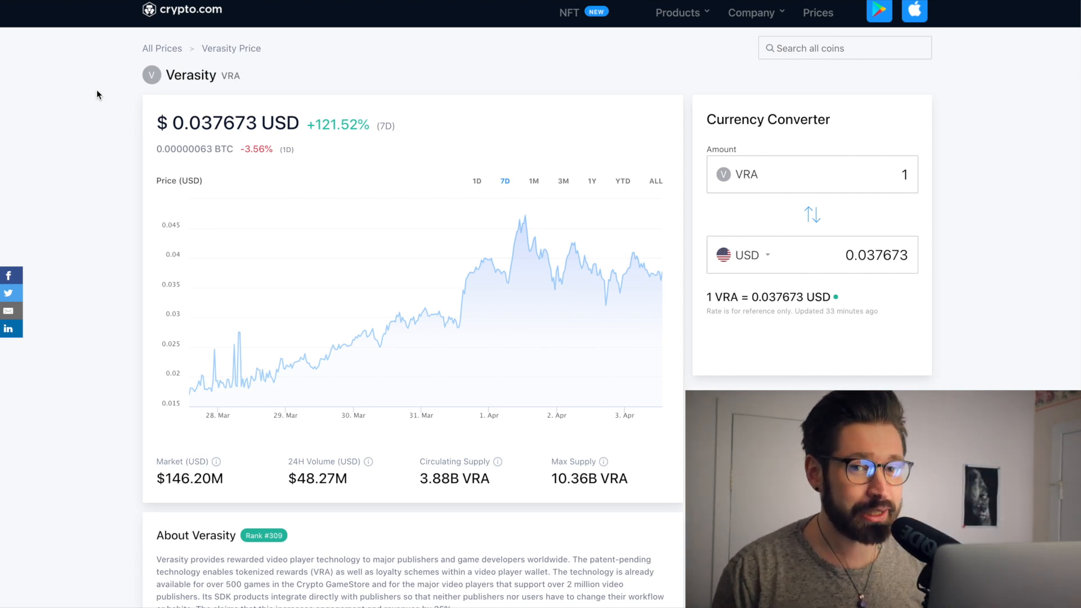
mouse_move(110, 123)
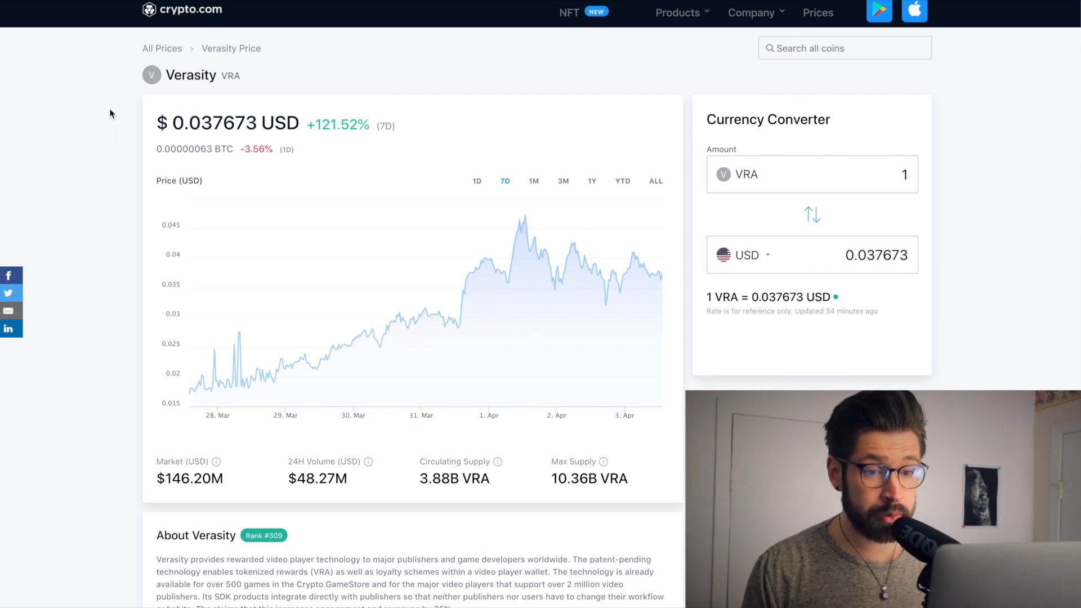
mouse_move(219, 101)
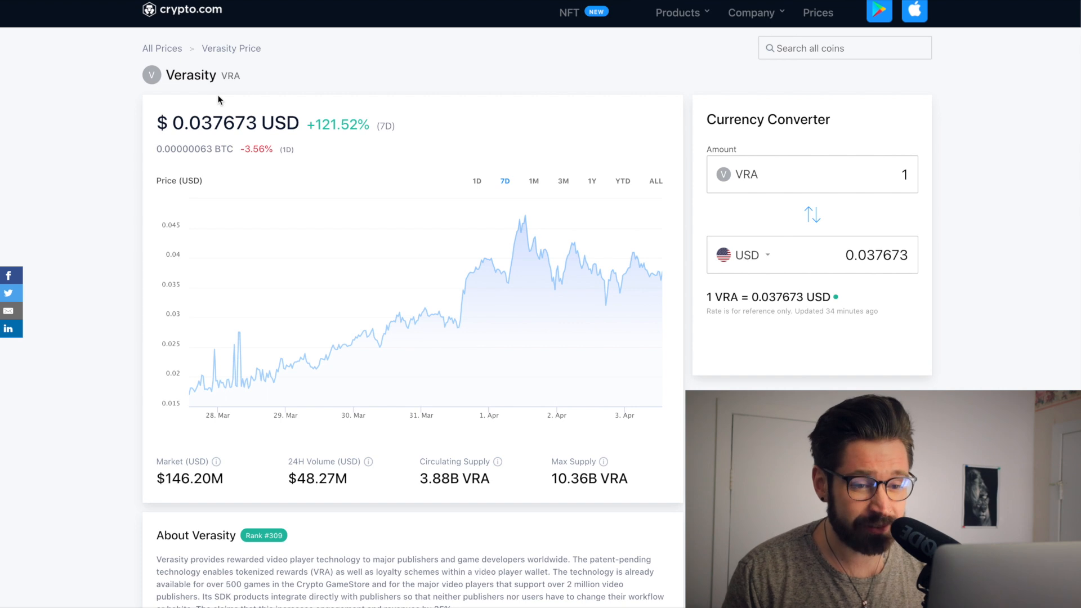
mouse_move(375, 118)
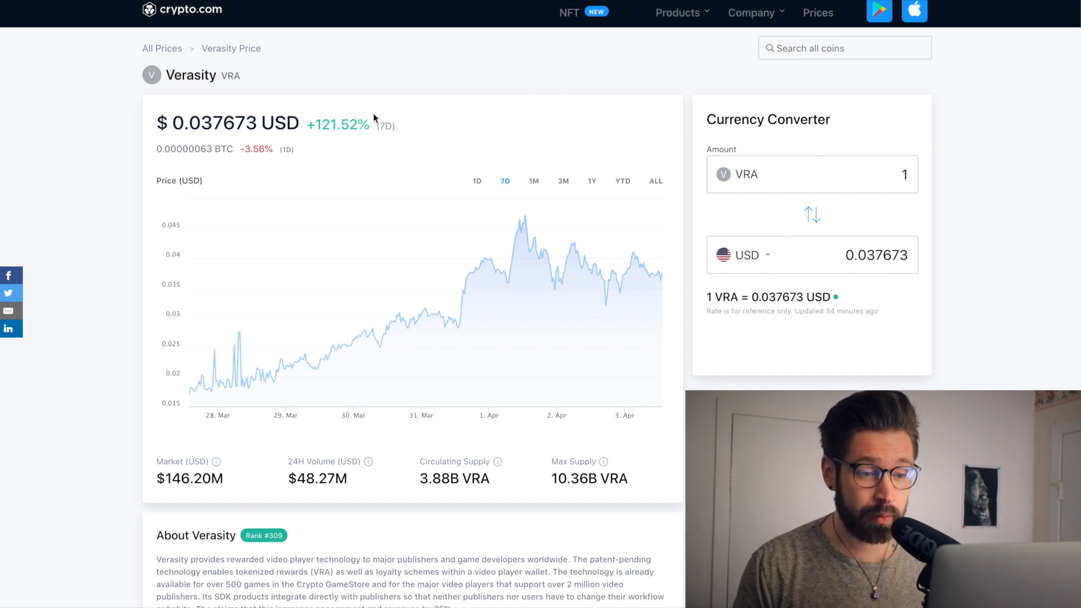
mouse_move(341, 138)
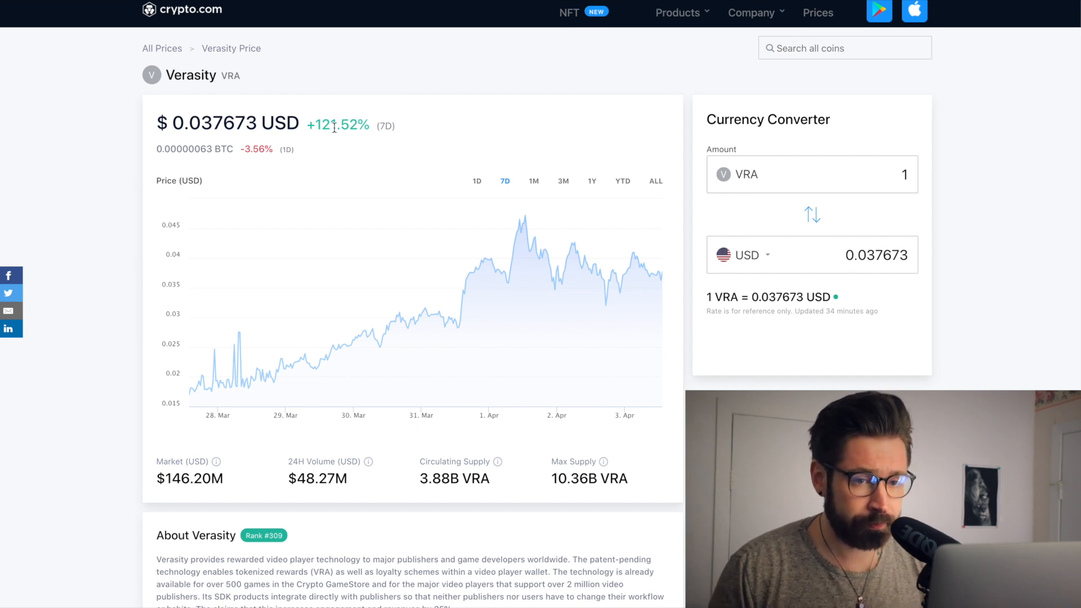
mouse_move(345, 81)
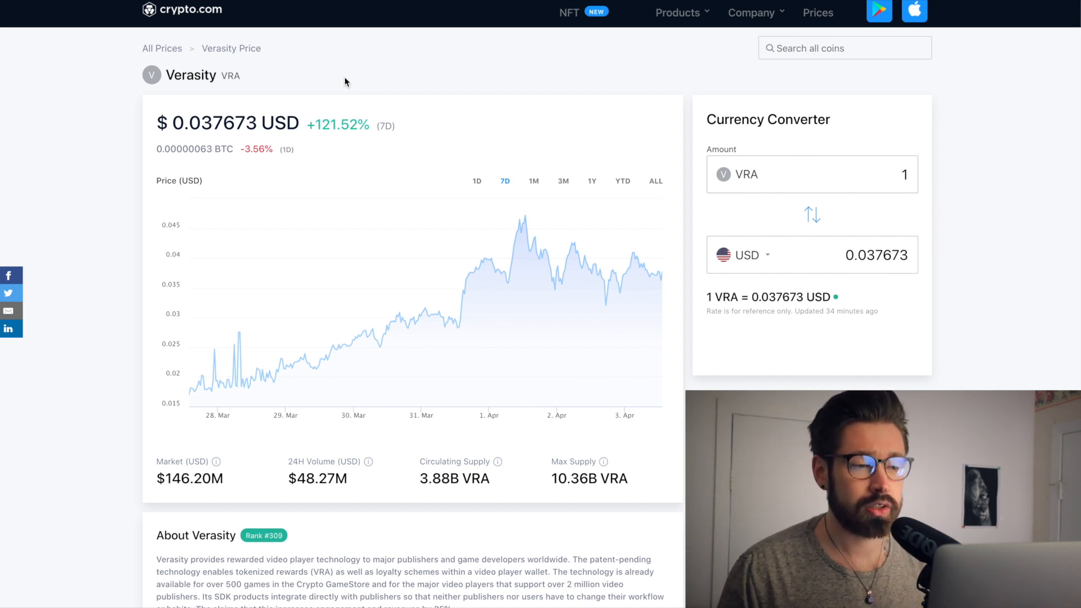
mouse_move(384, 87)
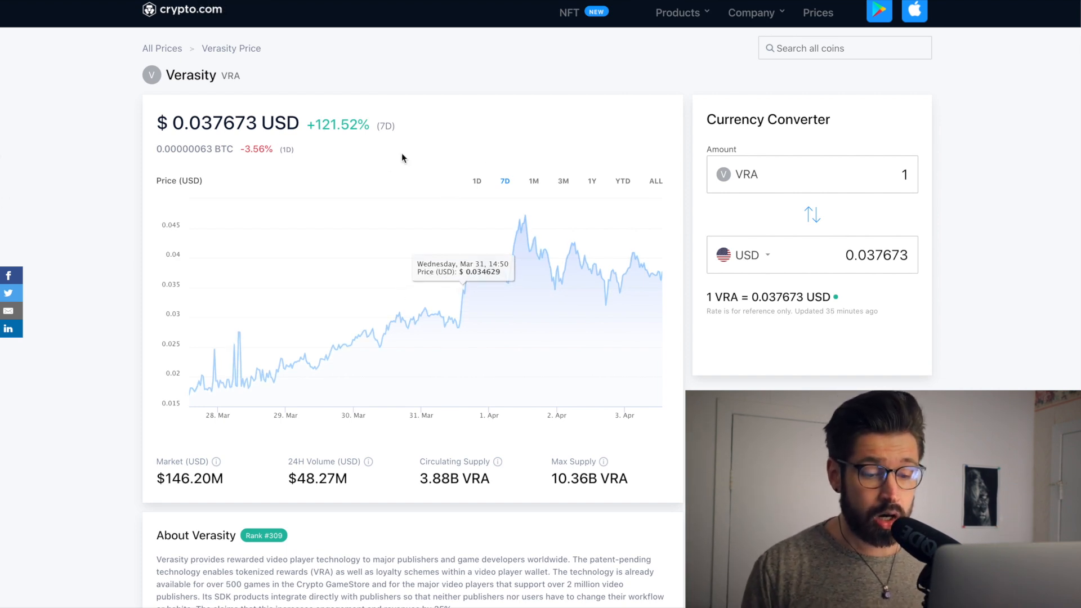
Step: Step Verasity's chart through 1D, 7D and 1M to the 3M range, showing a 9,476% gain
click(477, 181)
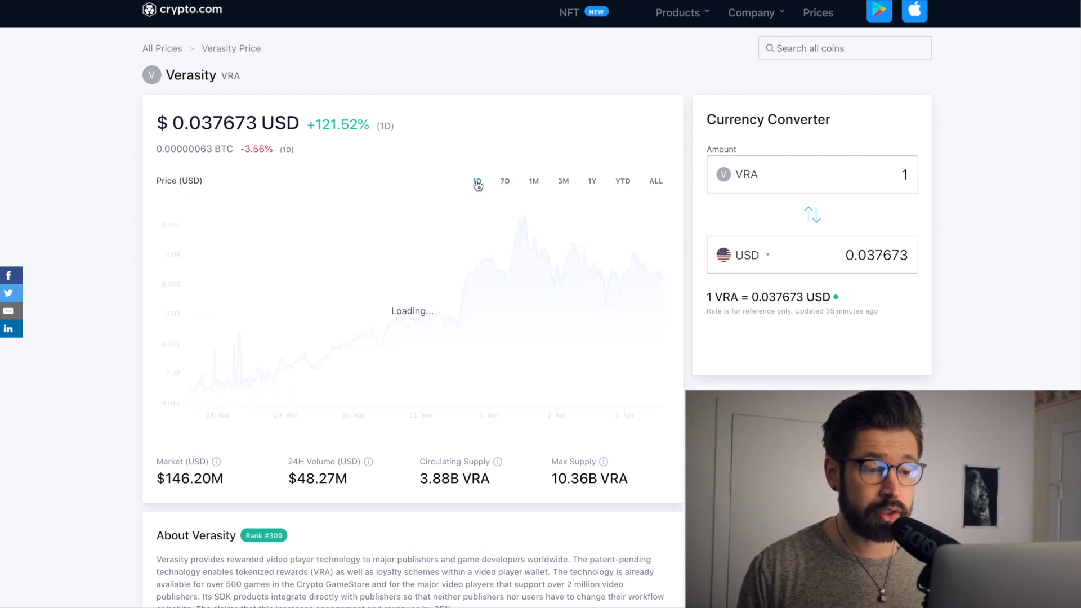
click(476, 180)
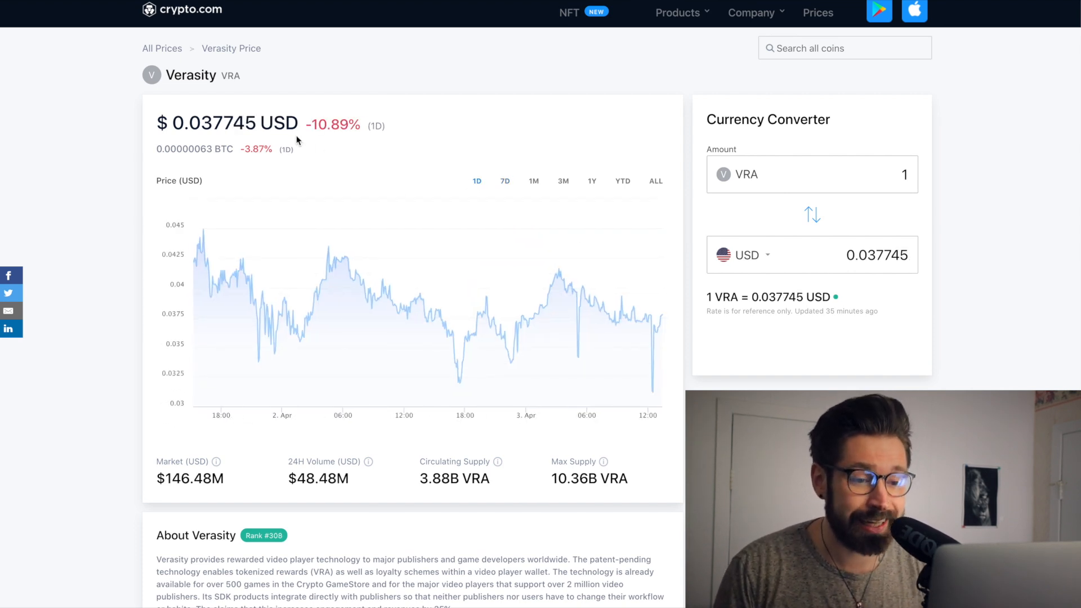
mouse_move(157, 86)
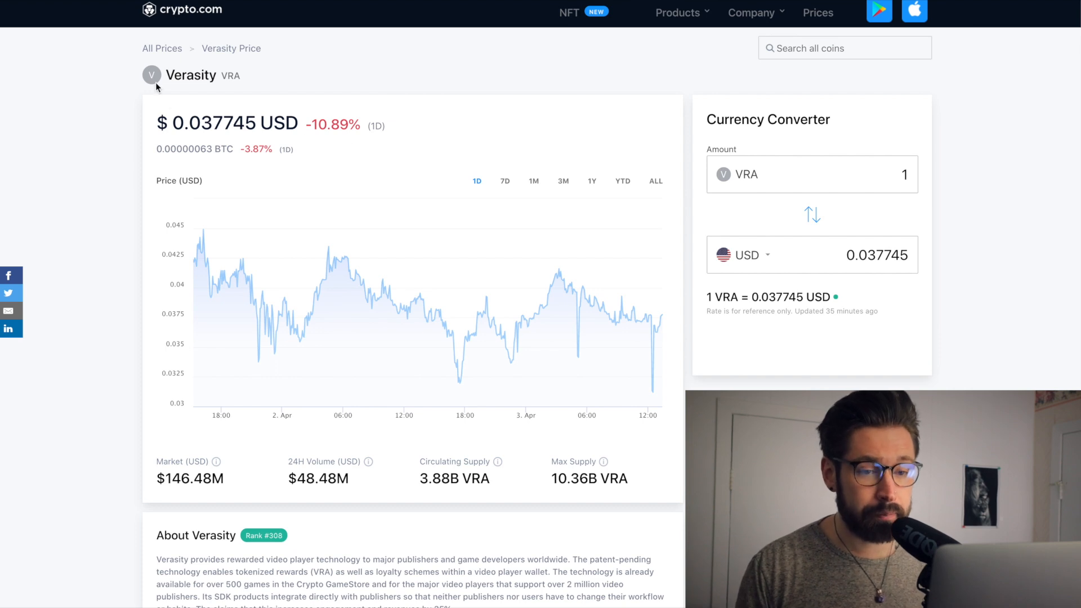
mouse_move(349, 144)
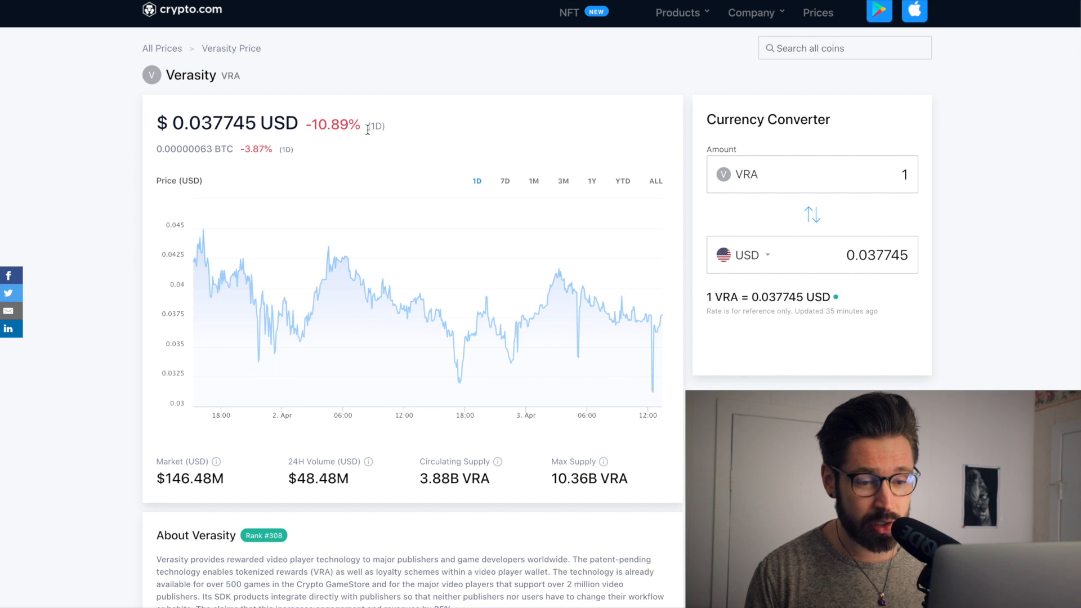
mouse_move(339, 138)
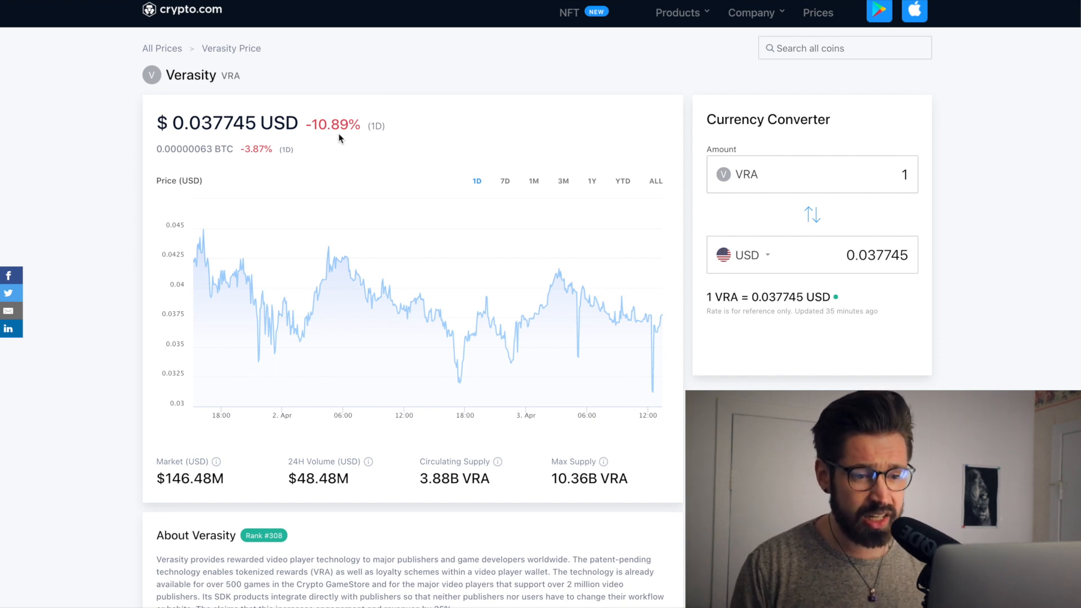
mouse_move(365, 104)
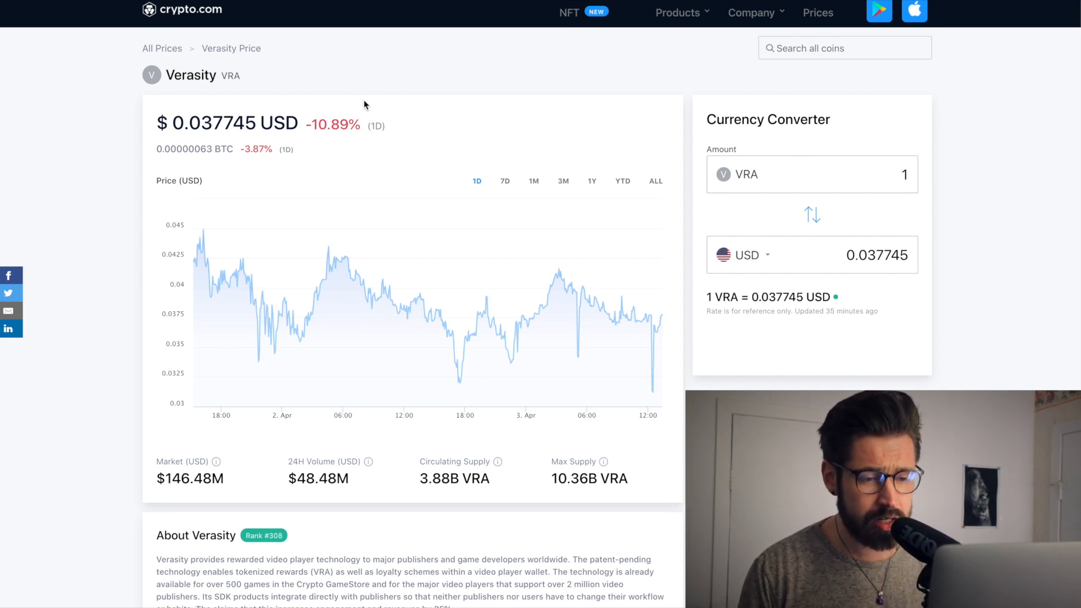
mouse_move(421, 176)
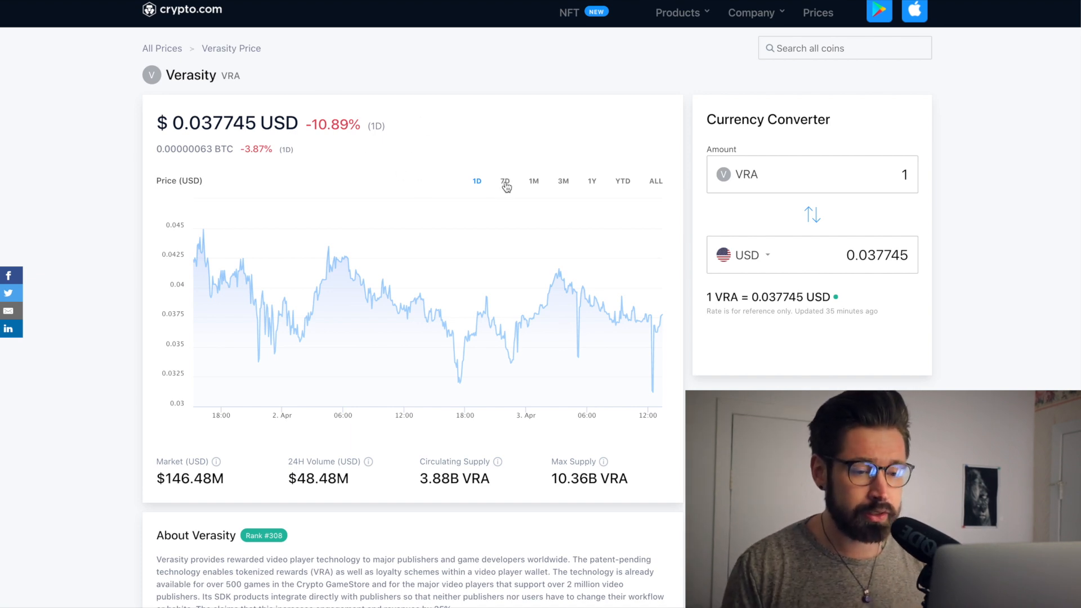
click(504, 180)
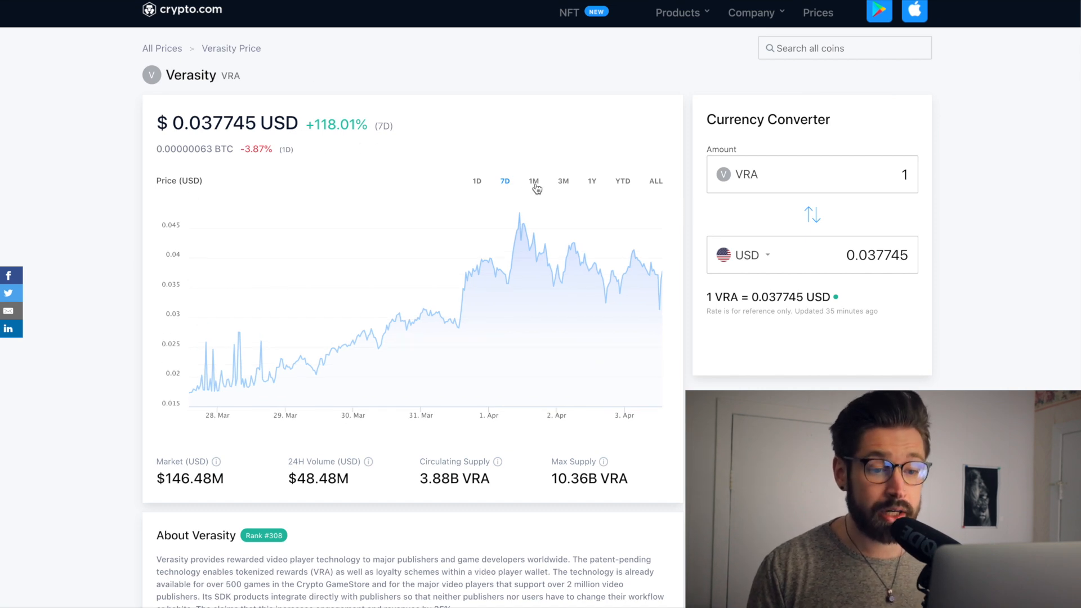
click(533, 181)
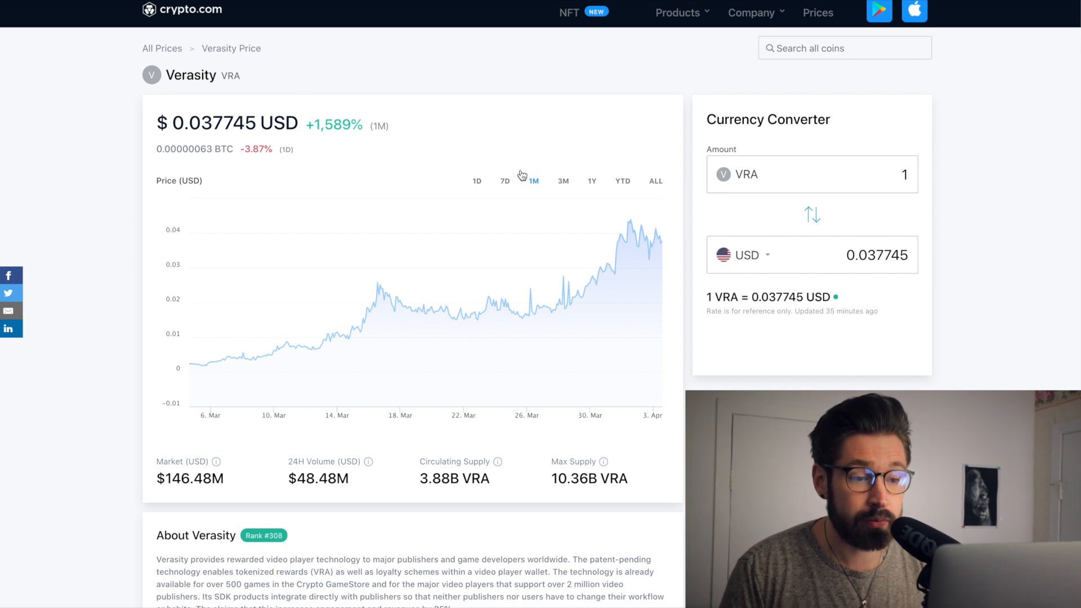
click(563, 181)
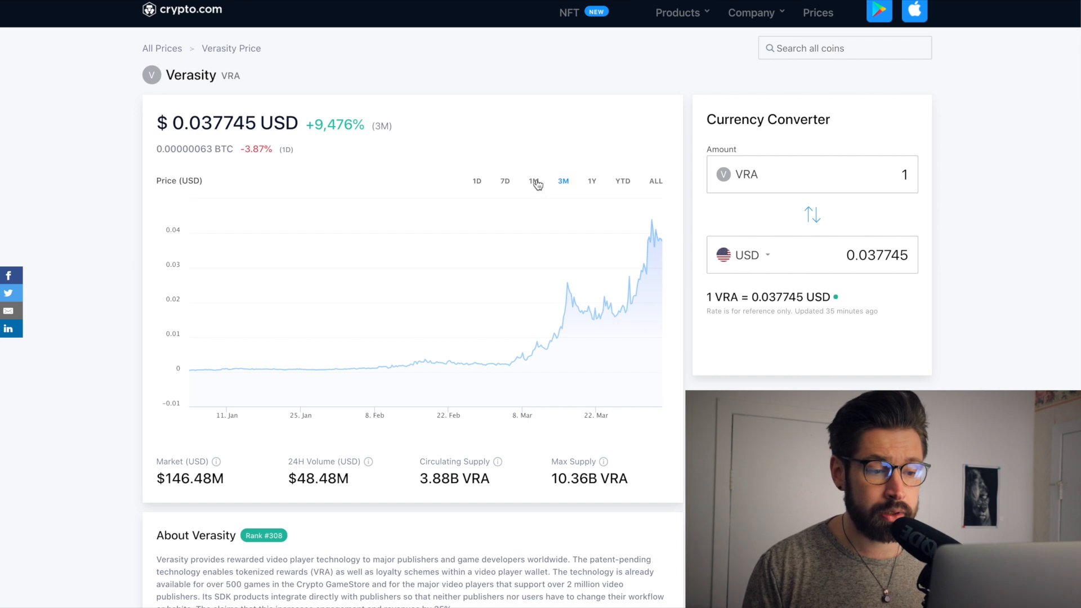
mouse_move(621, 276)
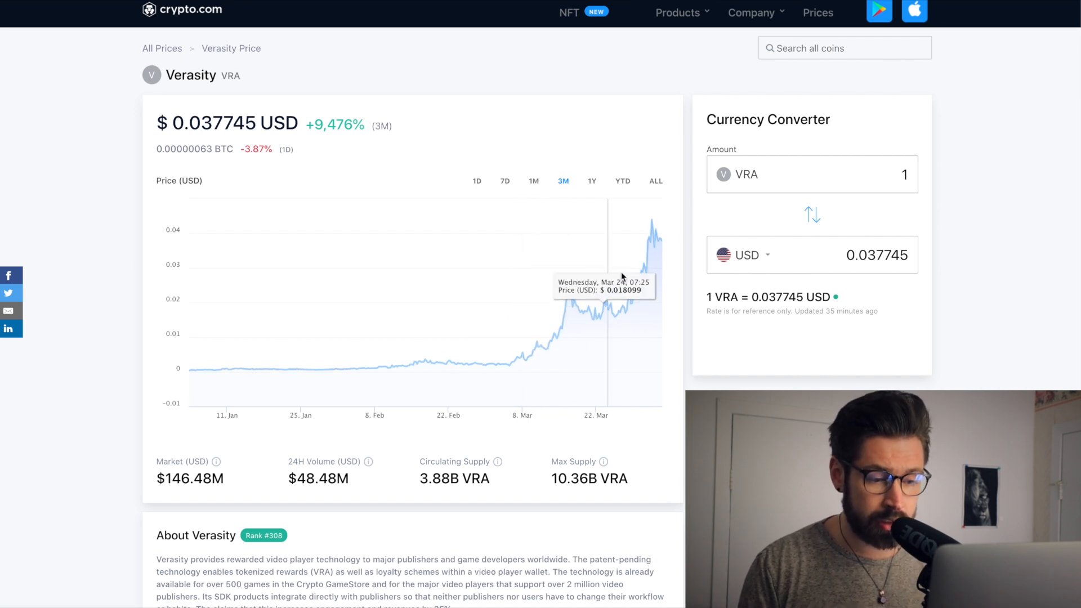
mouse_move(400, 263)
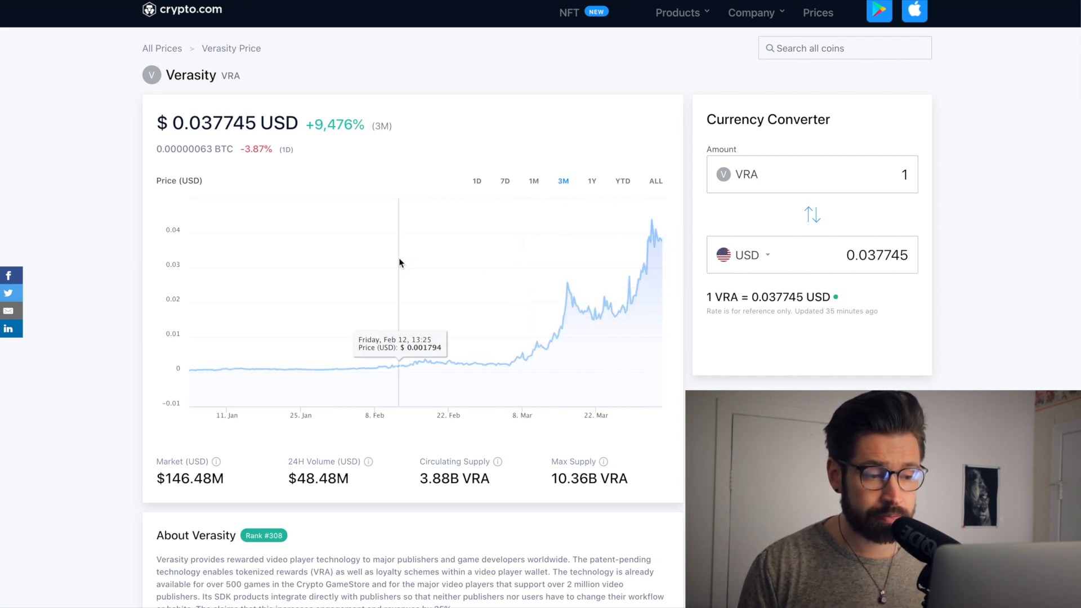
Step: Scroll down to About Verasity with its official website and white paper links, then back up
scroll(down, 3)
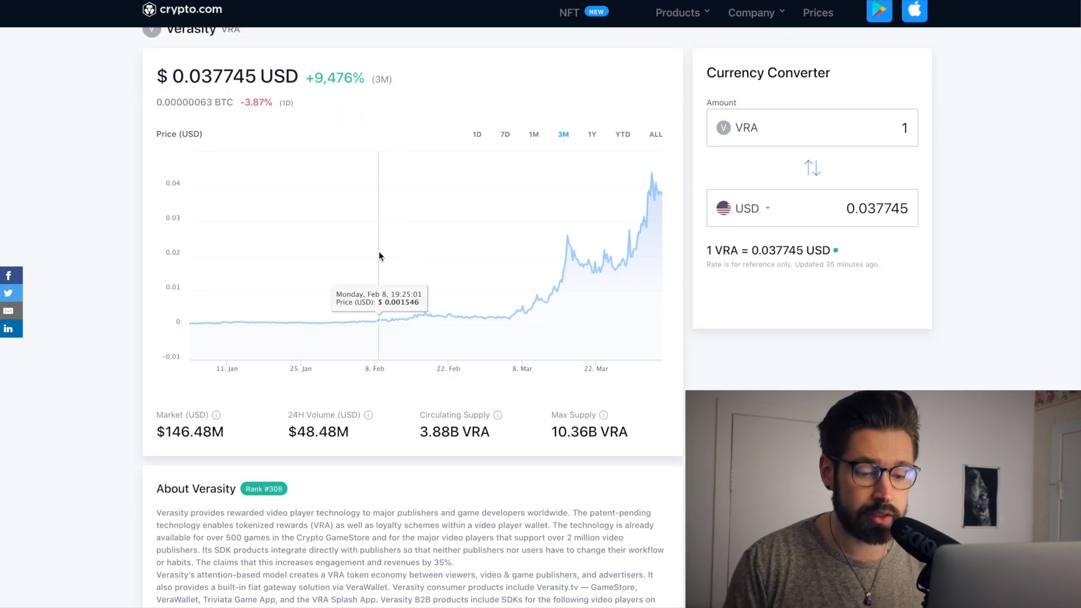
mouse_move(253, 453)
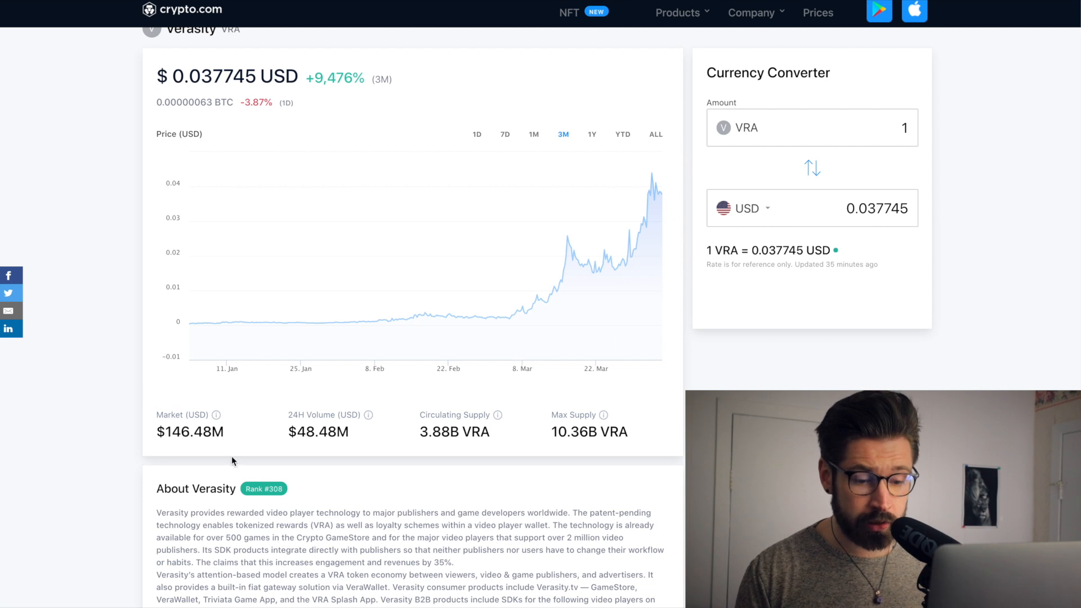
scroll(down, 3)
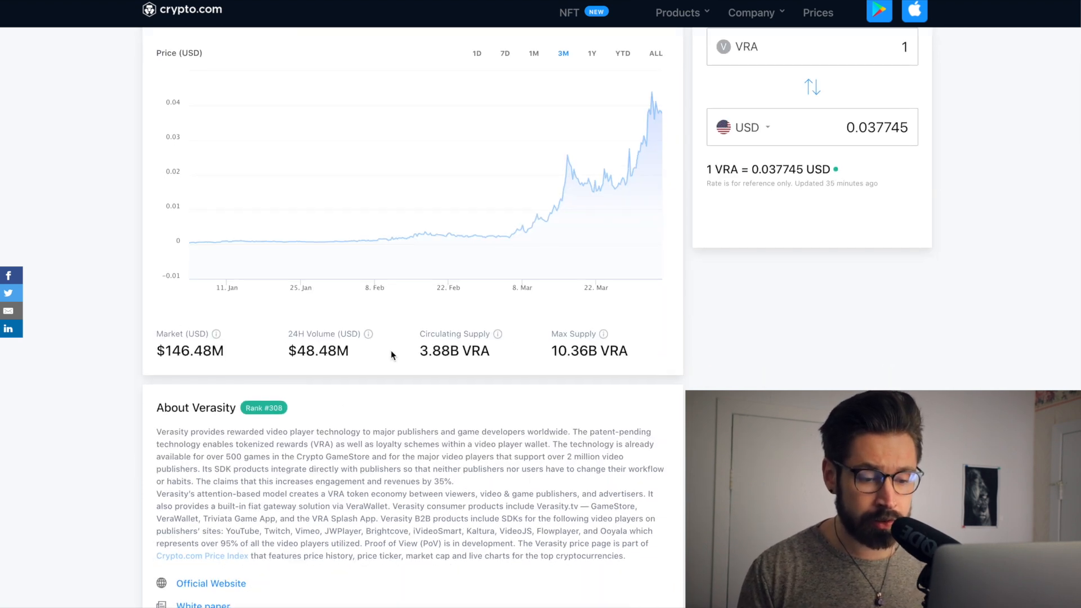
mouse_move(446, 374)
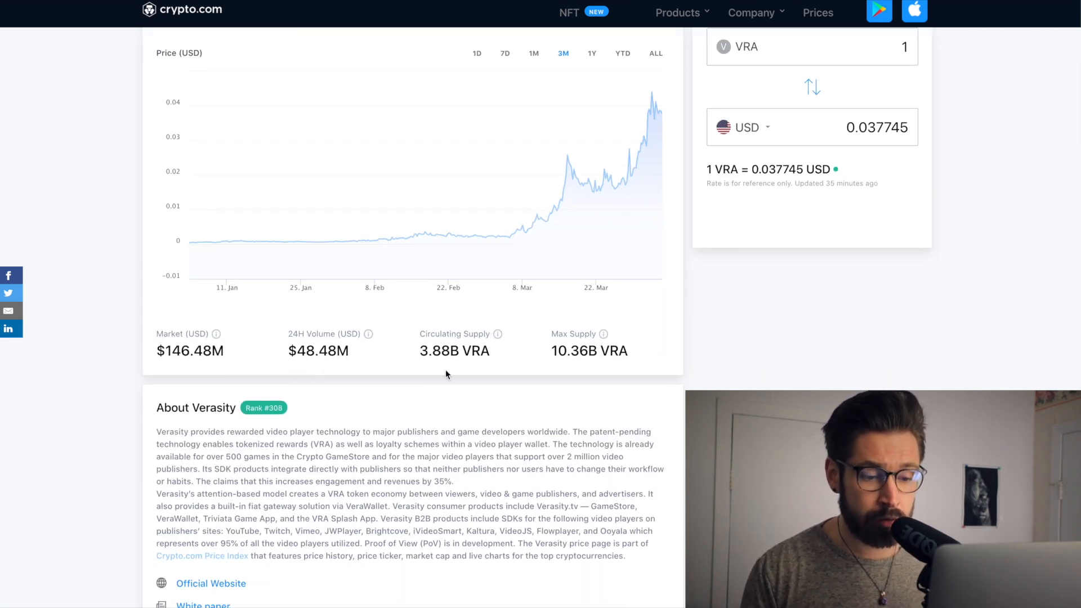
mouse_move(482, 383)
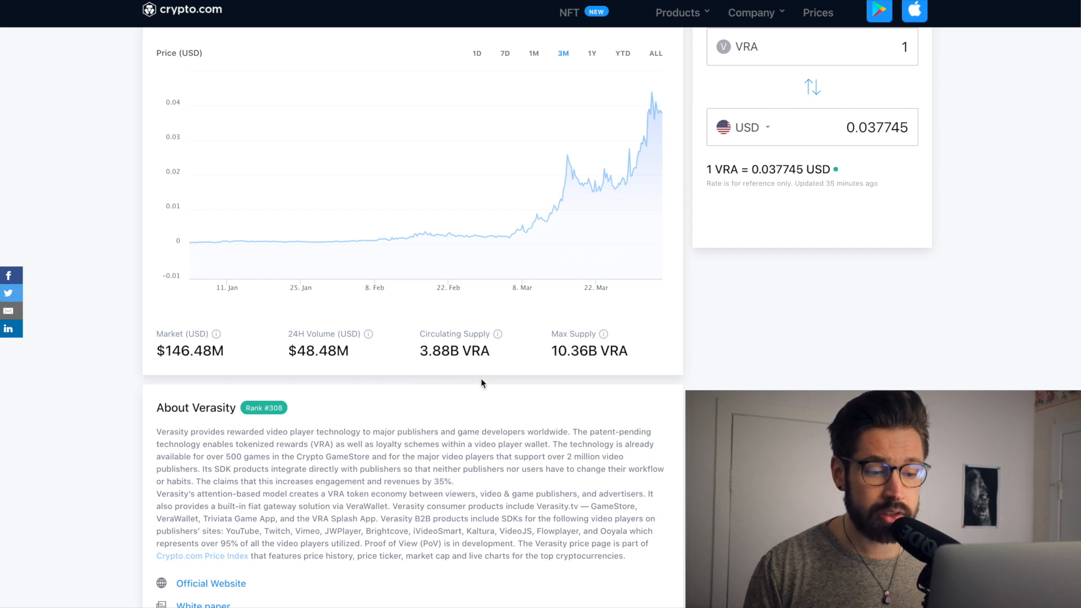
mouse_move(452, 374)
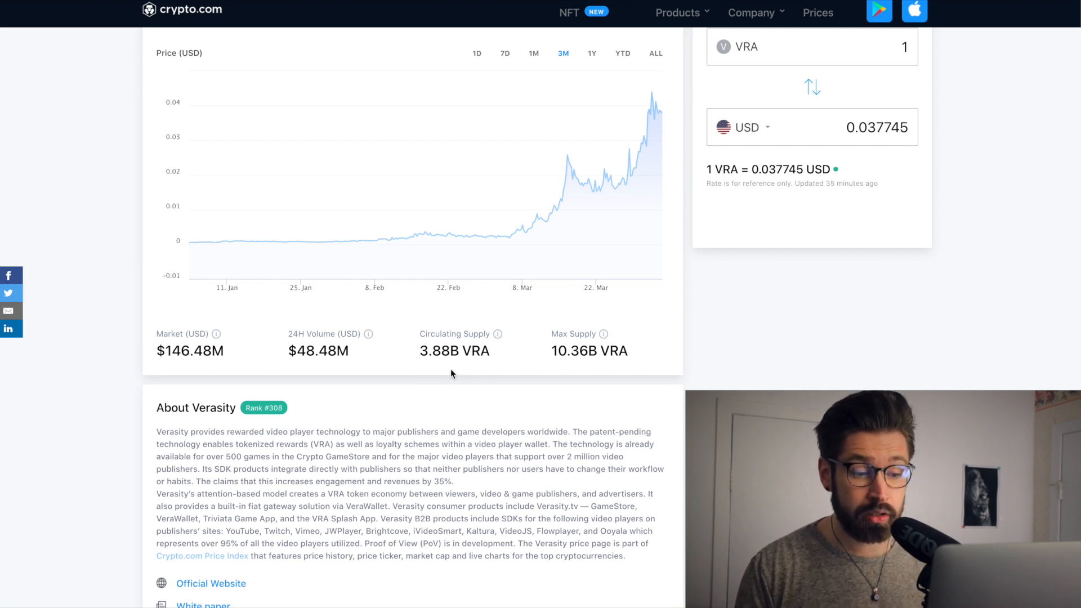
scroll(up, 3)
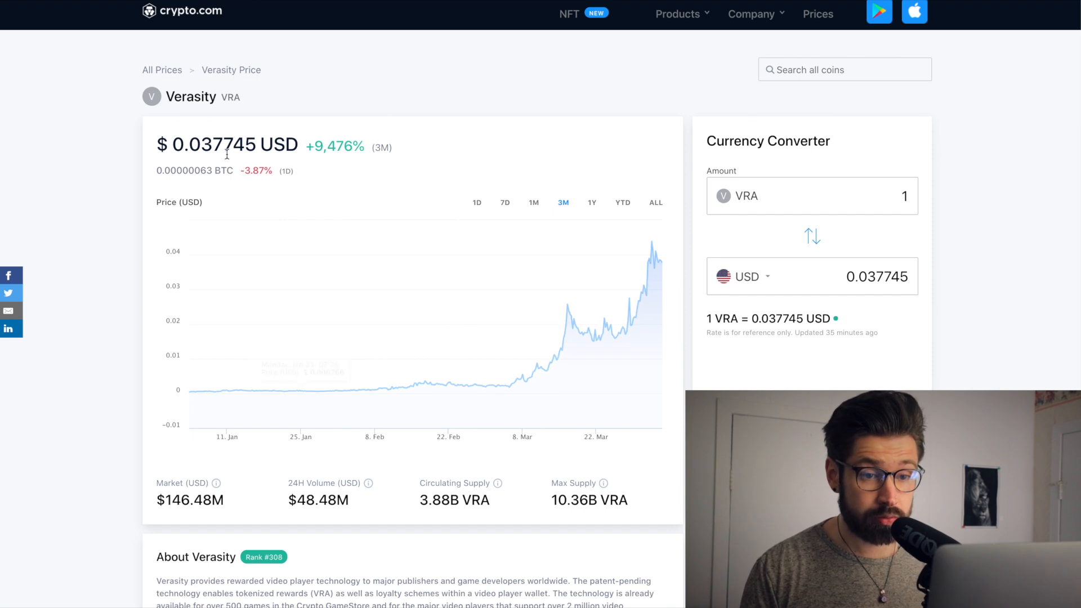
scroll(down, 3)
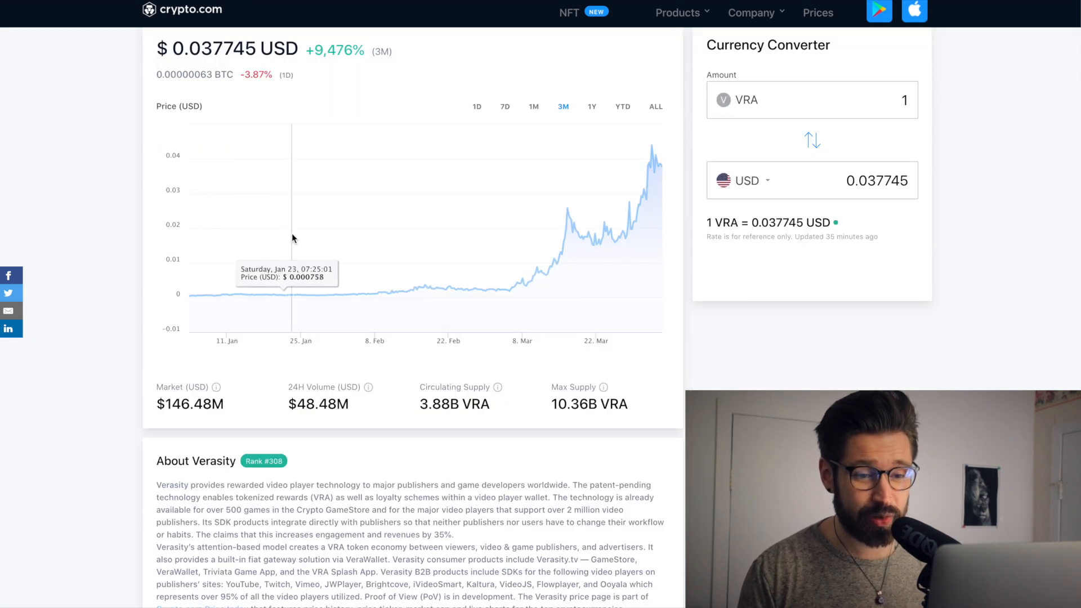
scroll(down, 3)
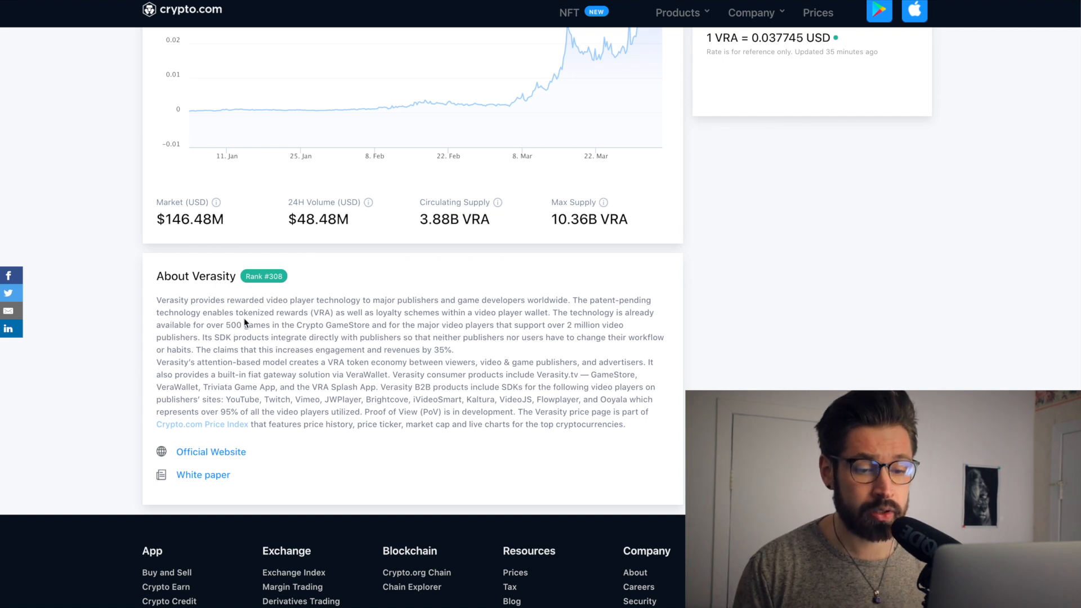
mouse_move(394, 314)
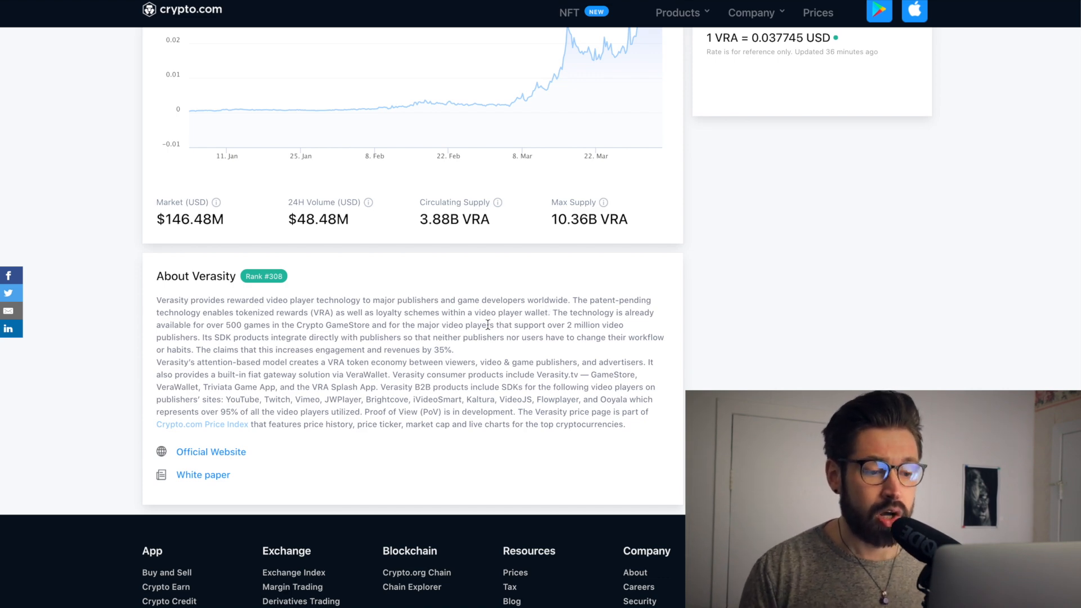
scroll(up, 3)
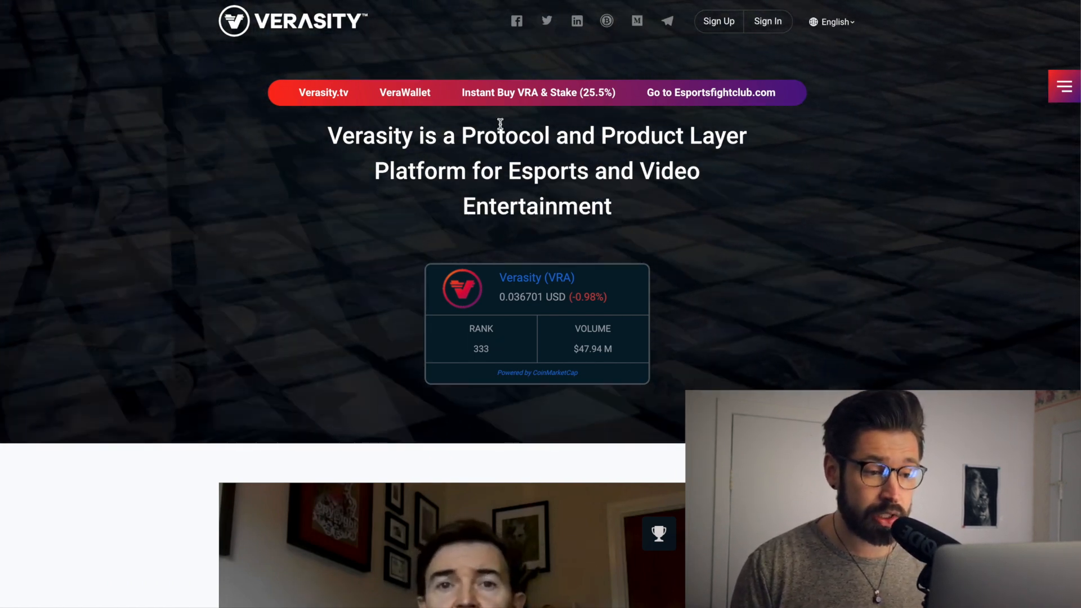
Step: Scroll past the keynote video to the mission statement and PoV protocol product layers list
scroll(down, 3)
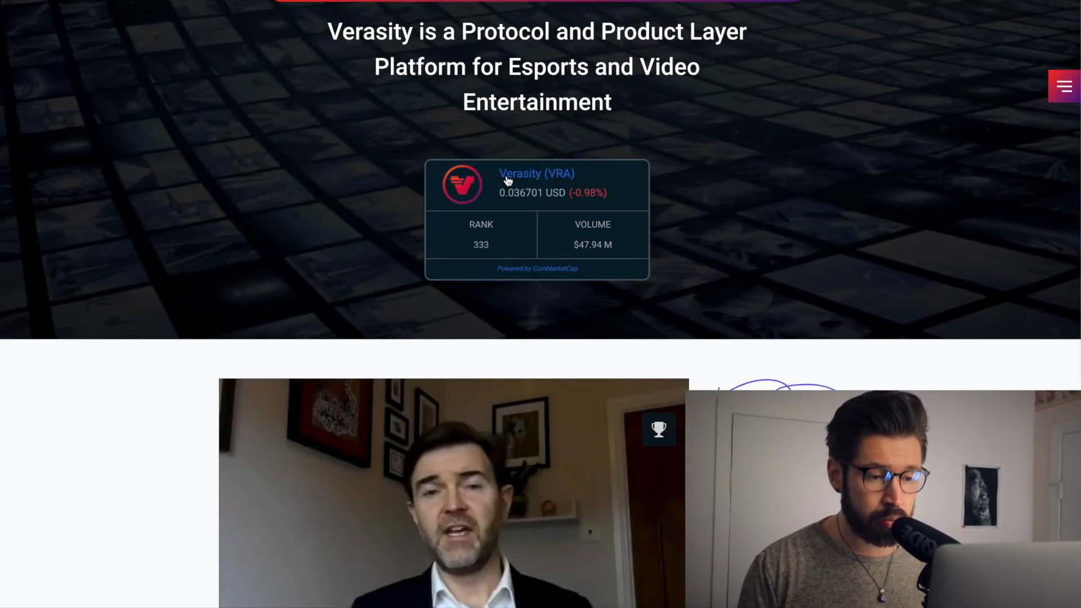
scroll(down, 3)
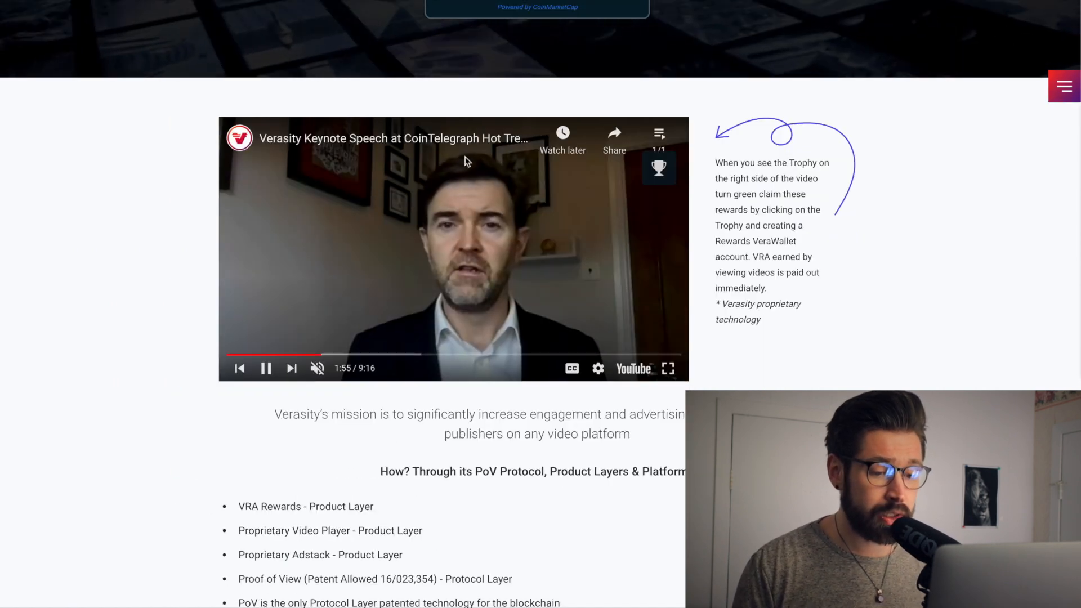
mouse_move(474, 251)
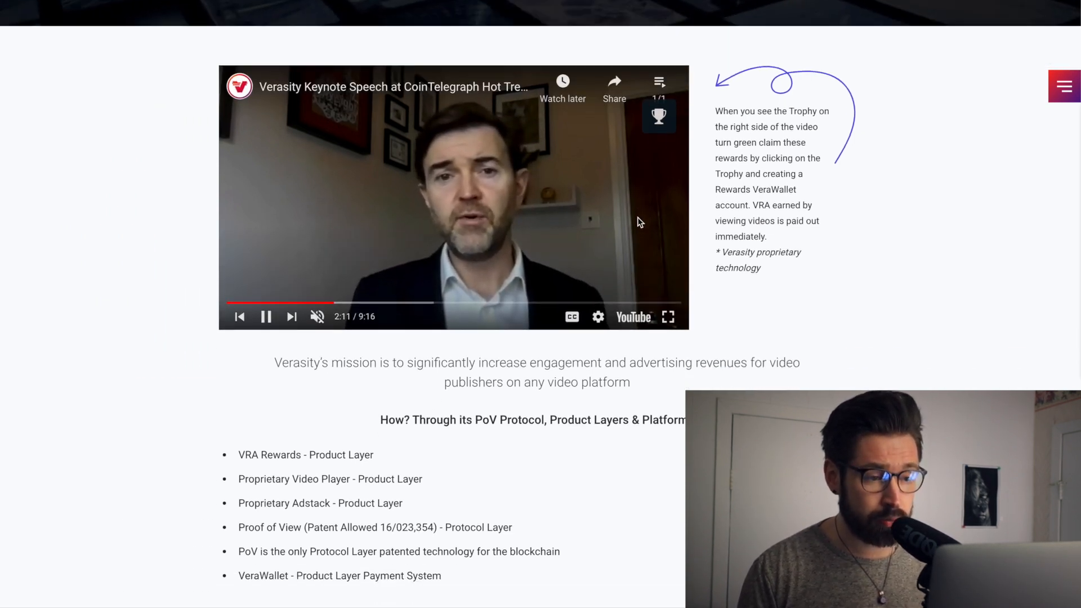
scroll(down, 3)
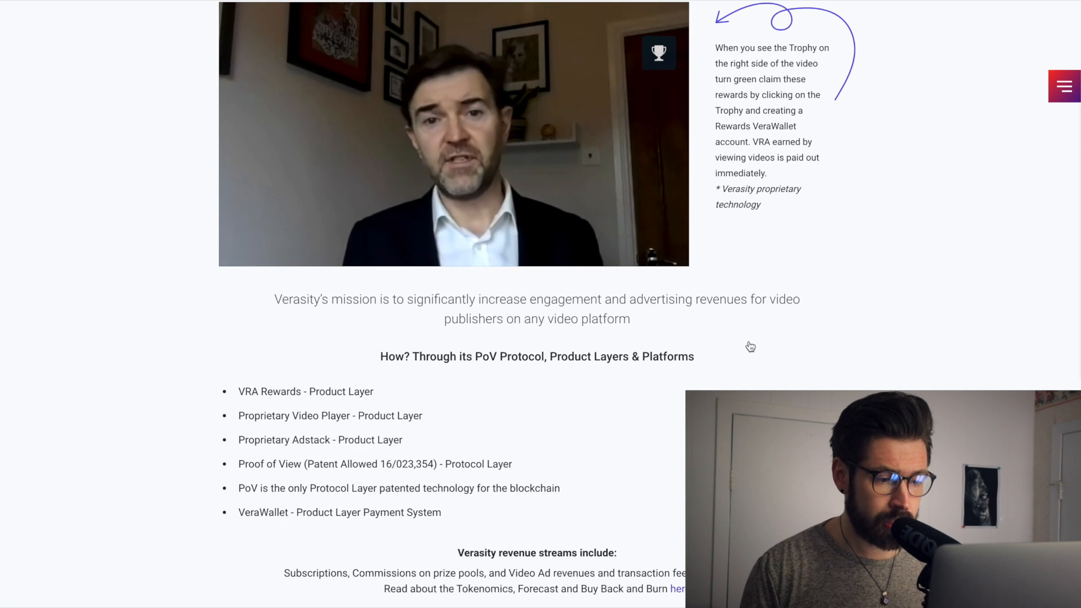
mouse_move(849, 261)
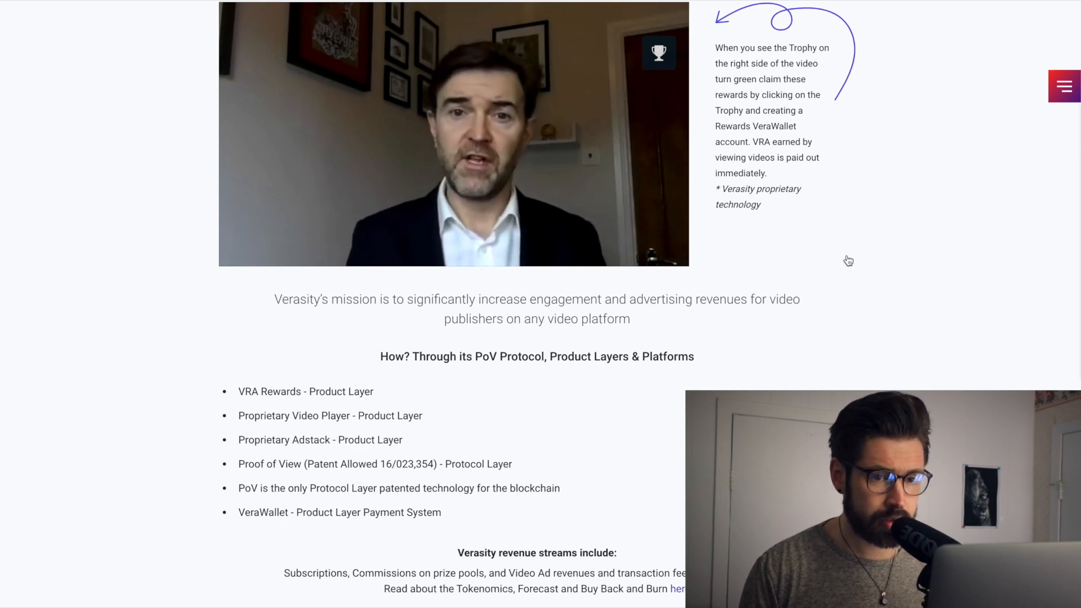
Step: Scroll through the supported video players into the In the news articles
scroll(down, 3)
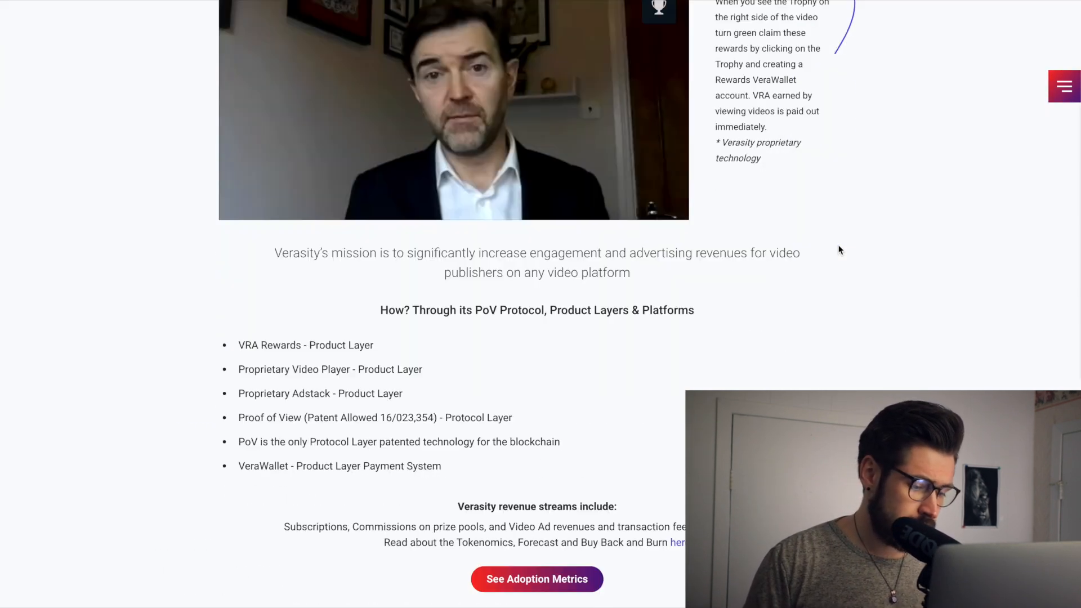
scroll(down, 3)
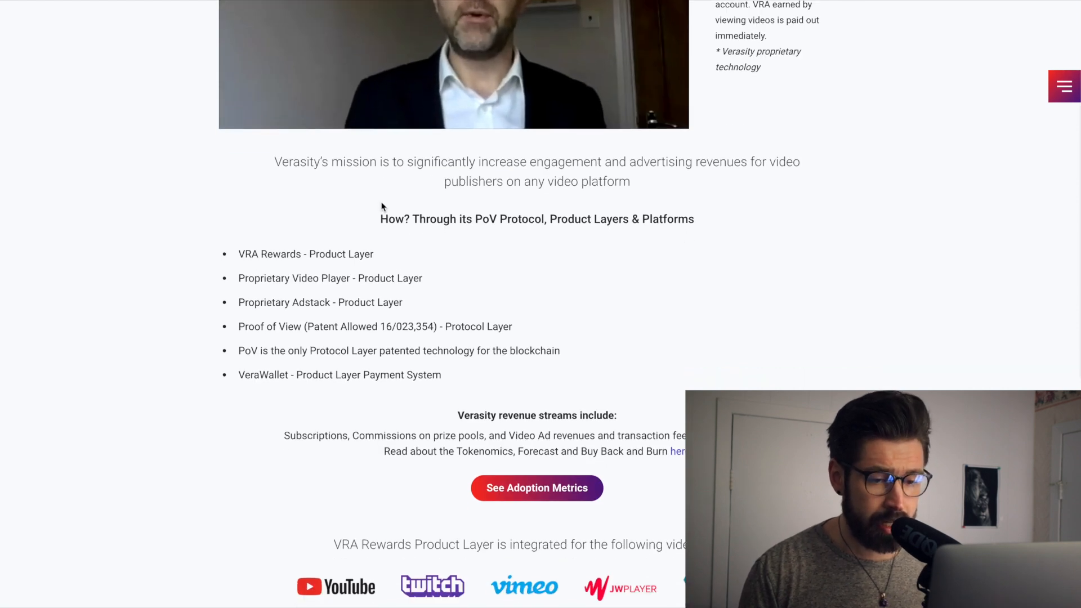
scroll(down, 3)
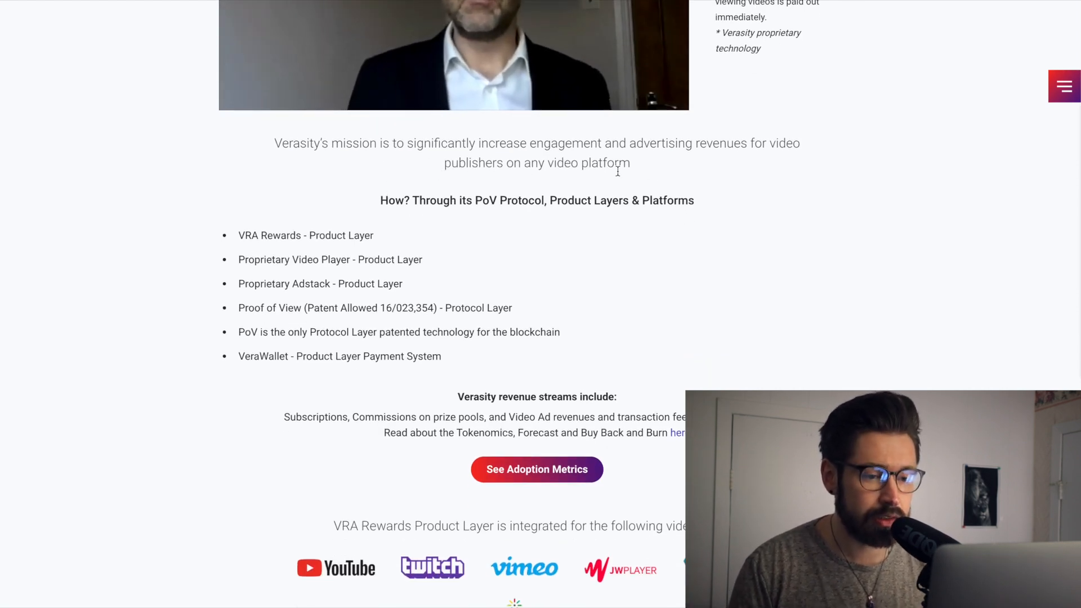
mouse_move(725, 171)
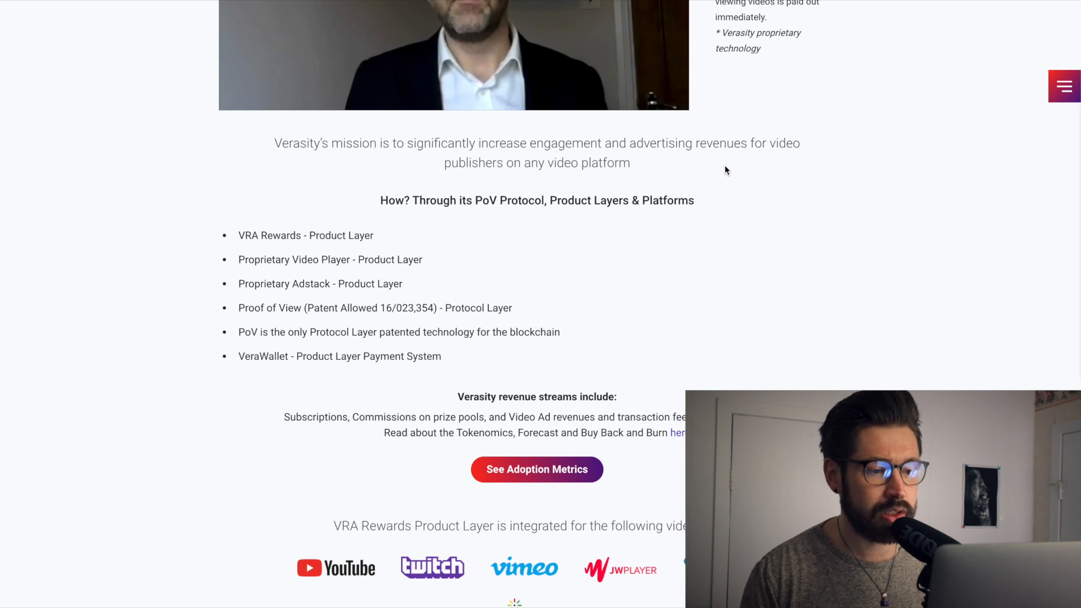
scroll(down, 3)
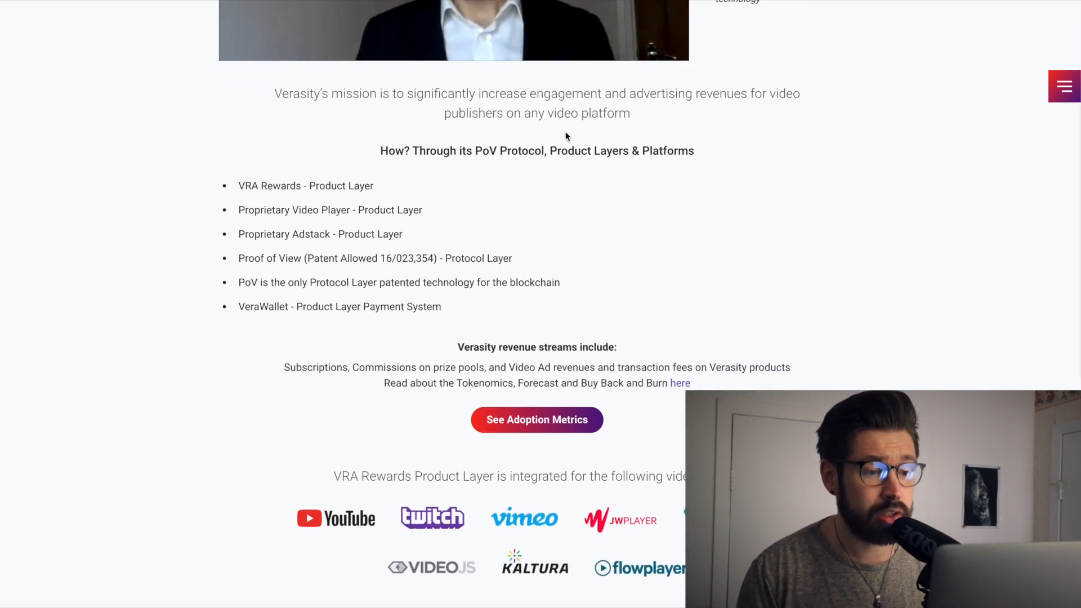
scroll(down, 3)
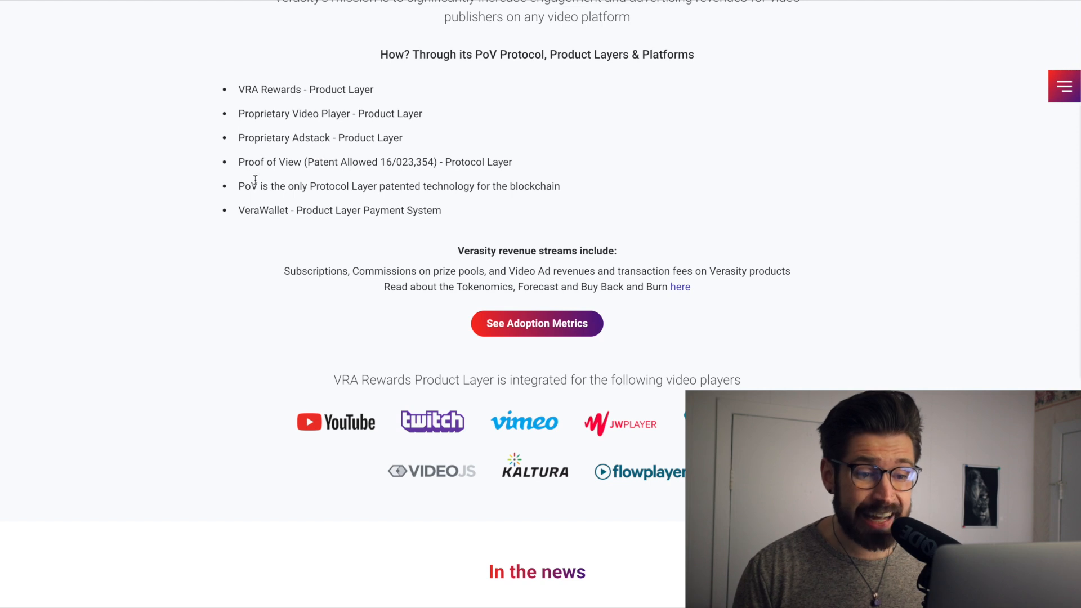
mouse_move(261, 206)
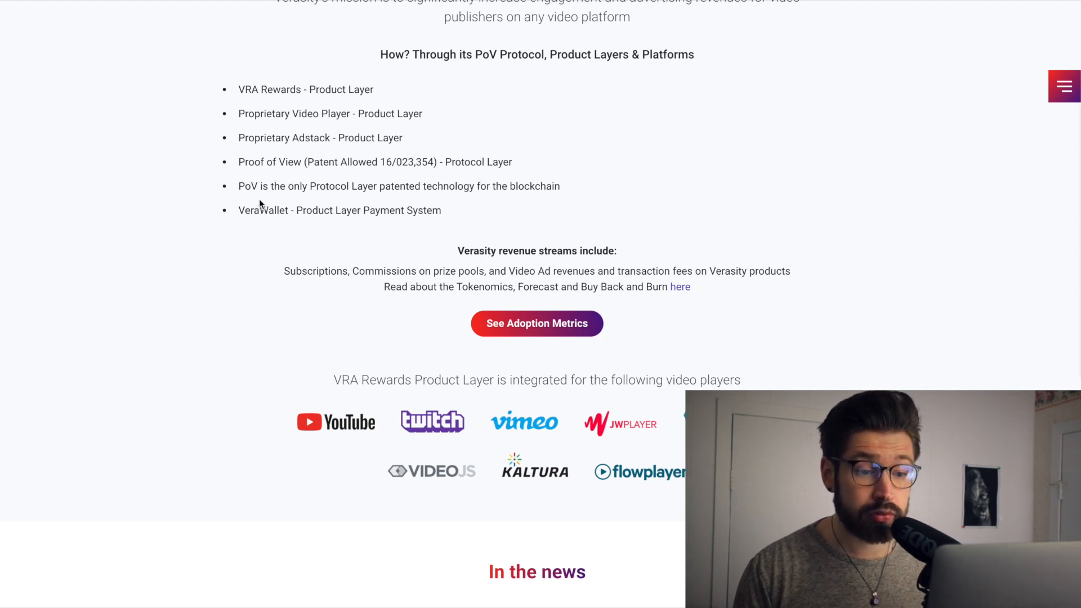
scroll(up, 3)
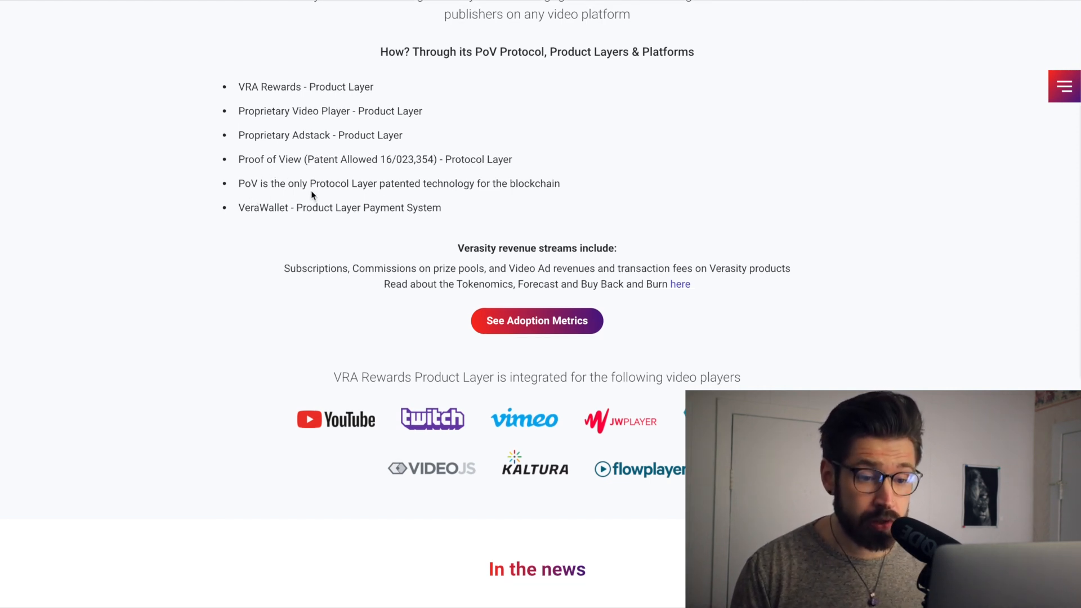
mouse_move(461, 200)
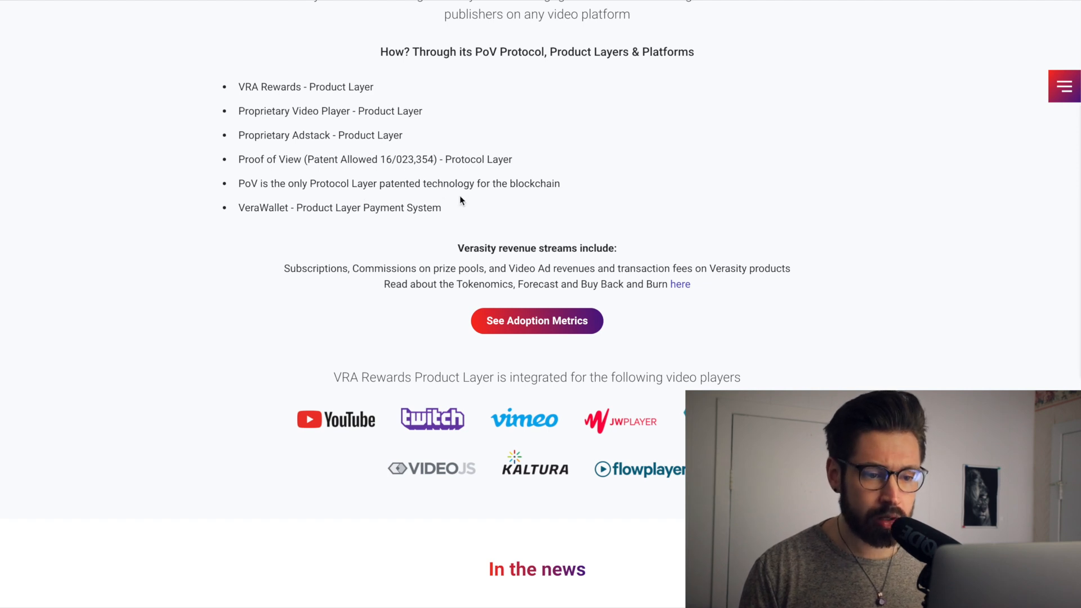
scroll(down, 3)
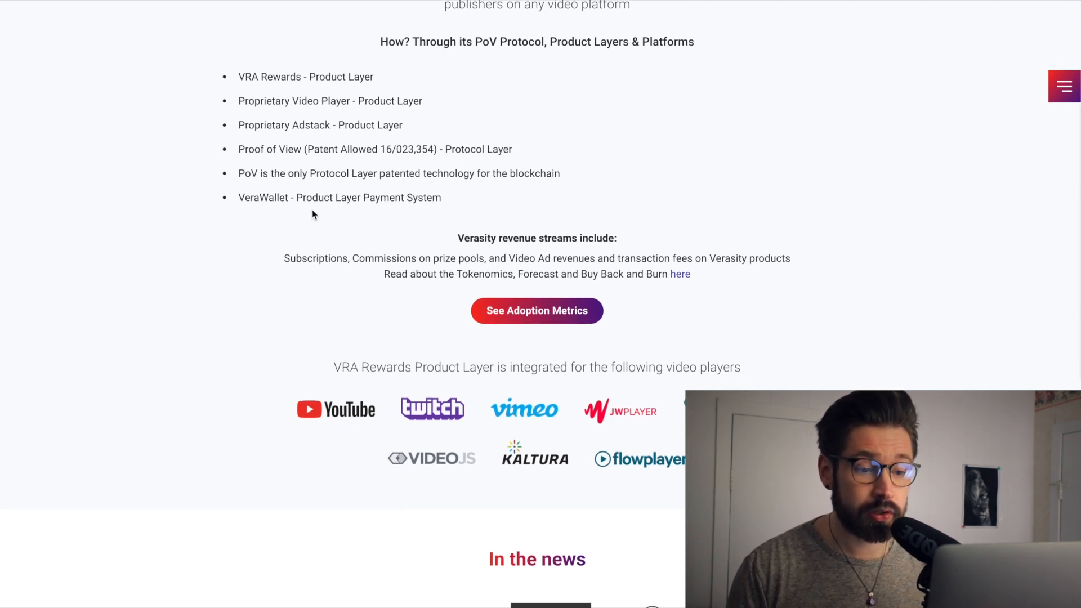
scroll(down, 3)
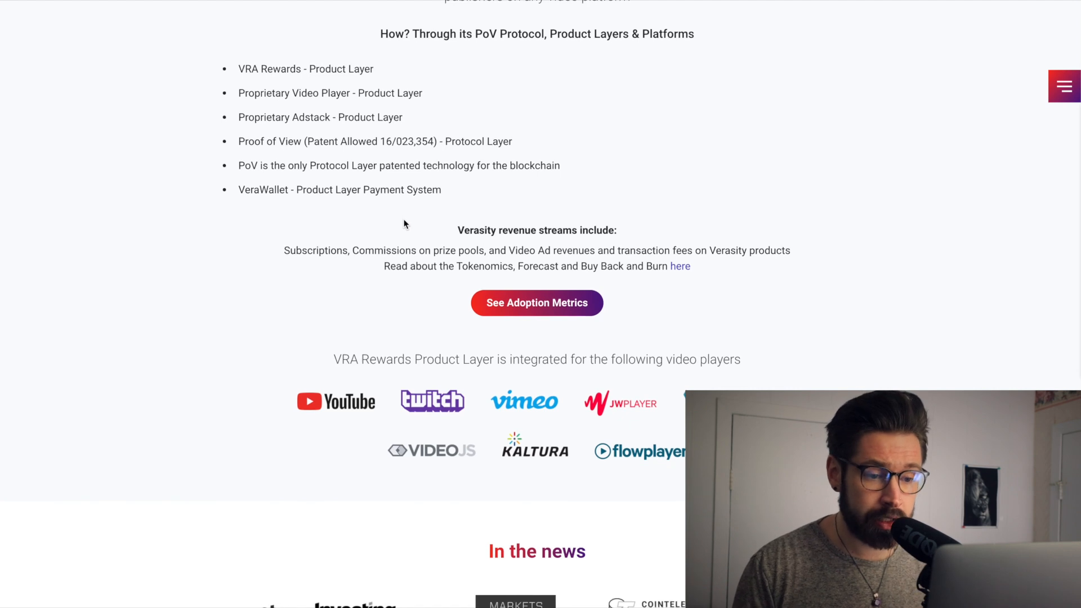
scroll(down, 3)
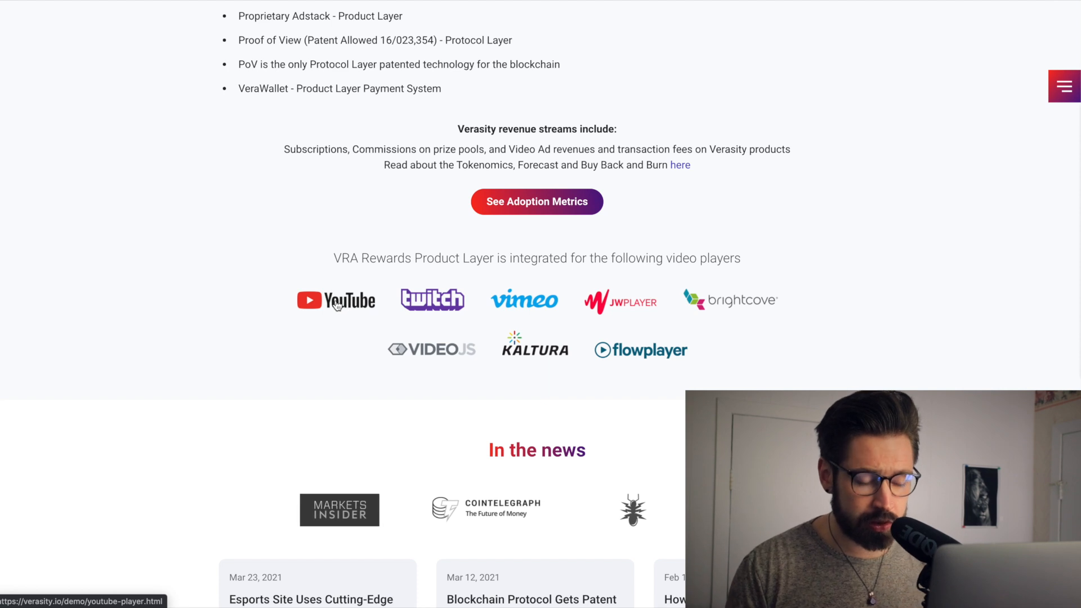
mouse_move(432, 299)
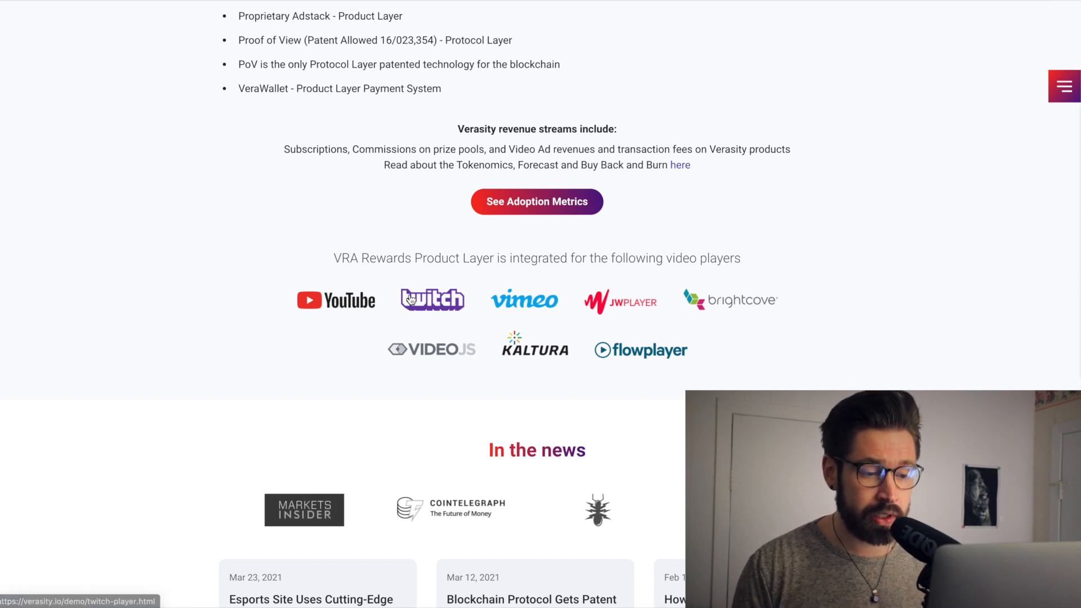
mouse_move(525, 298)
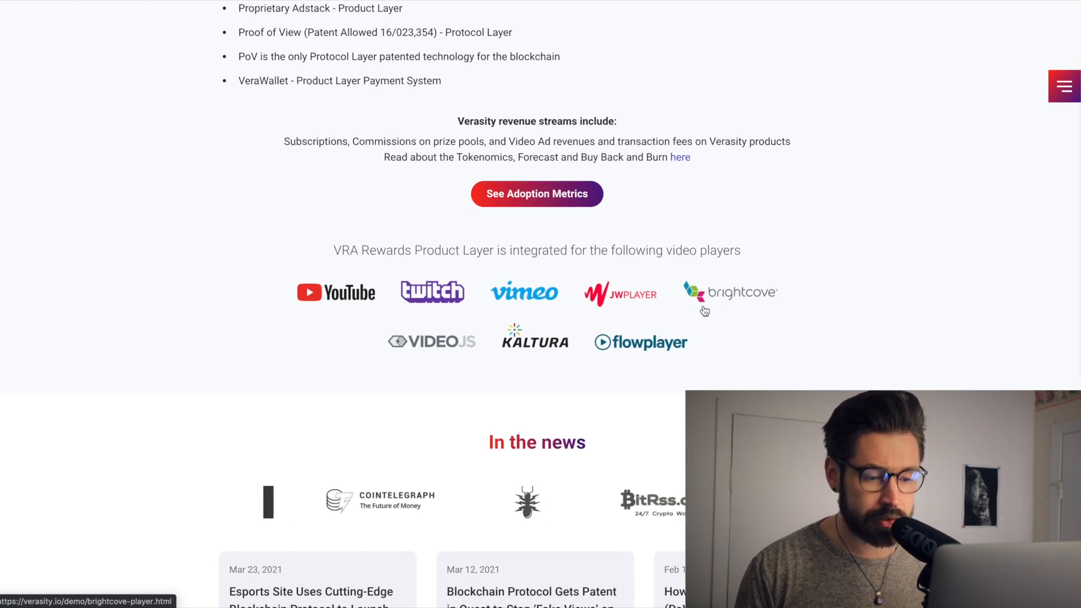
Step: Continue down through Documents to the VRA Virtuous Cycle diagram
scroll(down, 3)
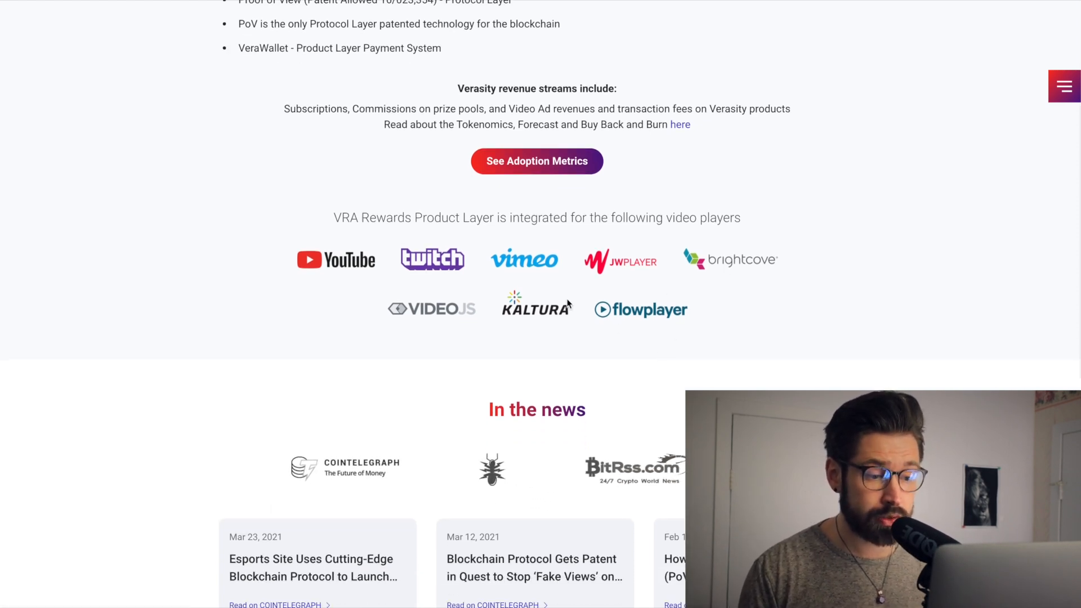
scroll(down, 3)
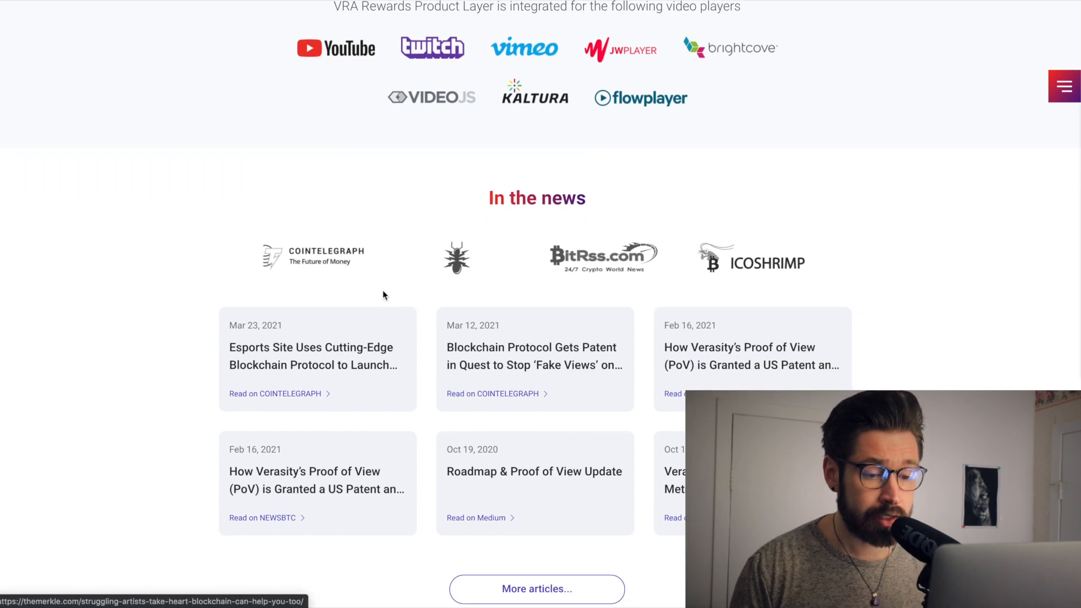
scroll(down, 3)
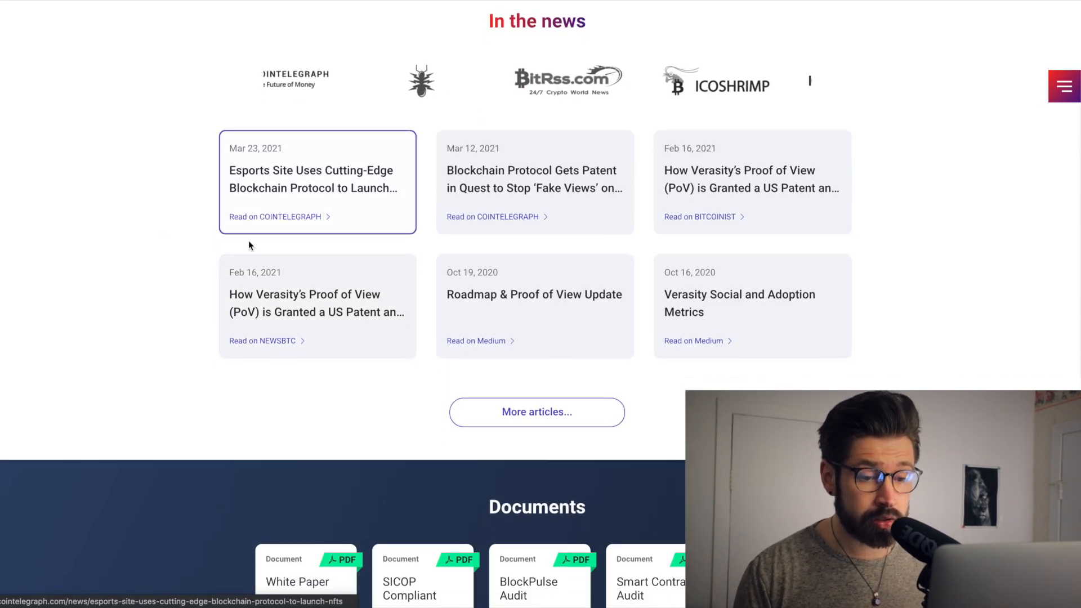
scroll(down, 3)
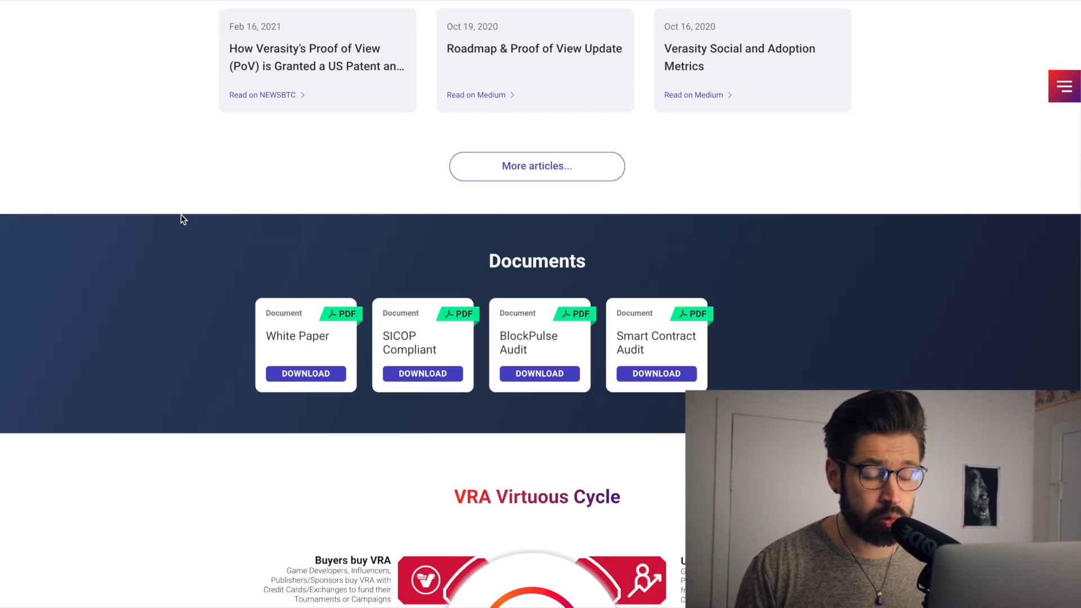
scroll(down, 3)
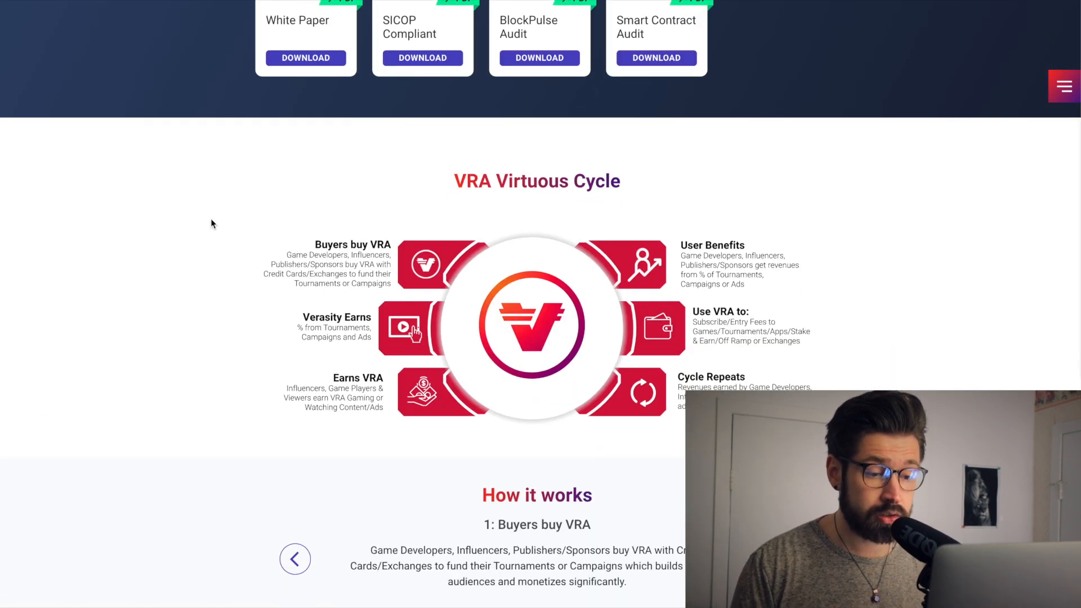
mouse_move(510, 209)
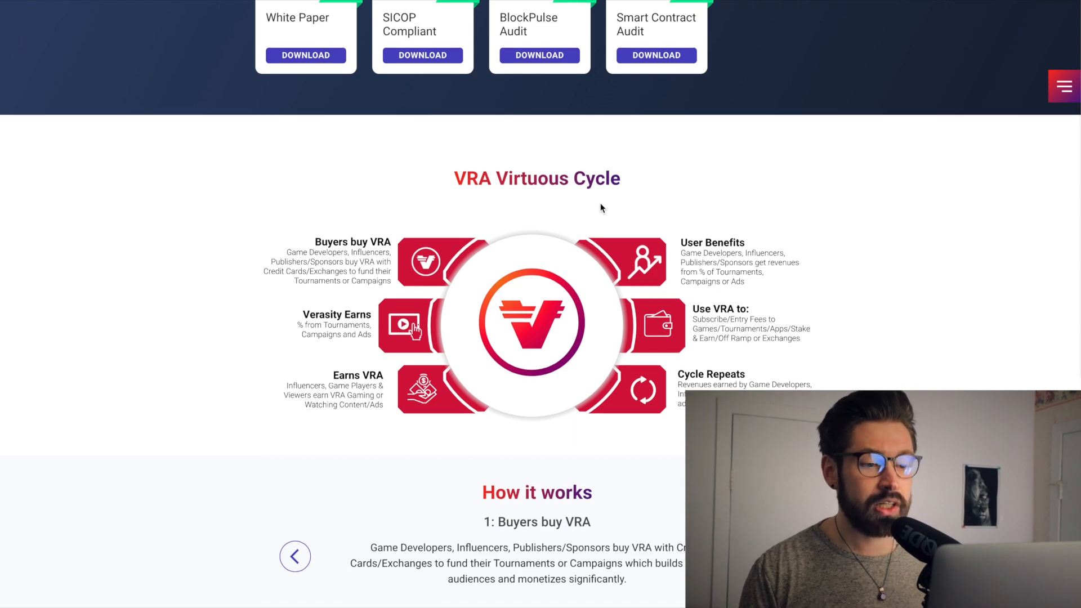
Step: Advance How it works through Publishers reward VRA, Users earn VRA, Verasity Earns to Stake VRA
scroll(down, 3)
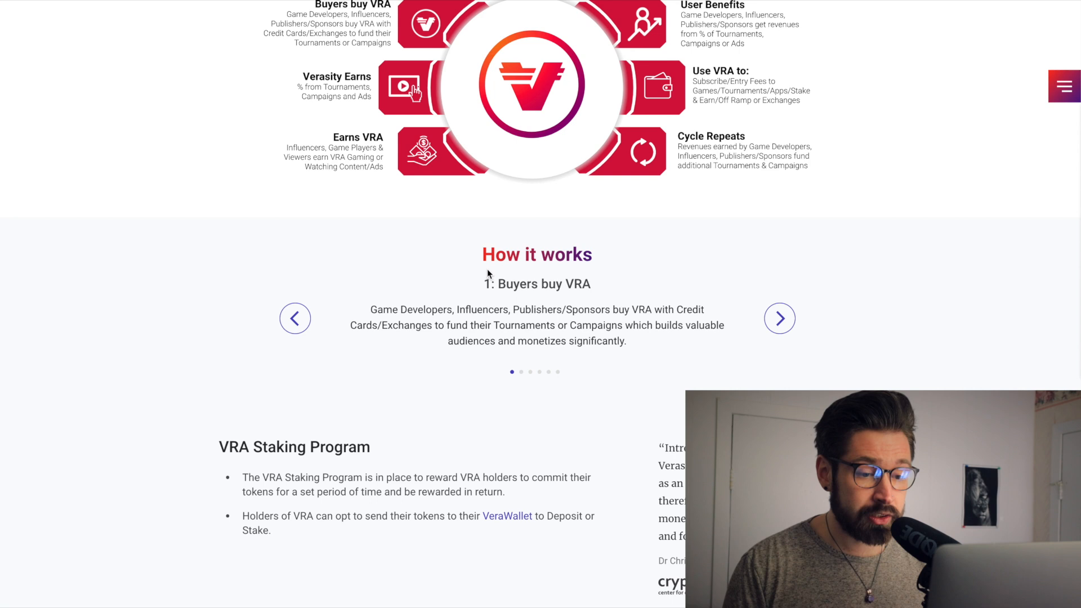
mouse_move(628, 314)
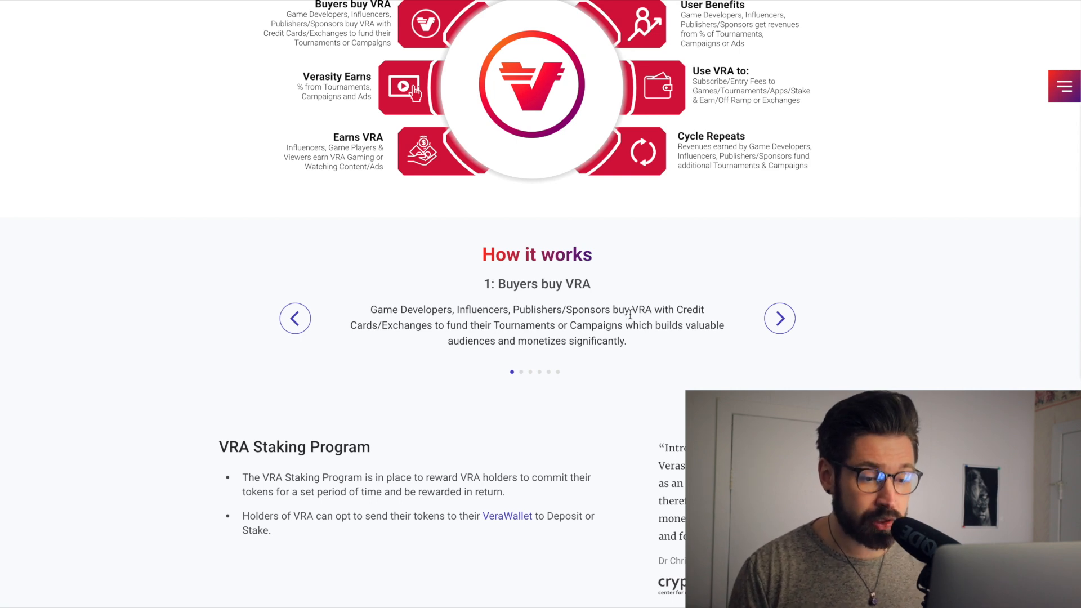
mouse_move(746, 341)
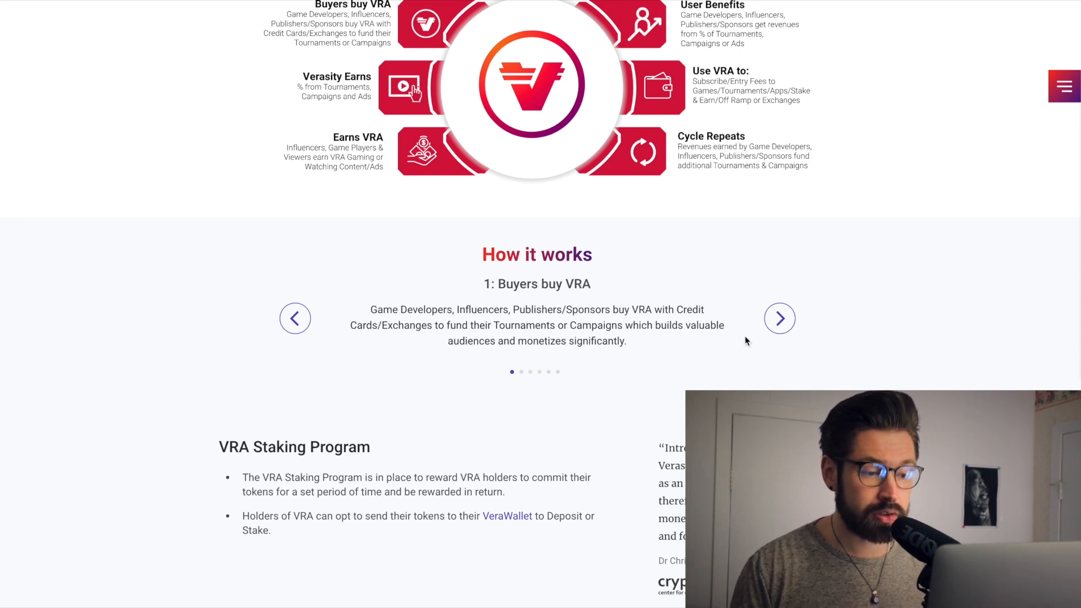
mouse_move(675, 354)
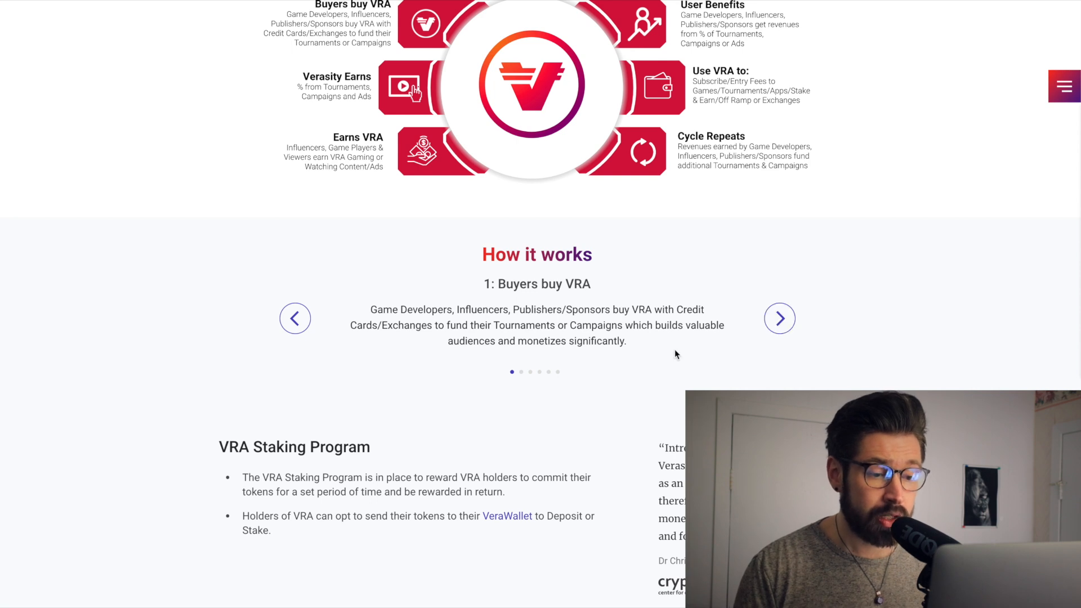
mouse_move(607, 353)
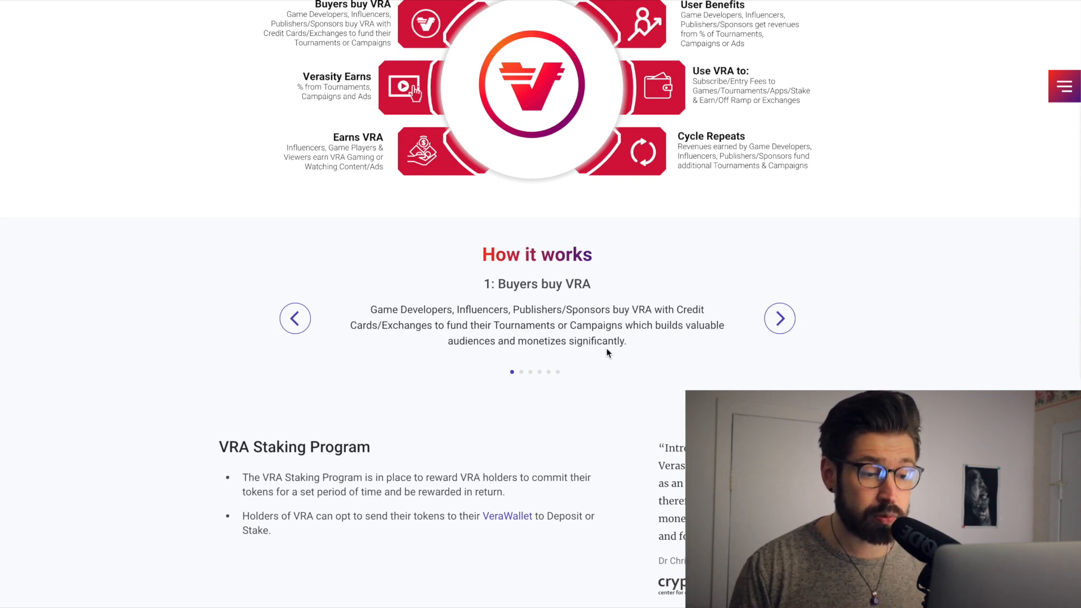
click(779, 318)
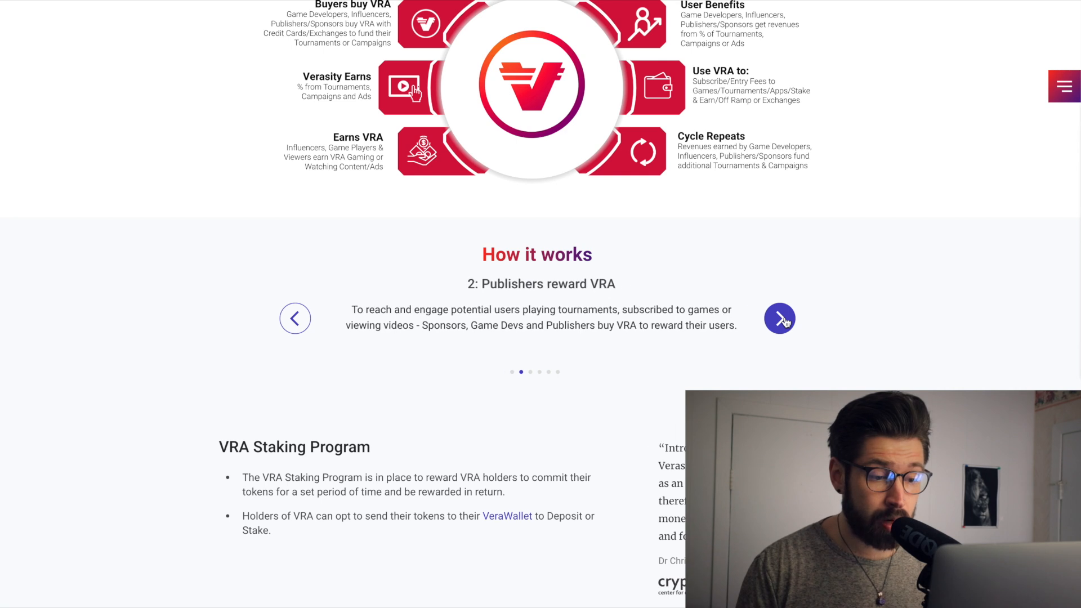
mouse_move(597, 300)
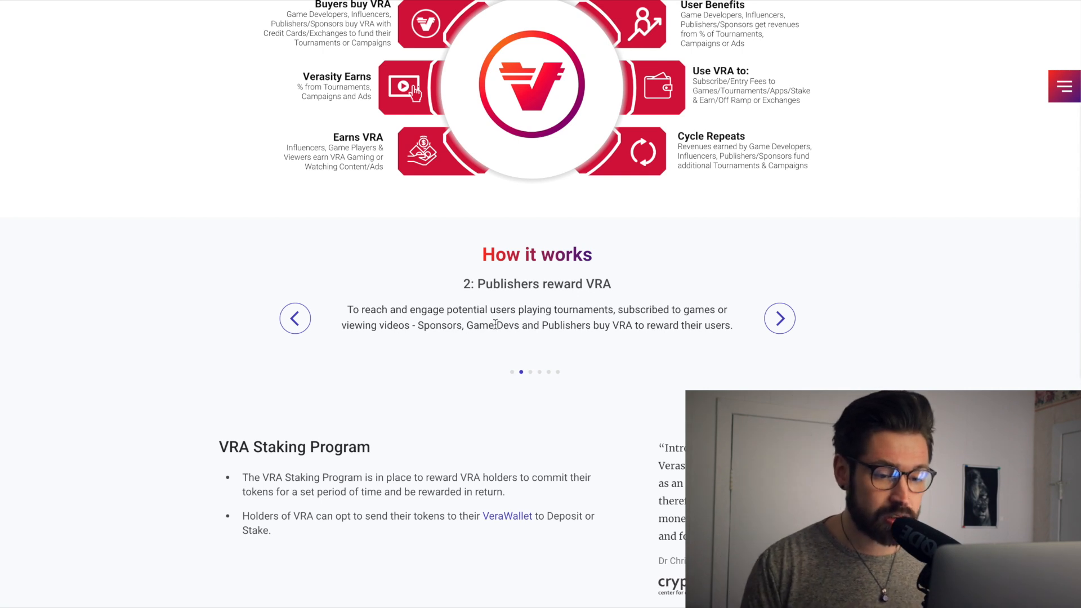
mouse_move(689, 329)
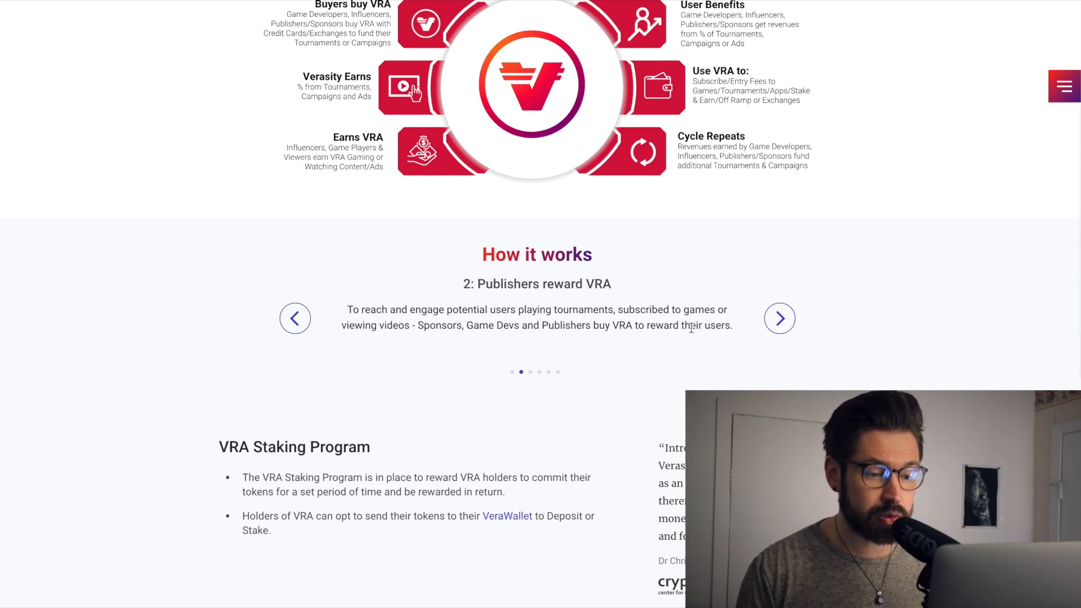
mouse_move(451, 346)
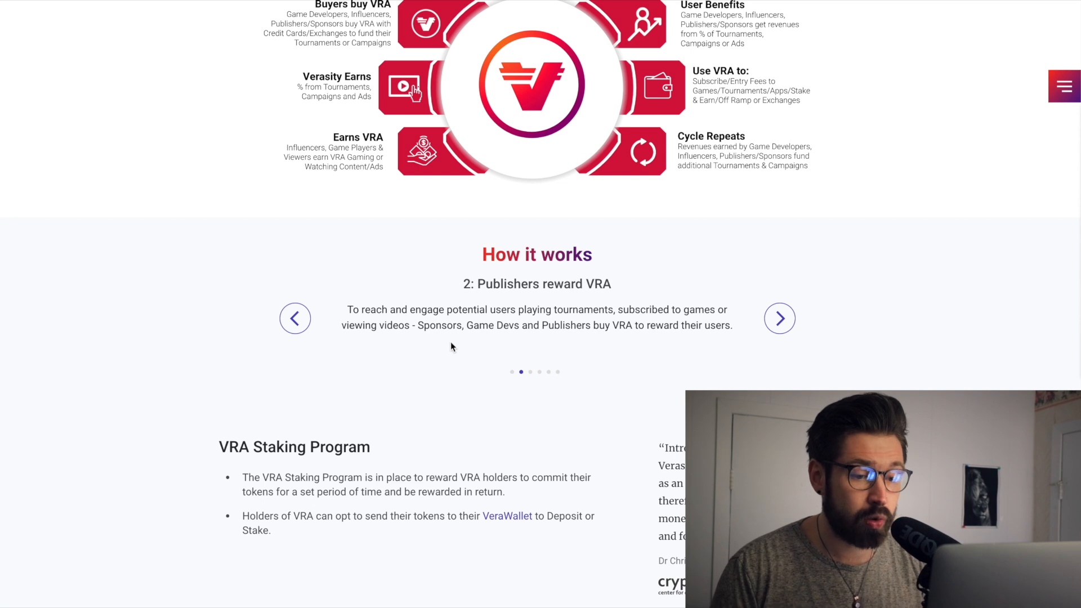
mouse_move(513, 342)
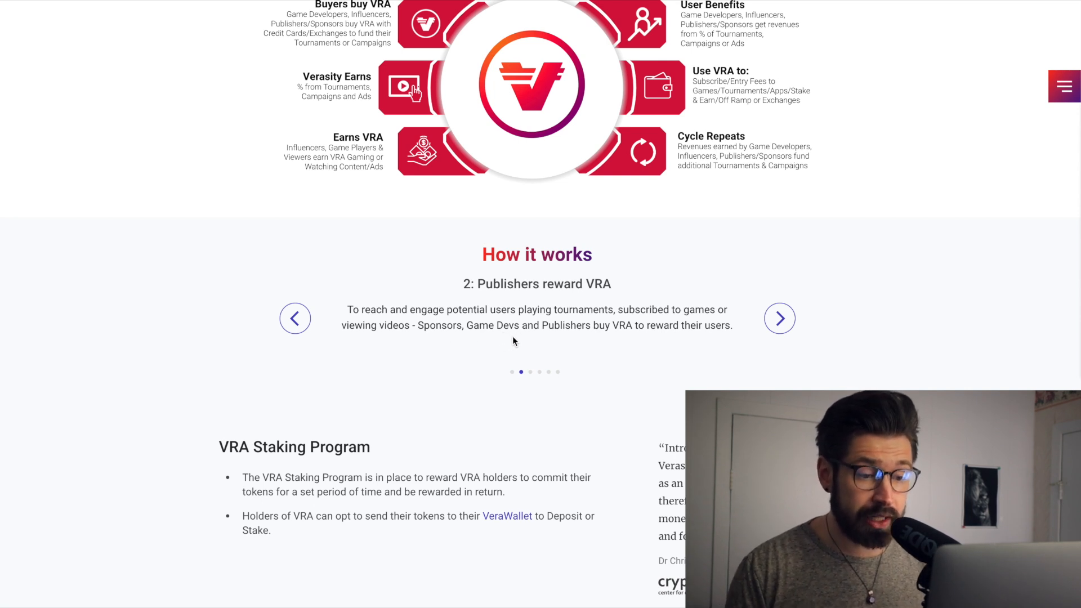
mouse_move(780, 318)
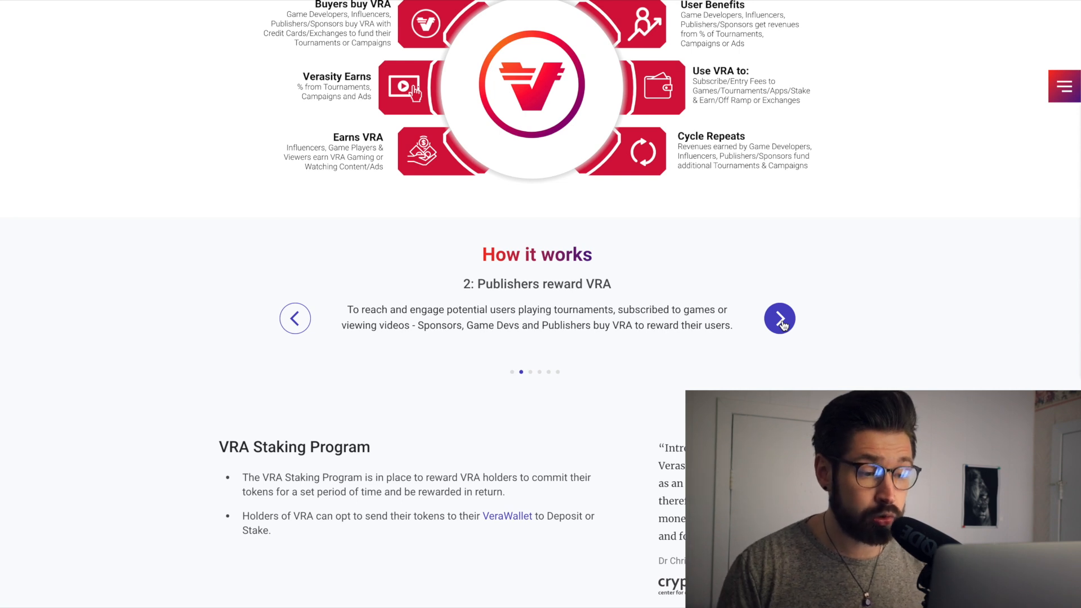
click(779, 317)
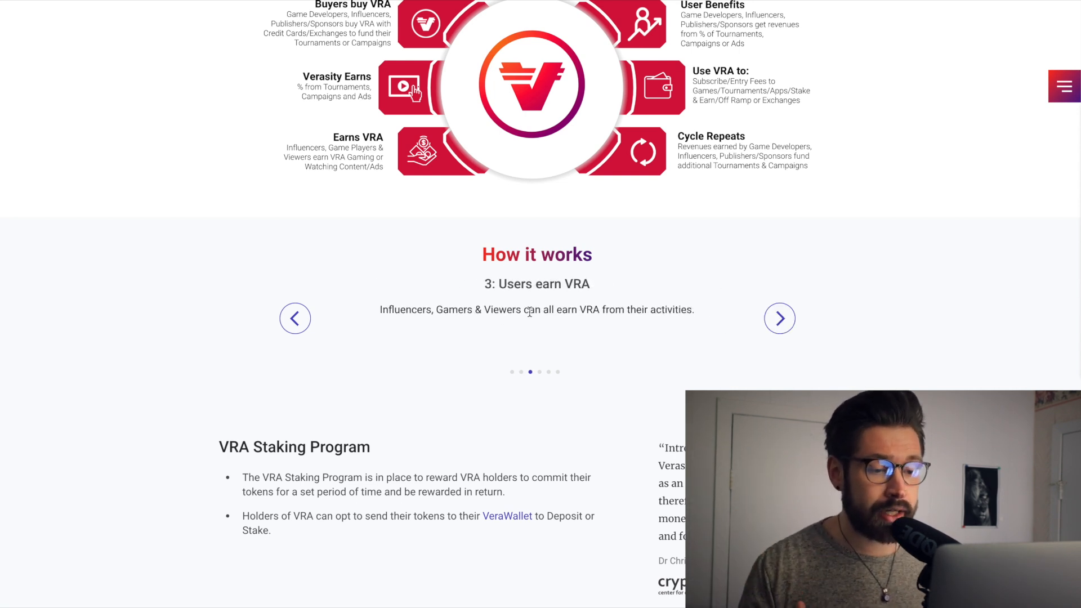
mouse_move(501, 335)
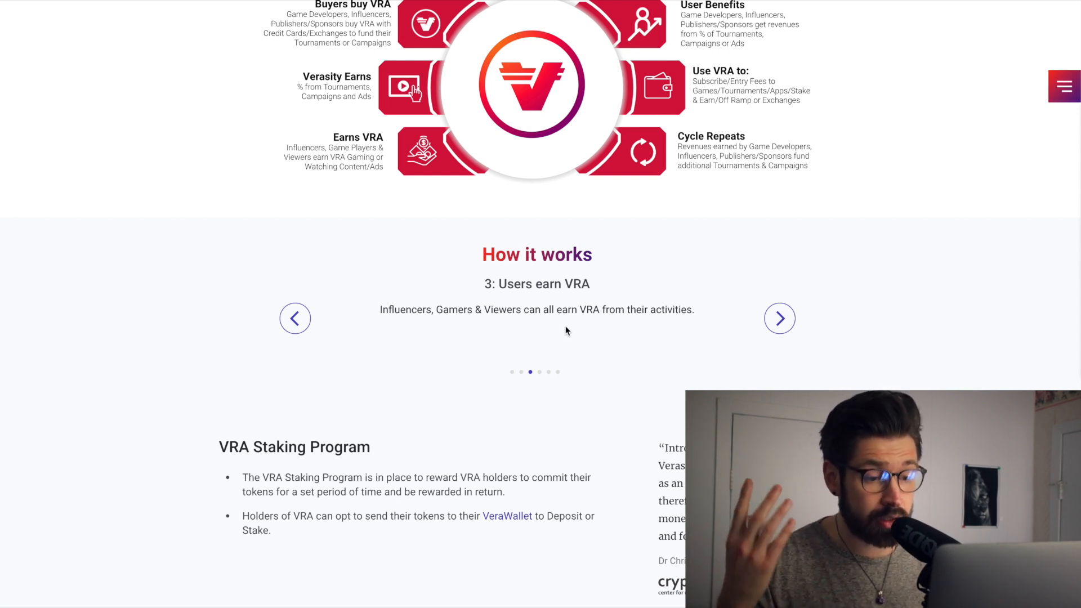
click(779, 318)
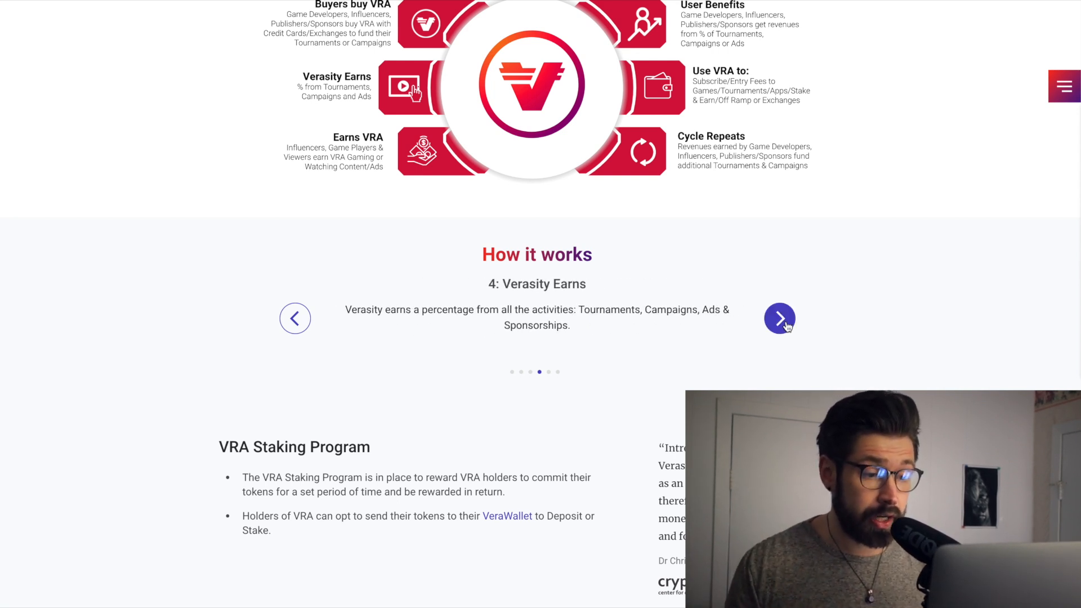
mouse_move(423, 330)
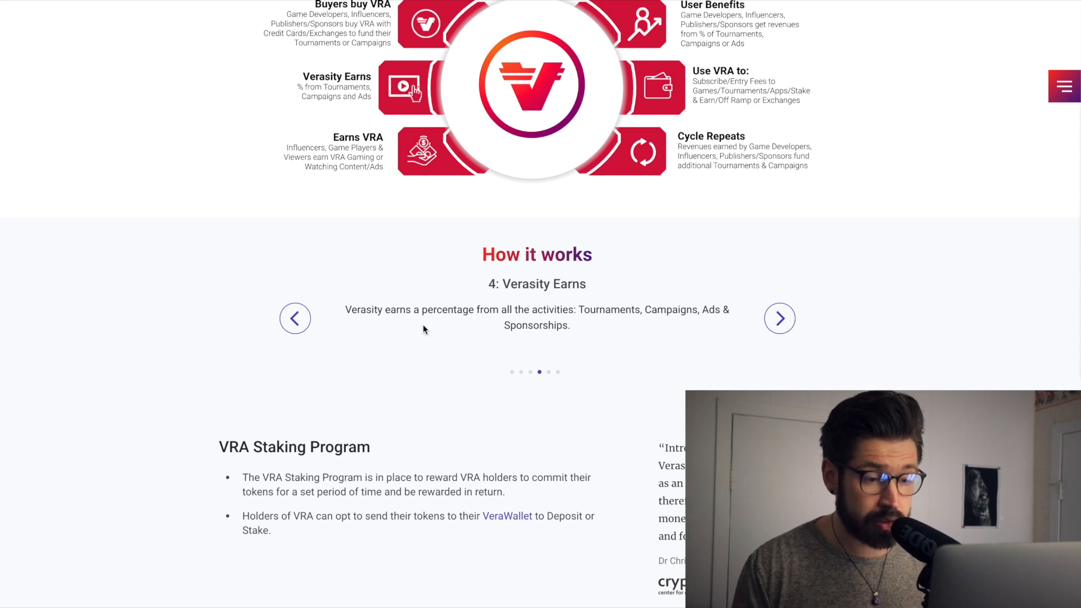
mouse_move(600, 325)
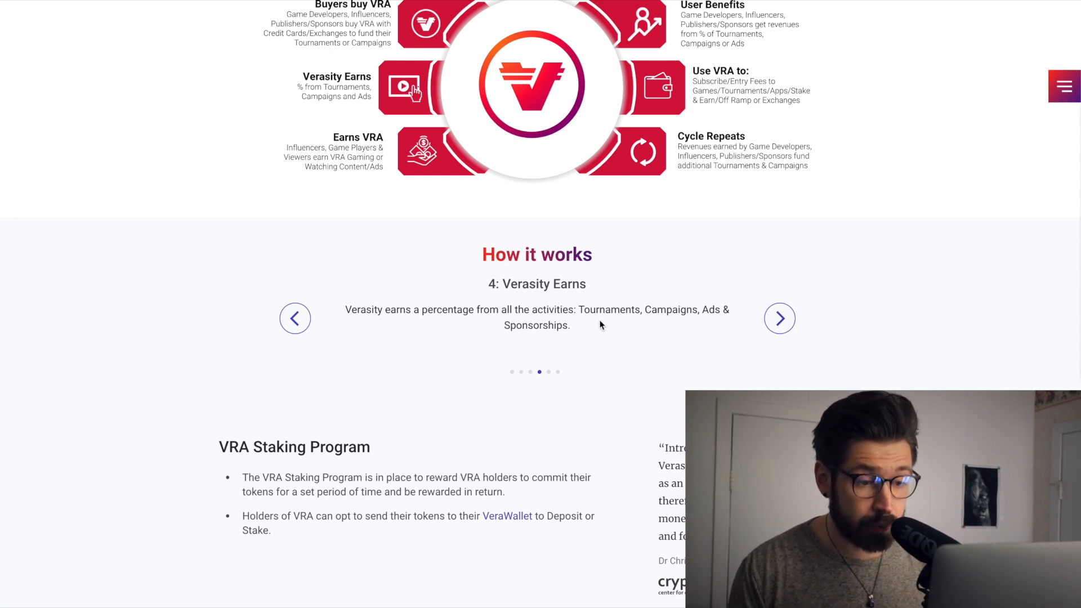
click(779, 318)
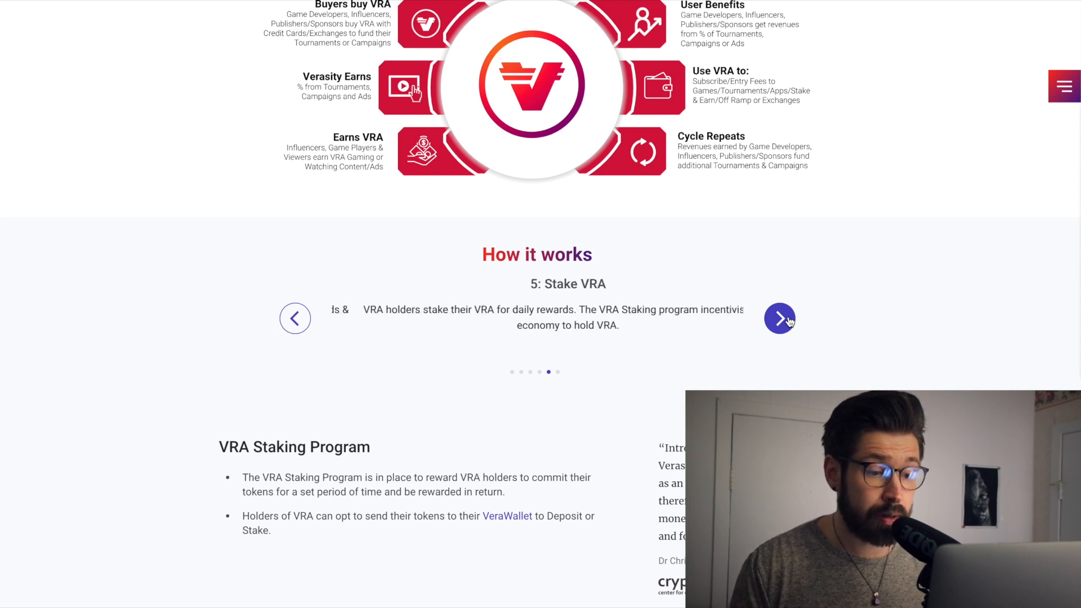
click(780, 317)
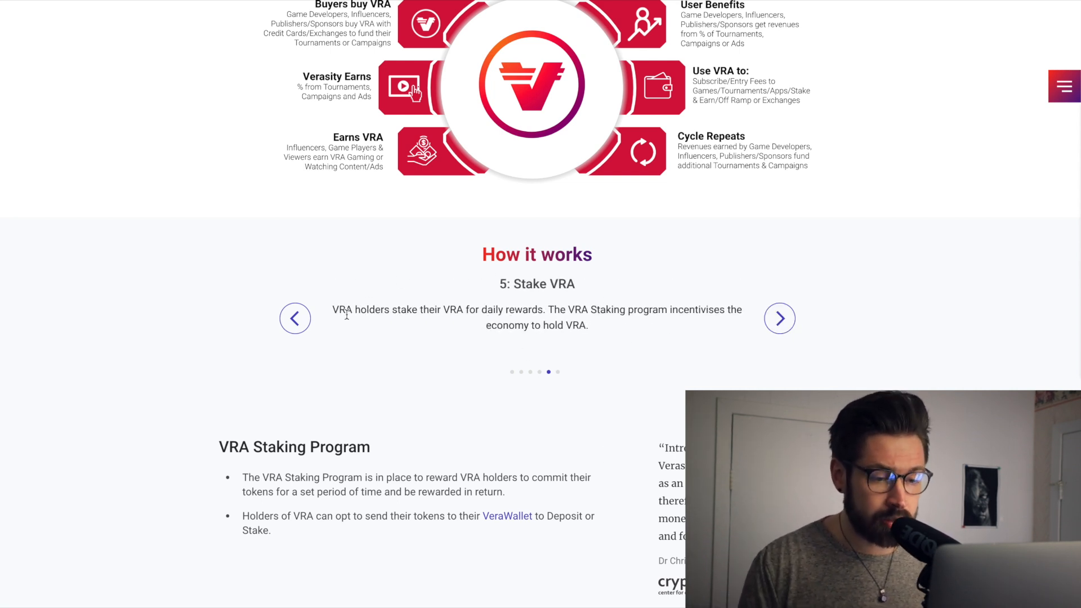
Step: Scroll to the VRA Staking Program details and the Roadmap timeline starting Q3'17
scroll(down, 3)
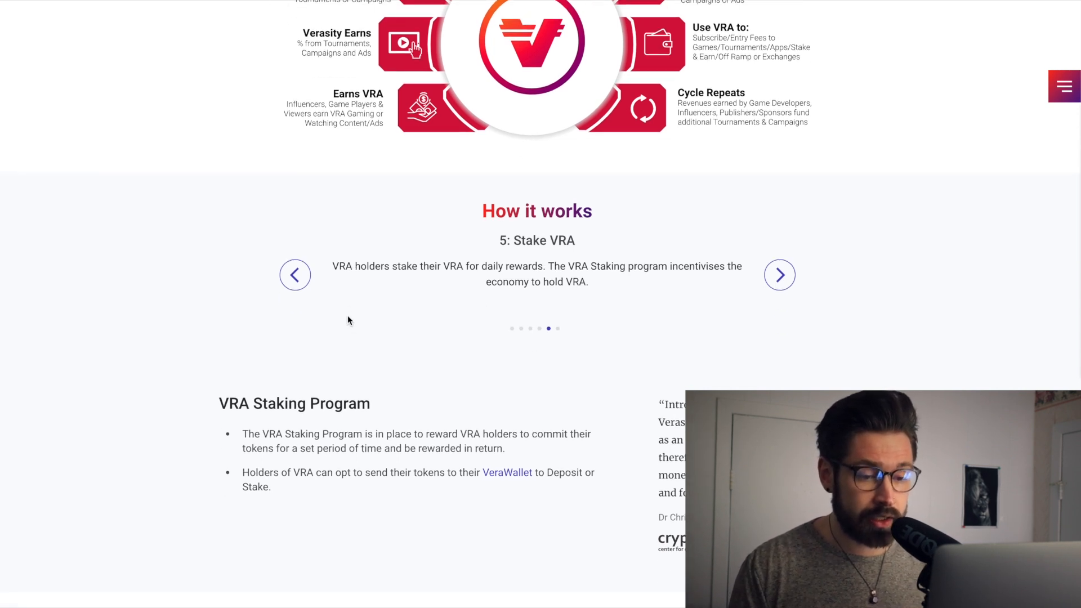
mouse_move(472, 284)
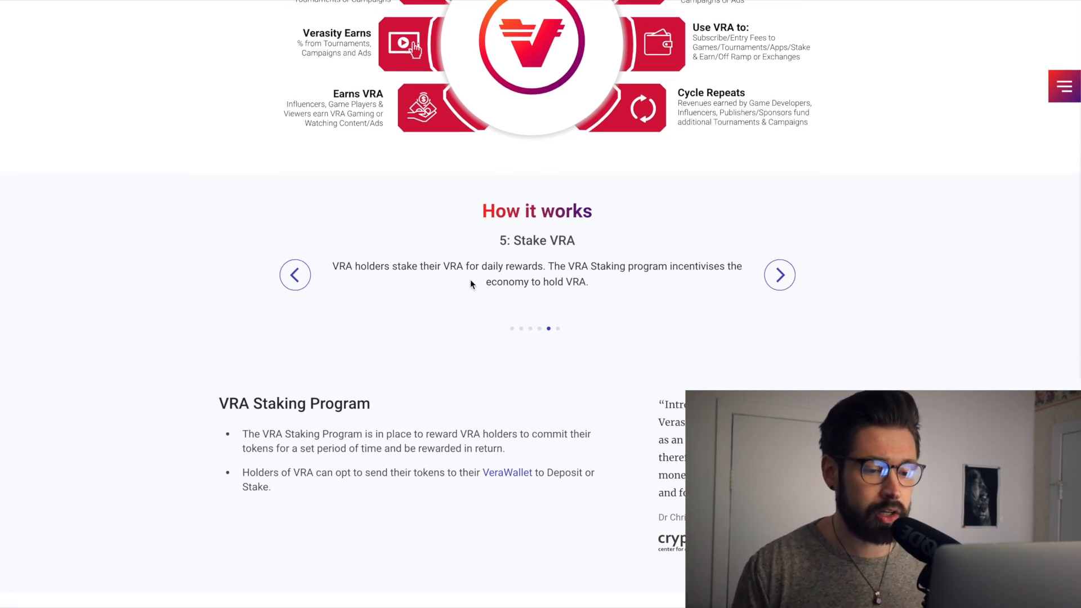
scroll(down, 3)
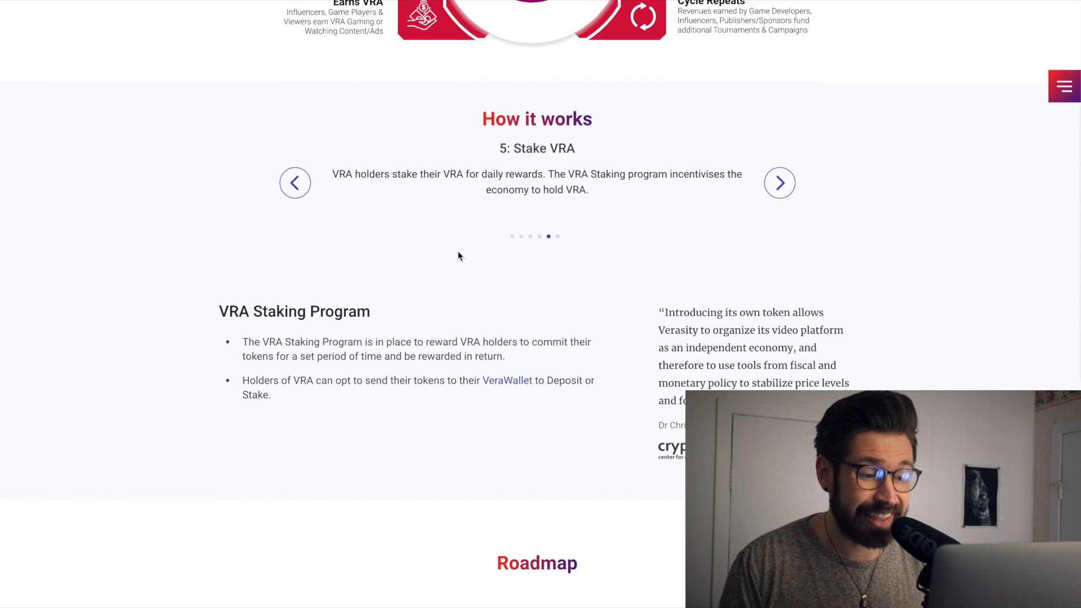
scroll(down, 3)
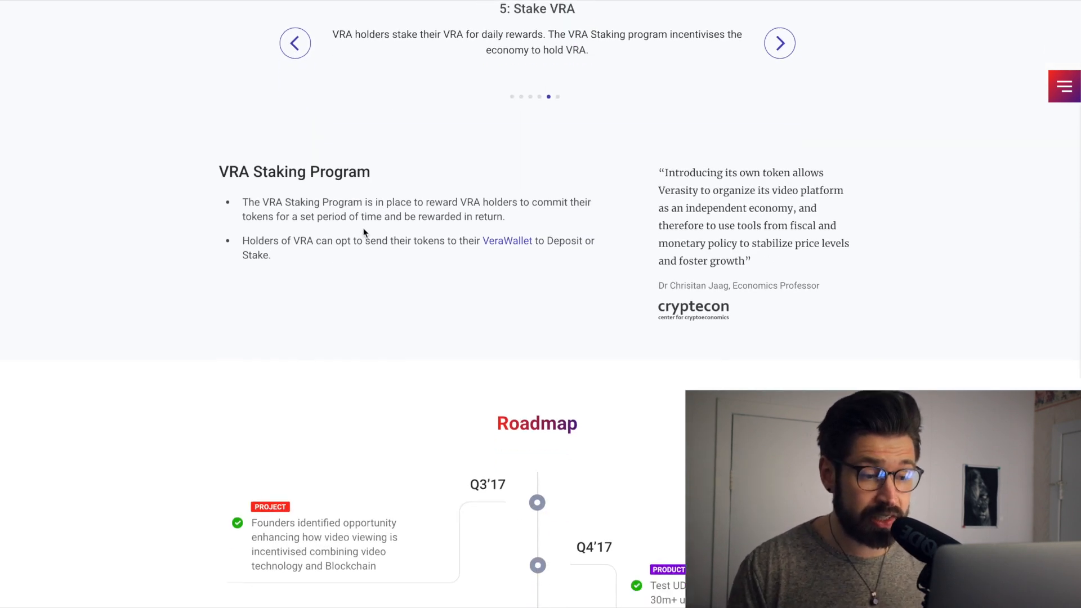
scroll(down, 3)
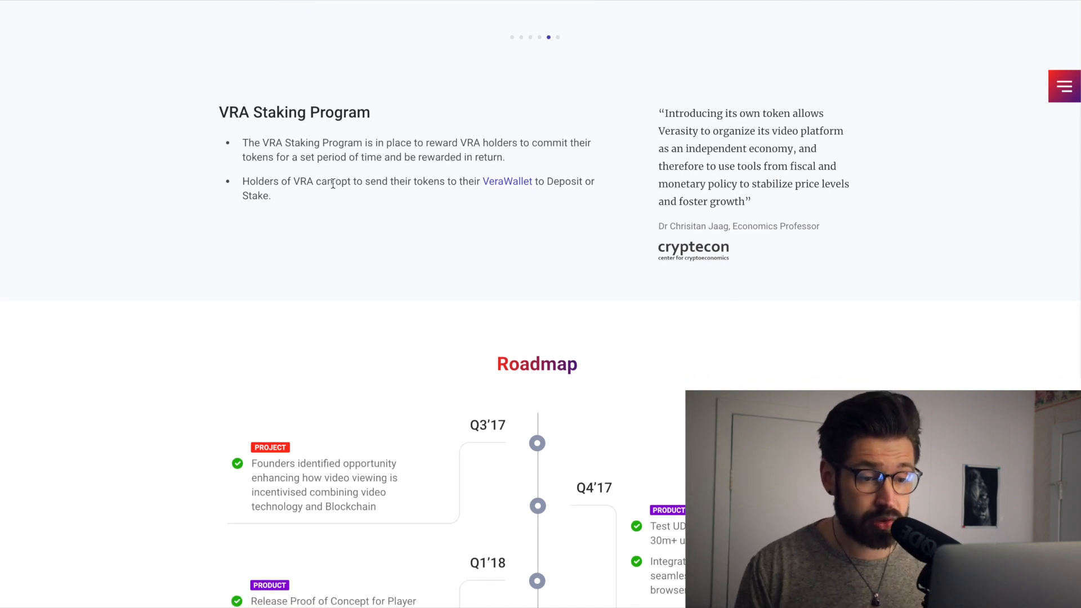
scroll(down, 3)
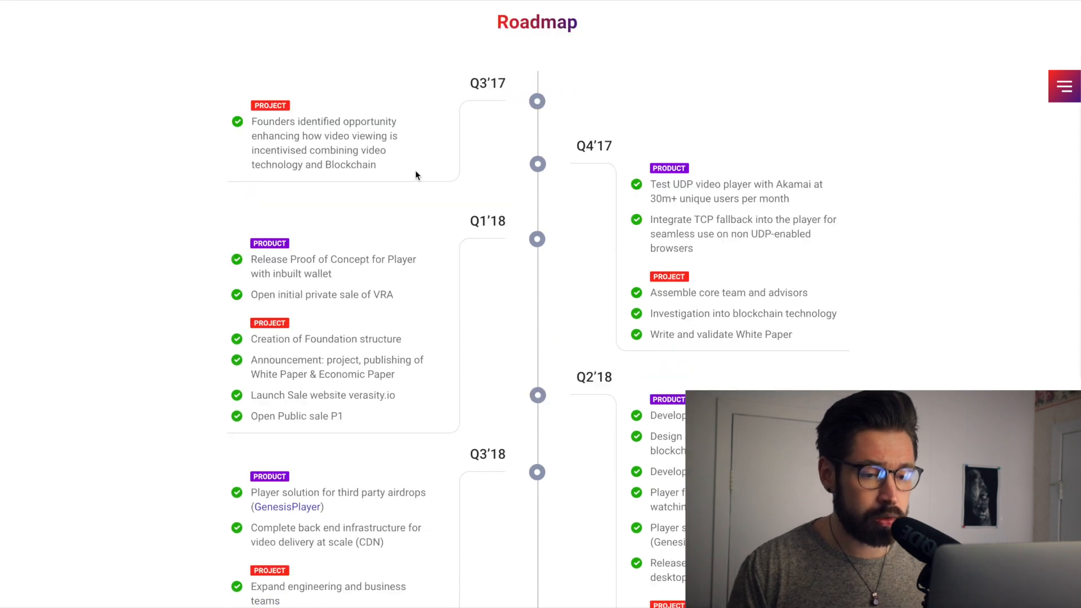
Step: Scroll through the Roadmap milestones down to the Q2'21 and Q4'21 entries
scroll(down, 3)
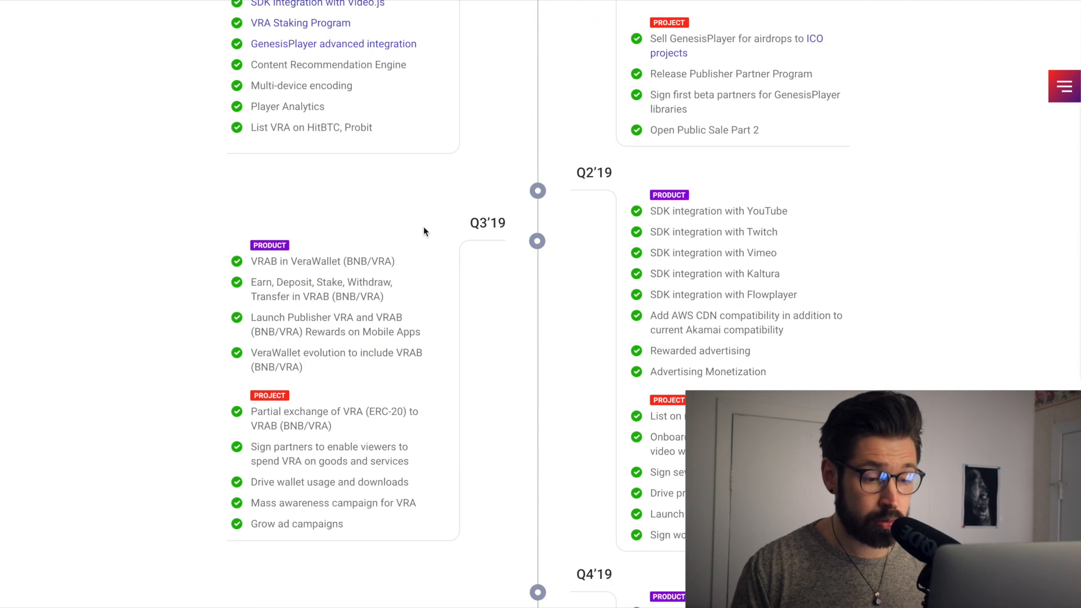
scroll(down, 3)
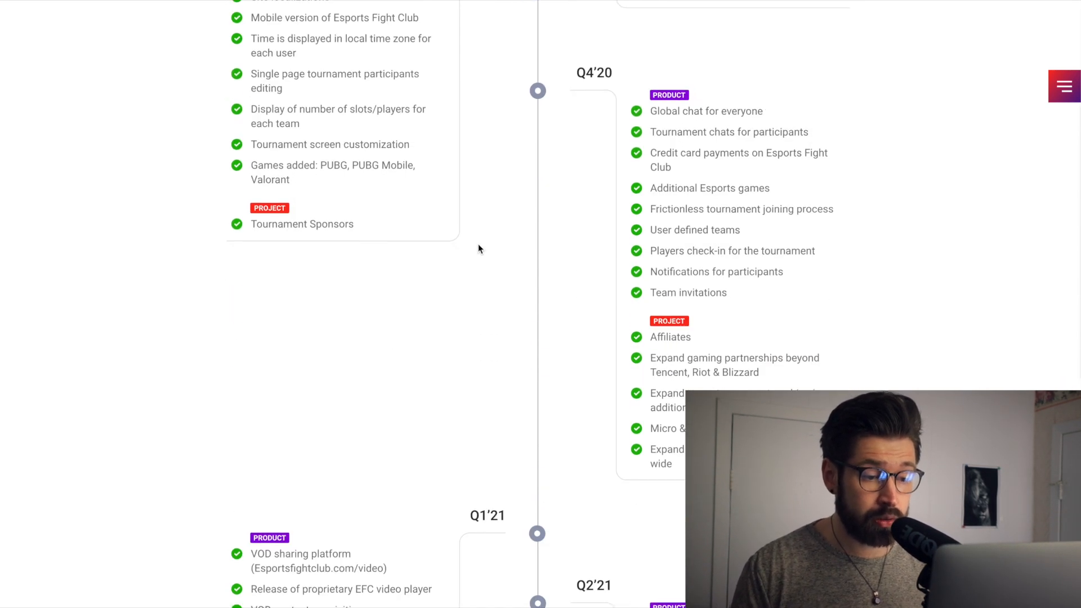
scroll(down, 3)
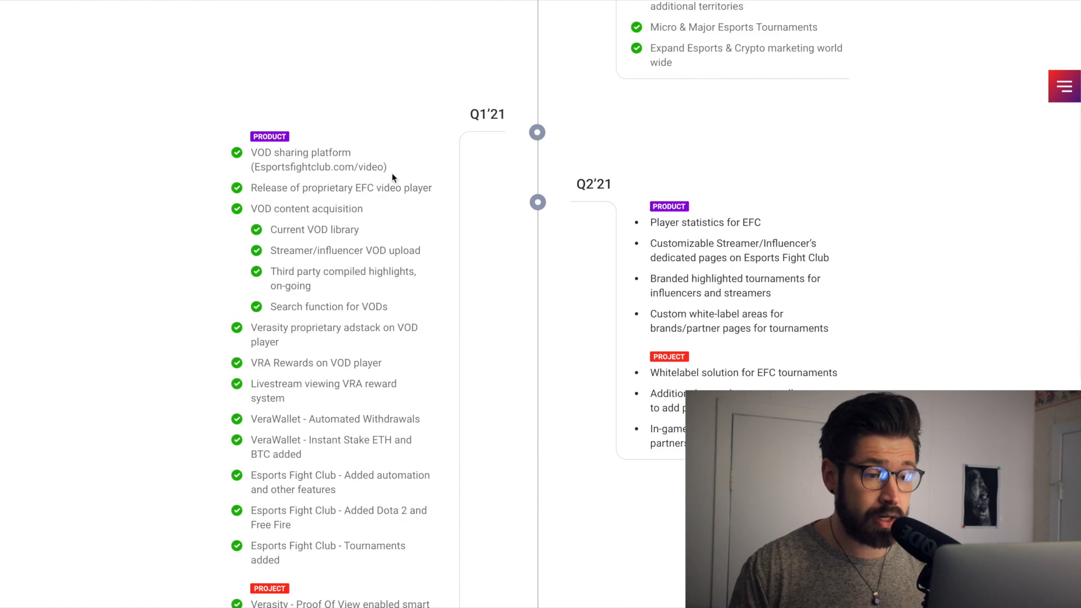
scroll(down, 3)
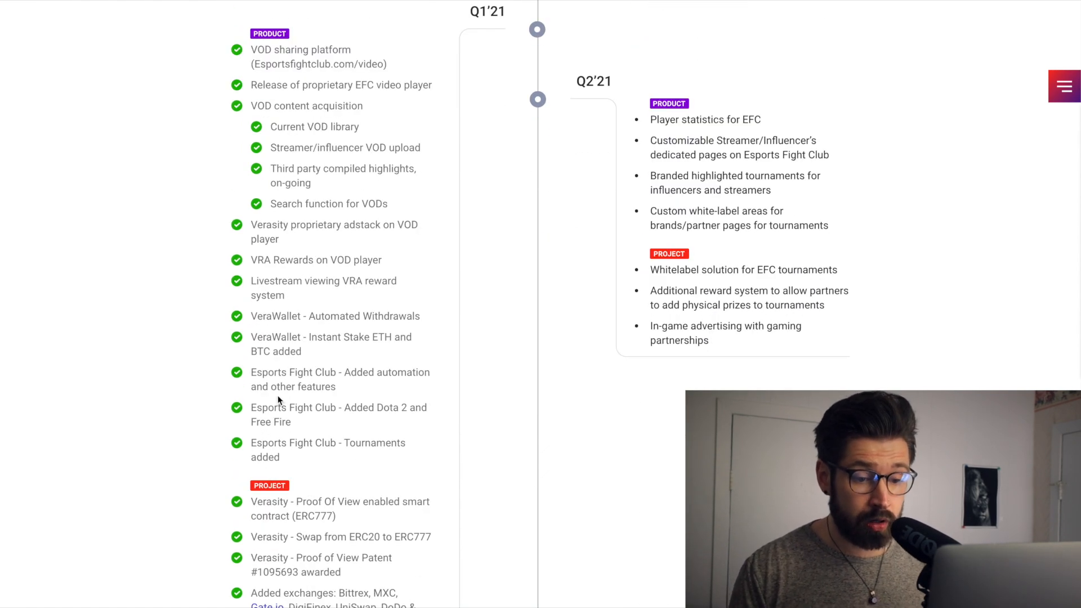
scroll(down, 3)
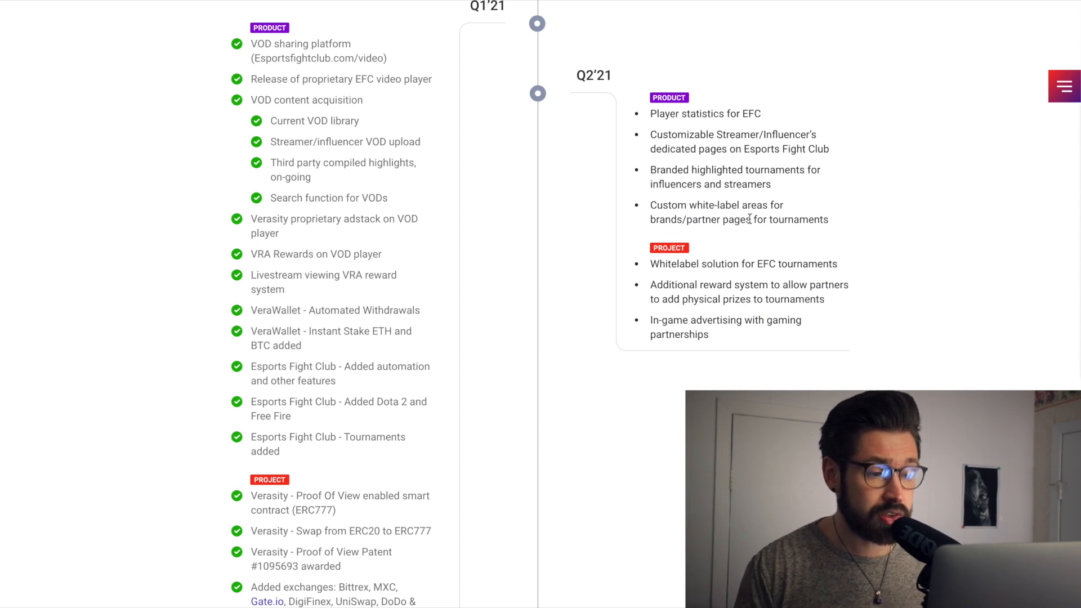
scroll(down, 3)
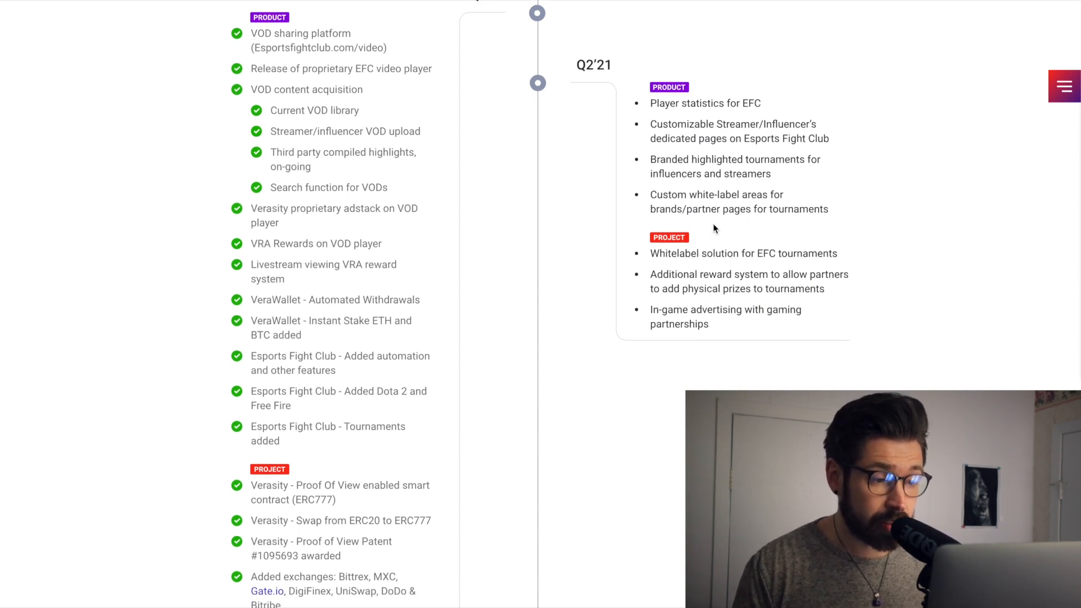
scroll(down, 3)
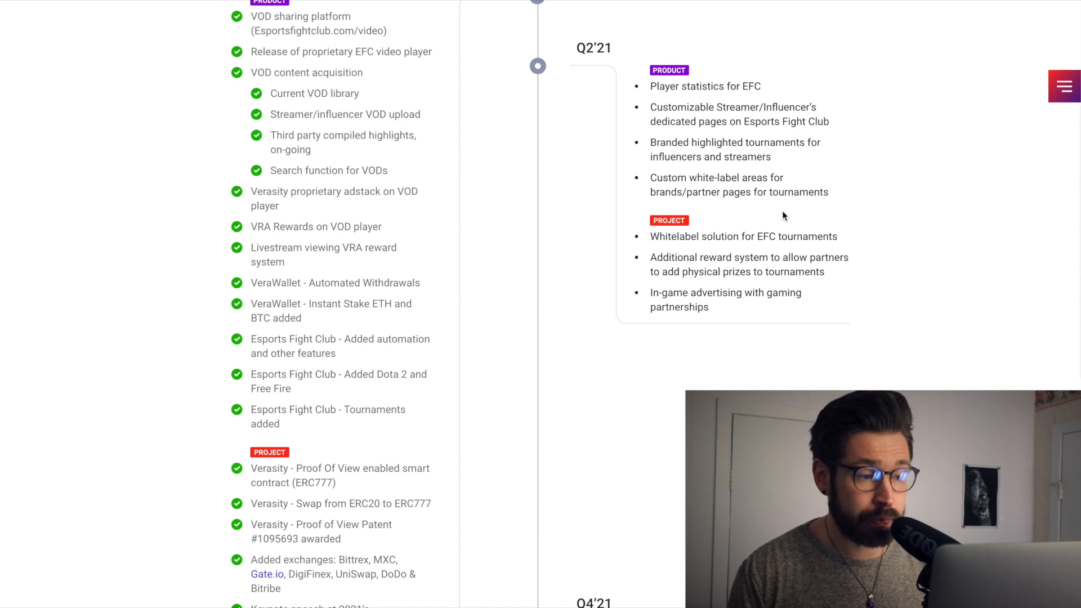
scroll(down, 3)
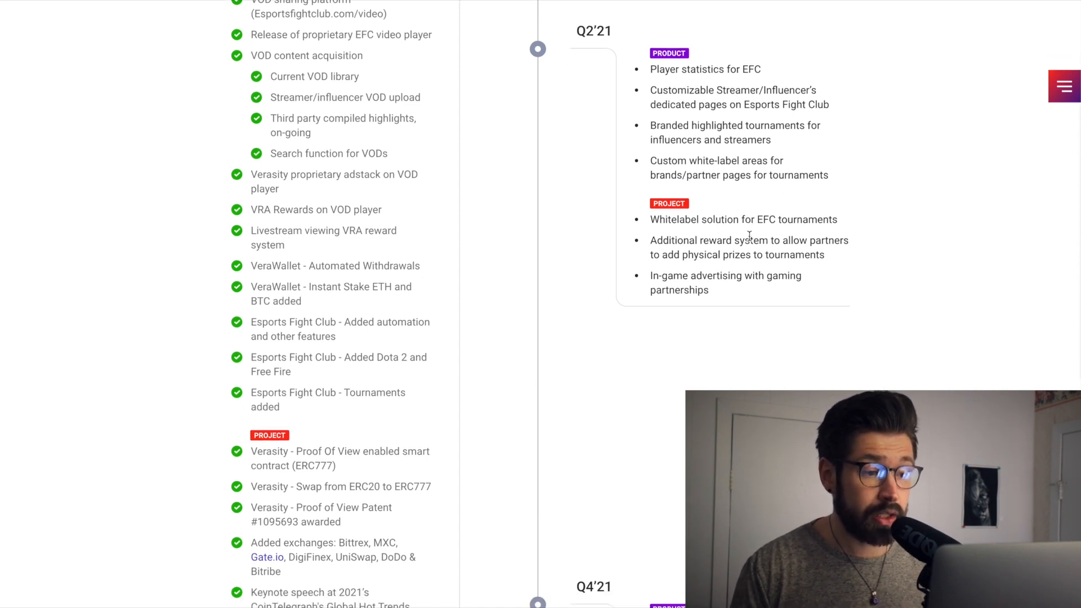
mouse_move(743, 270)
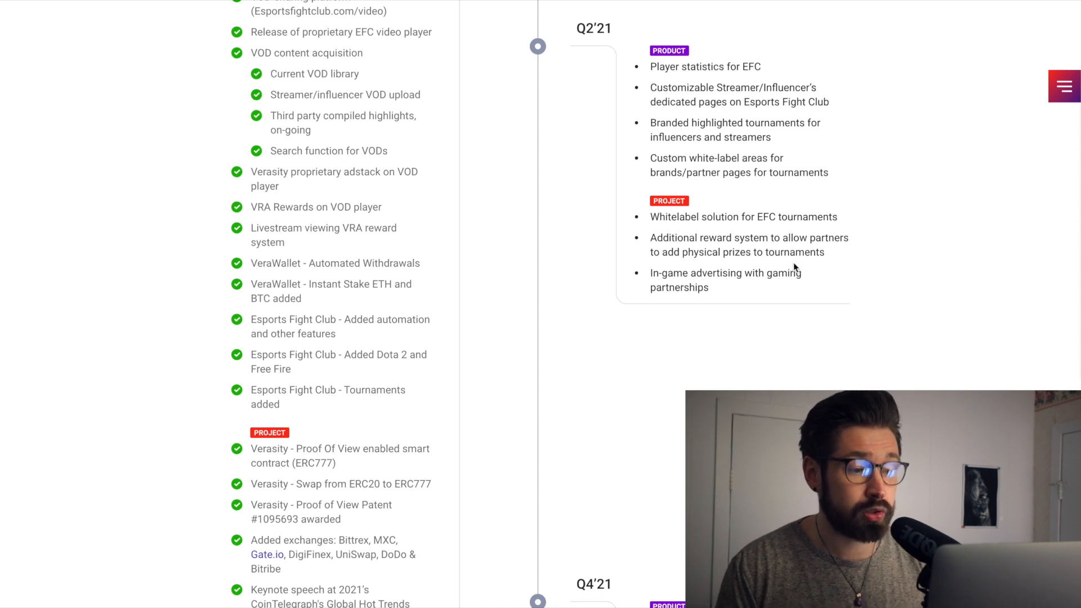
scroll(down, 3)
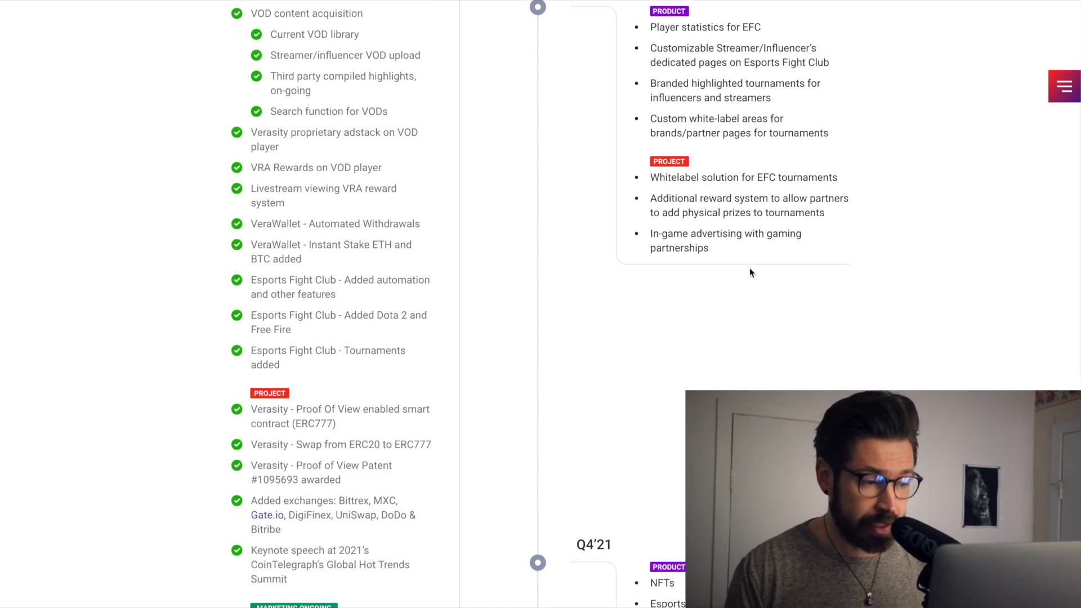
scroll(down, 3)
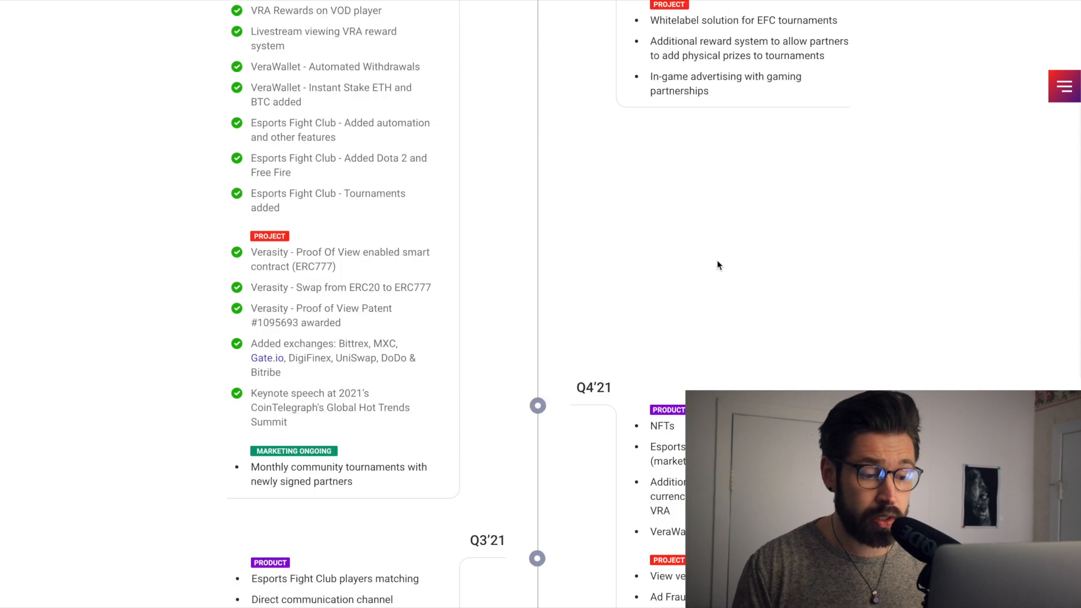
scroll(down, 3)
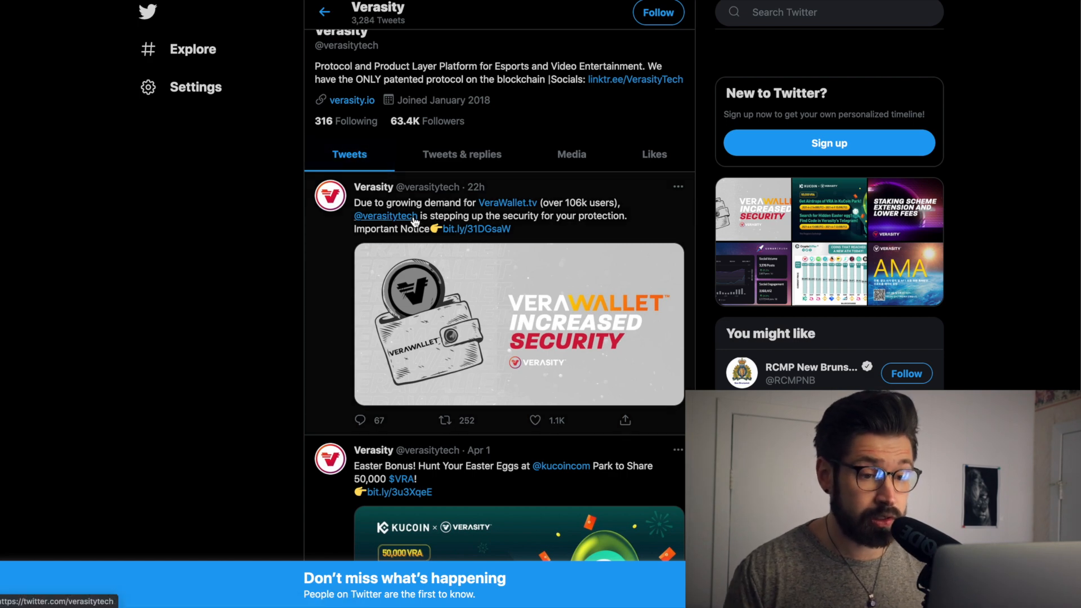
mouse_move(524, 221)
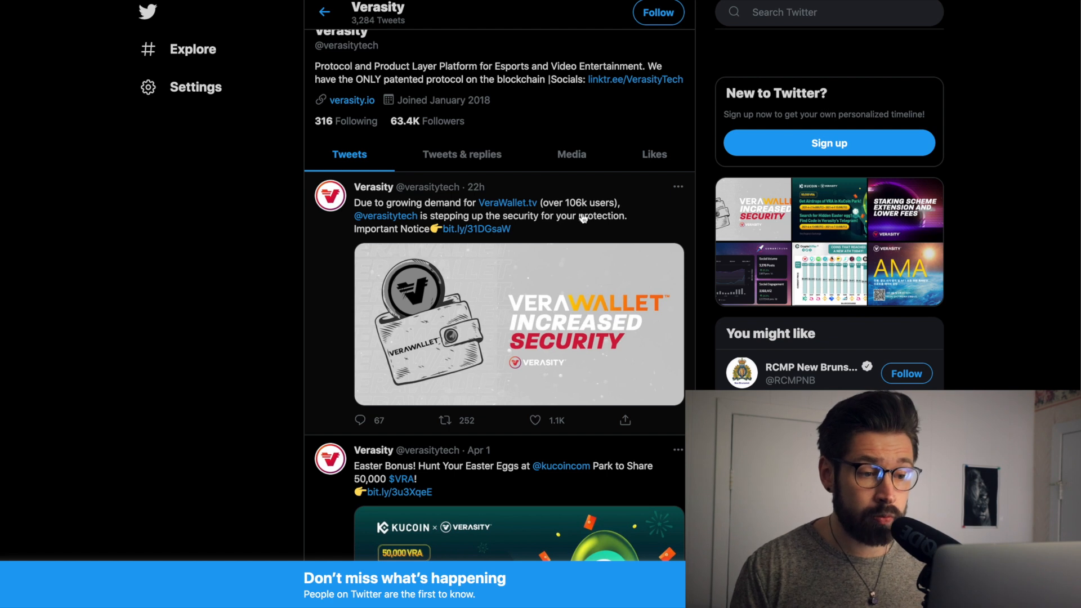
scroll(up, 3)
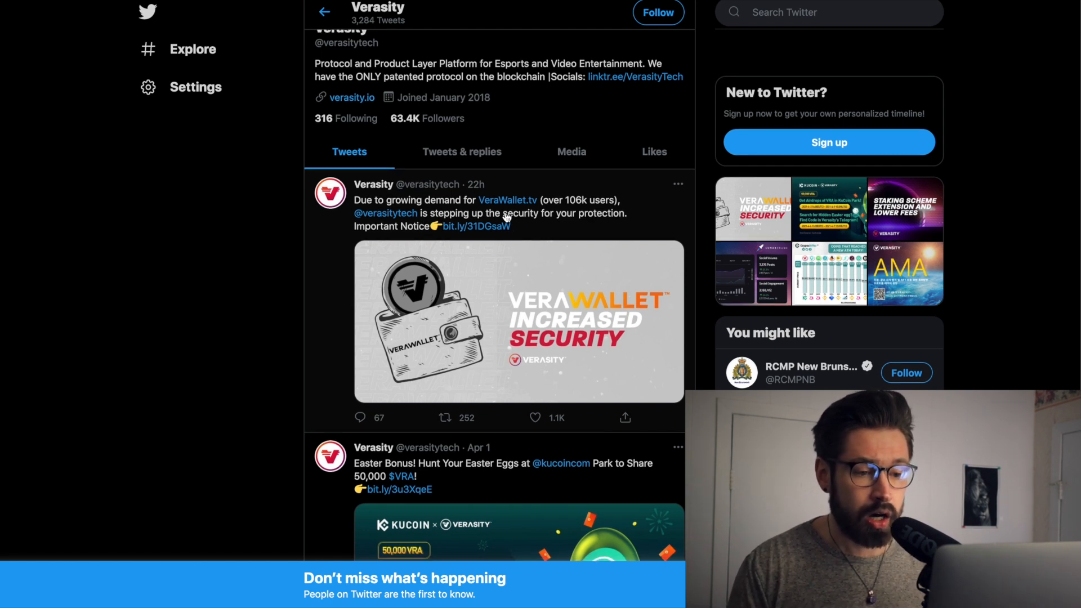
mouse_move(529, 226)
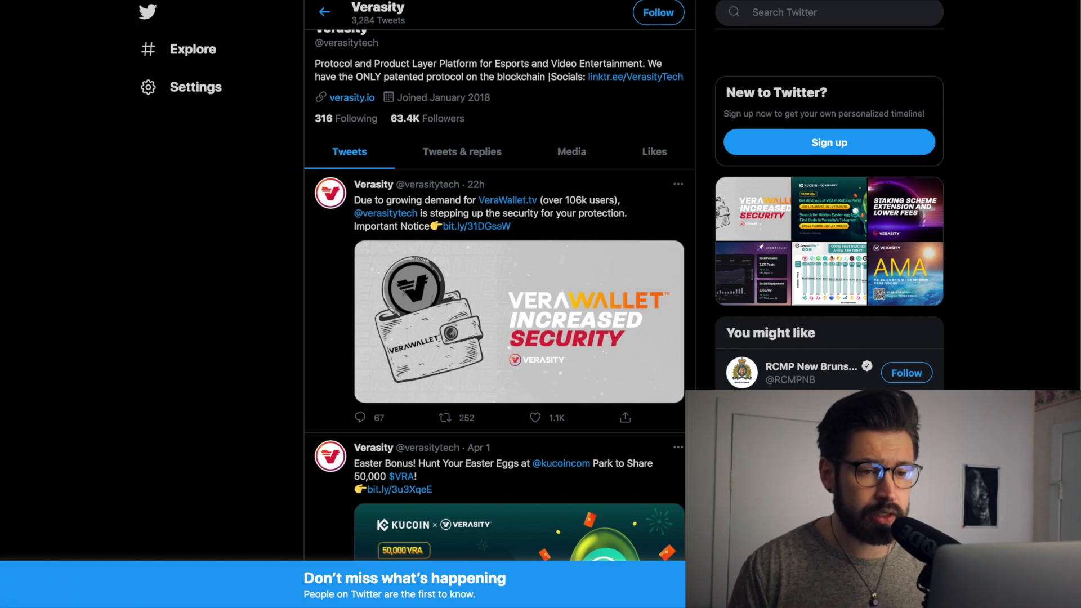
scroll(down, 3)
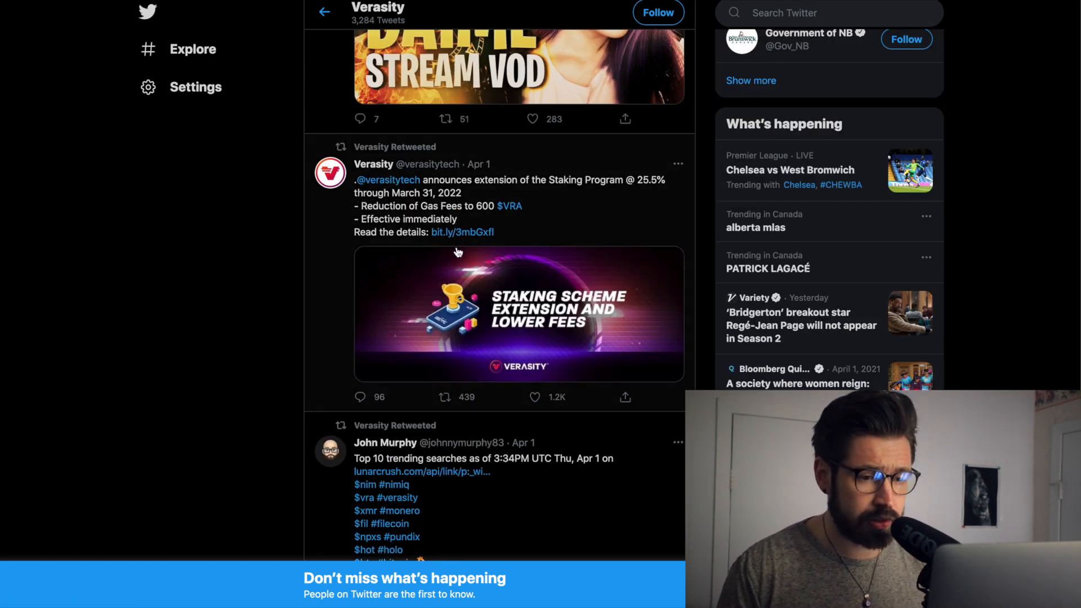
mouse_move(509, 197)
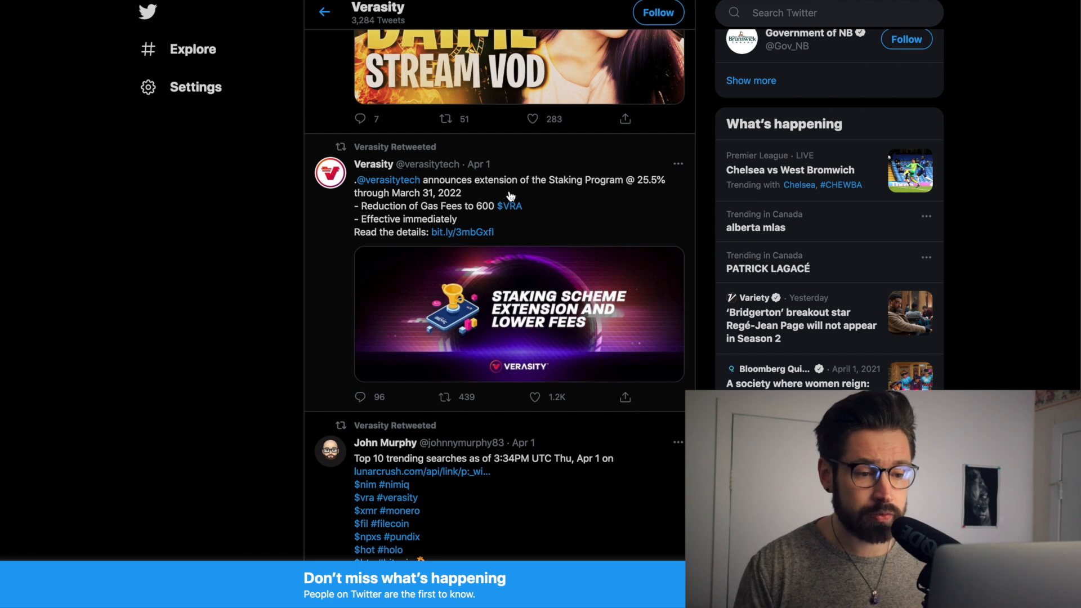
mouse_move(657, 197)
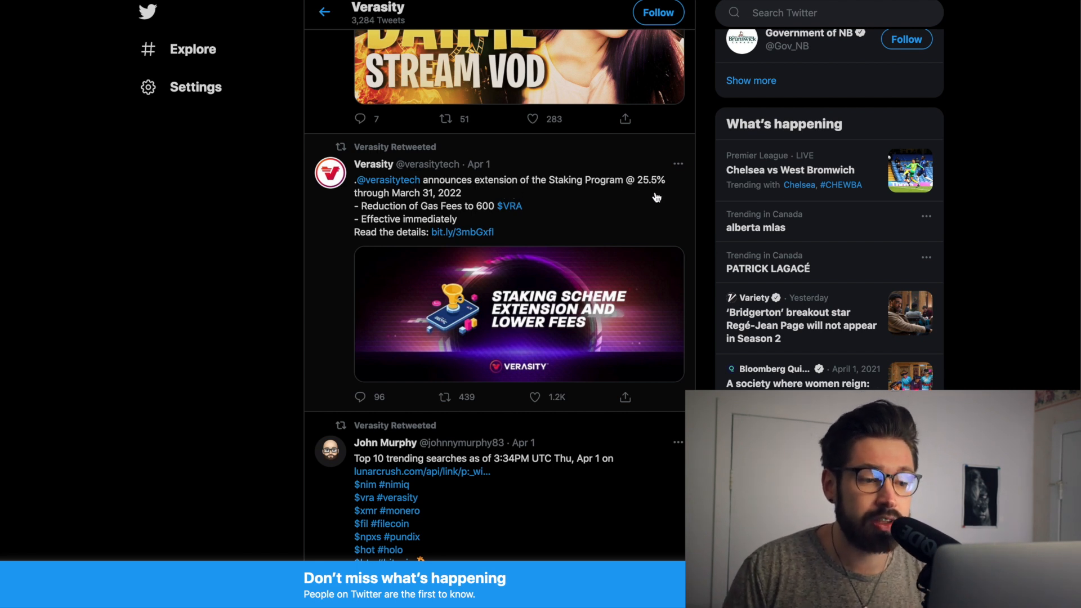
mouse_move(429, 207)
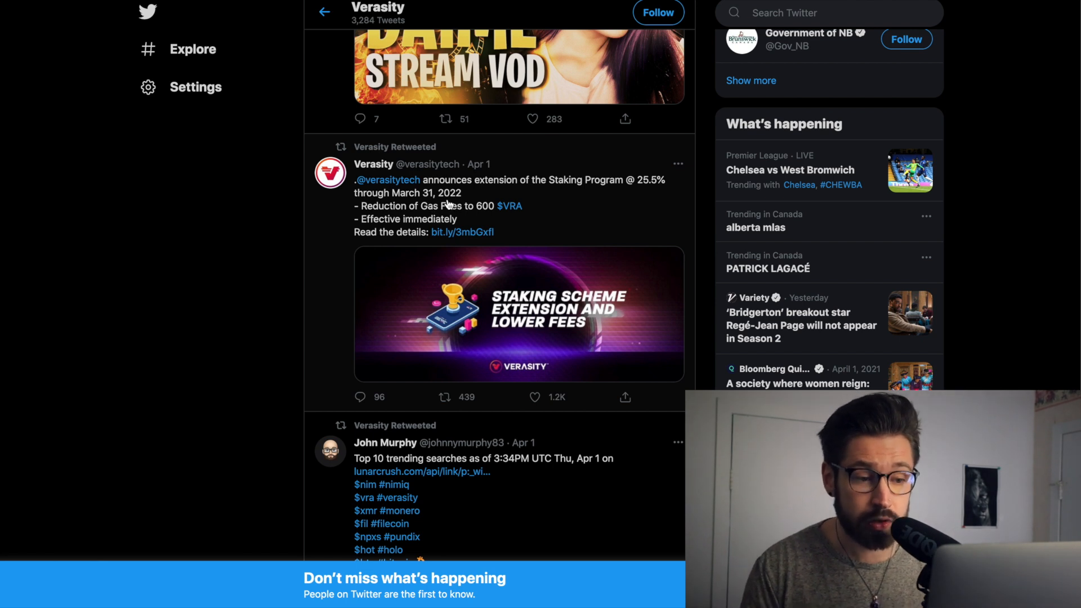
mouse_move(659, 163)
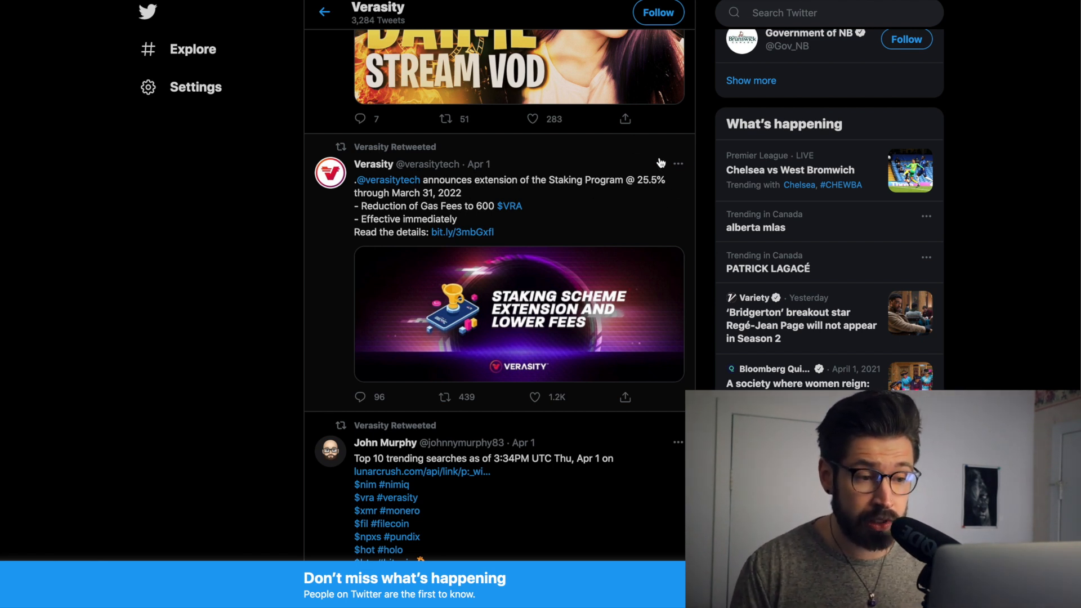
mouse_move(635, 198)
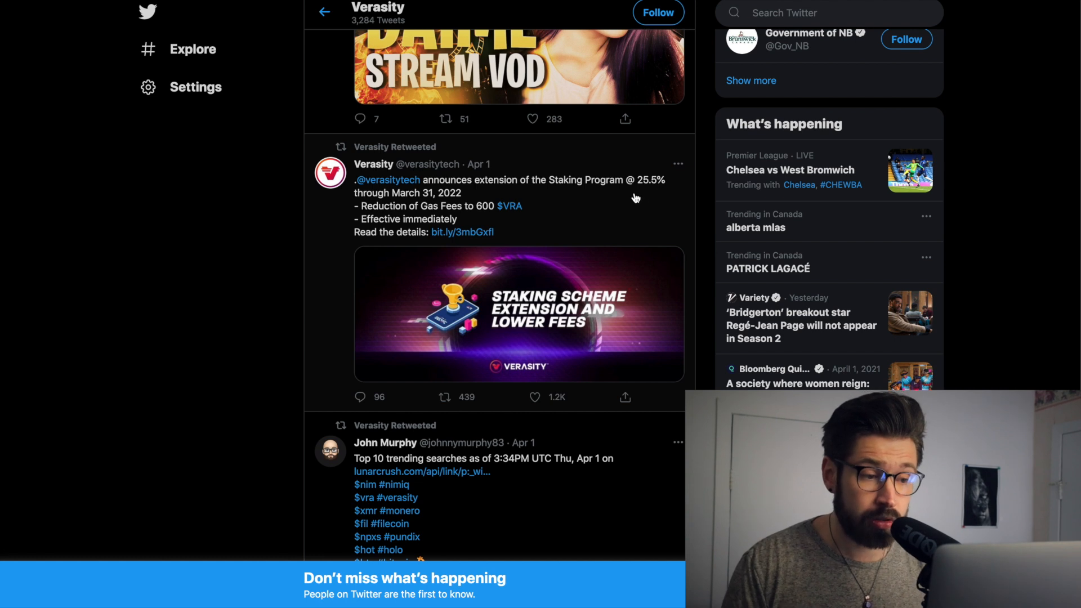
mouse_move(448, 219)
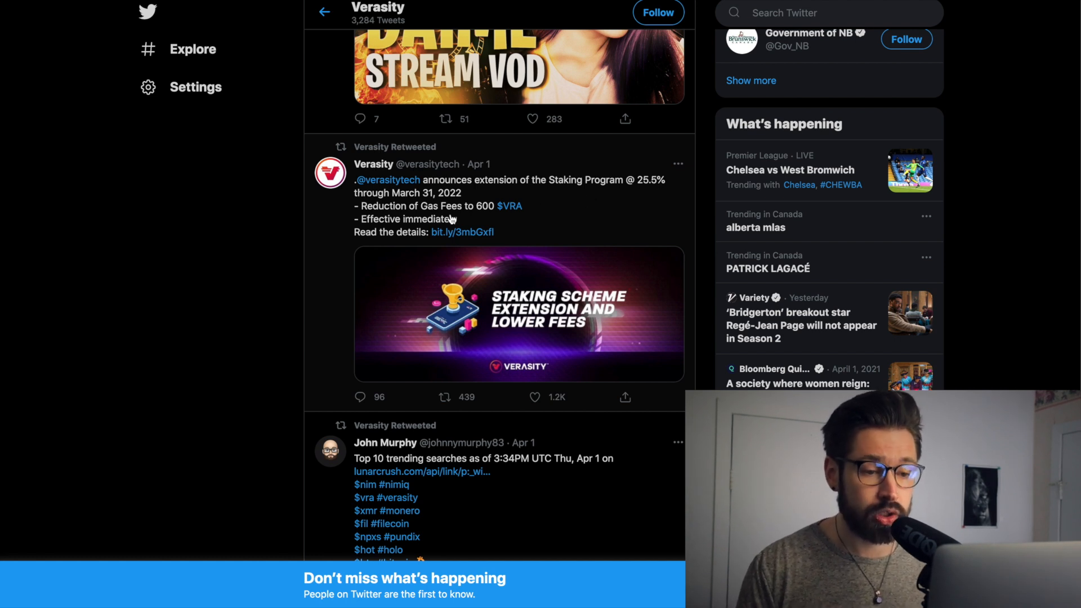
mouse_move(485, 221)
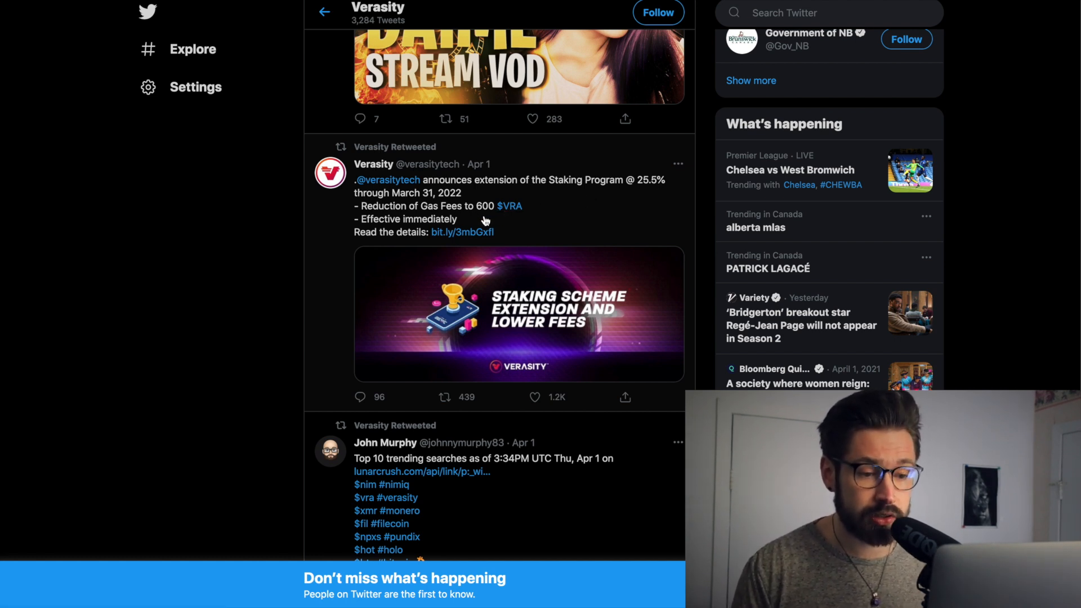
mouse_move(449, 232)
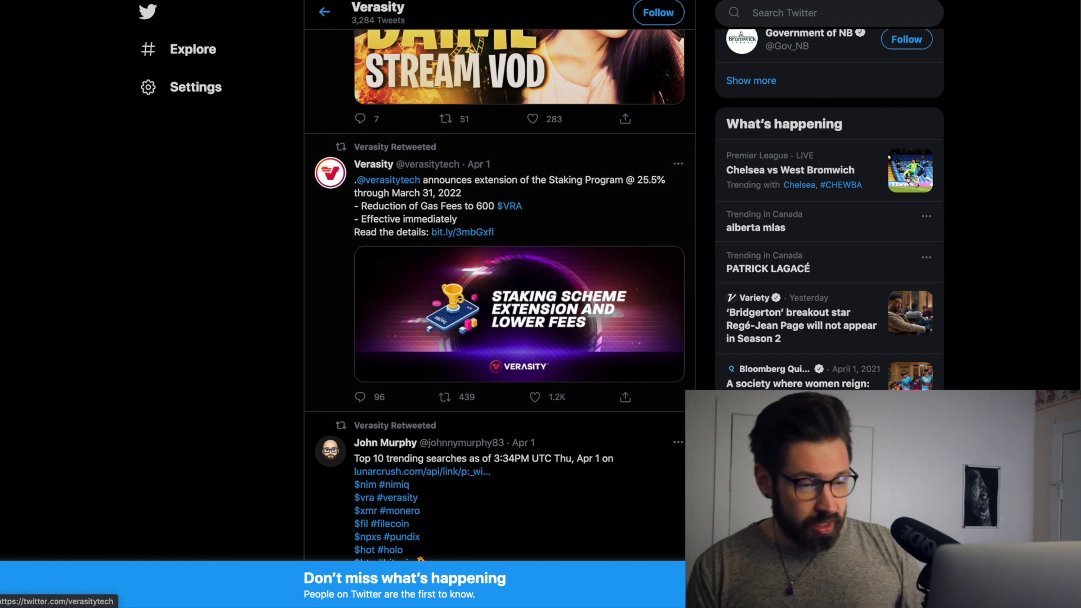
Step: Open the tweet's Medium article and read down to the withdrawal fee reduction
click(462, 231)
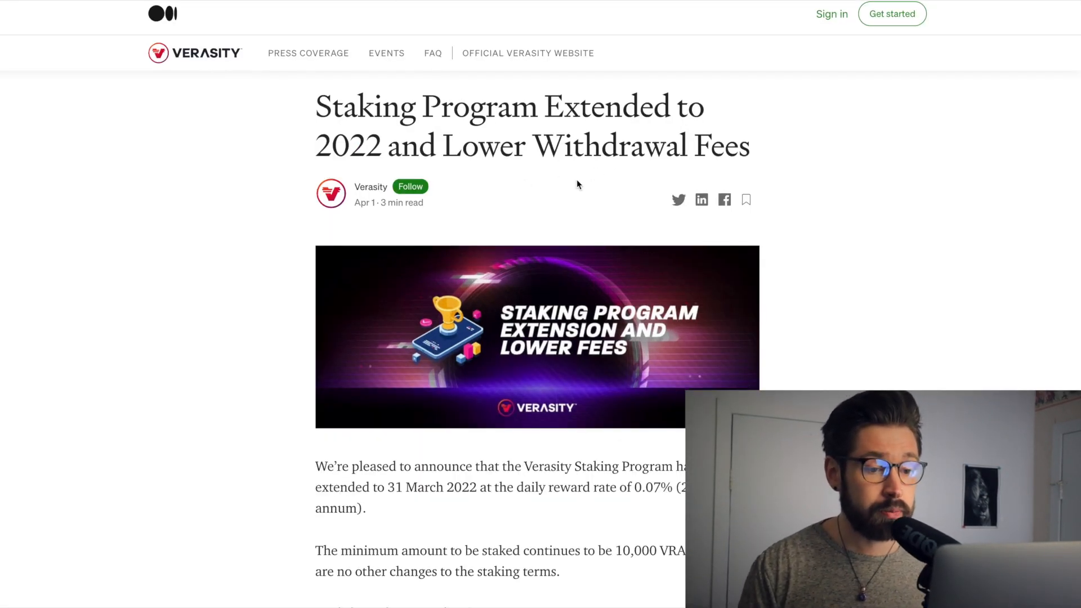
scroll(down, 3)
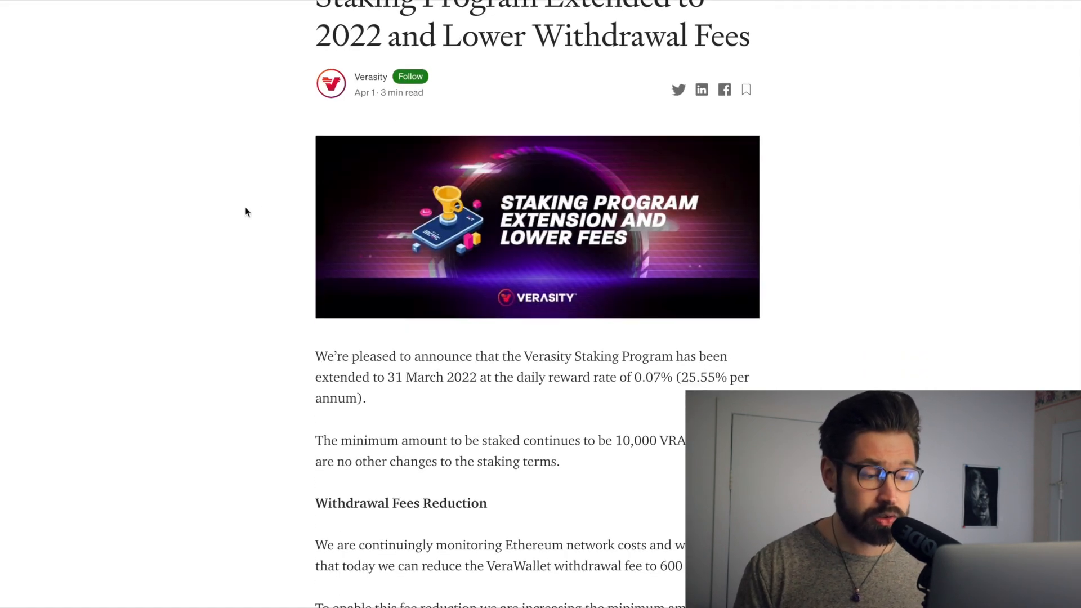
scroll(down, 3)
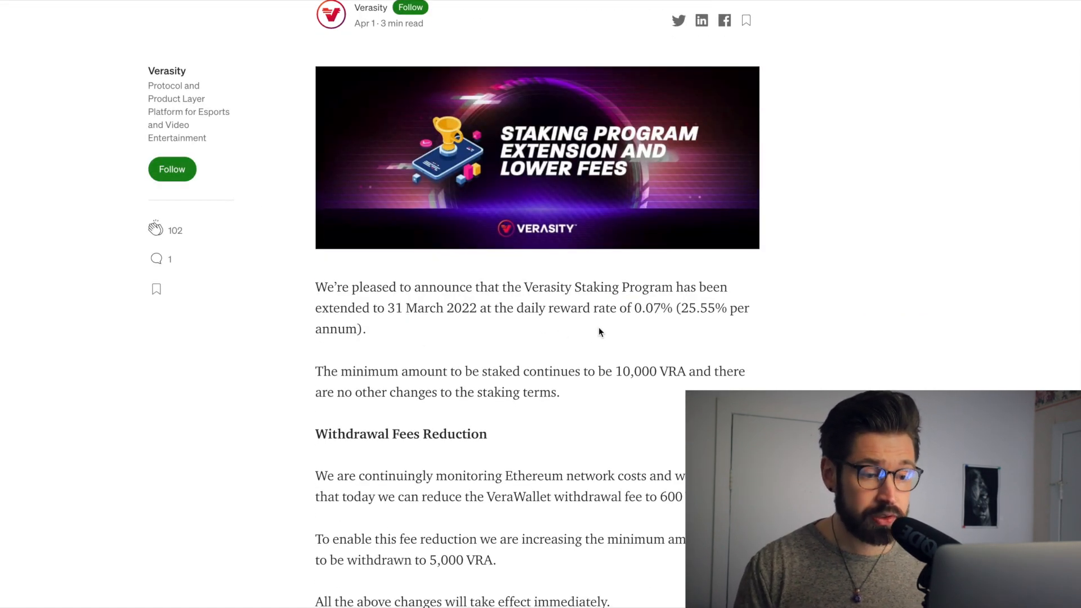
mouse_move(651, 327)
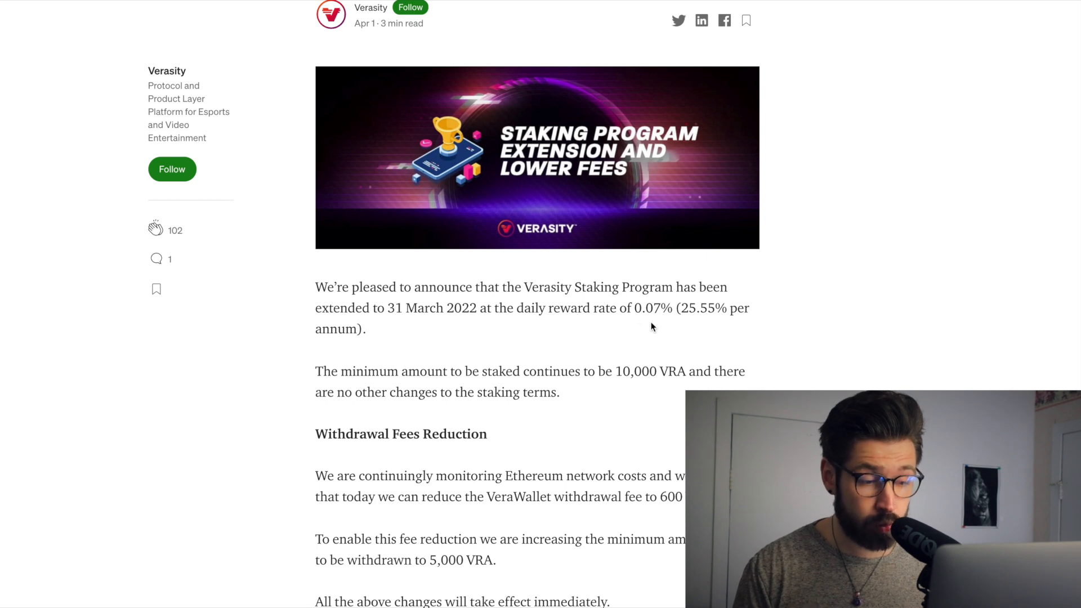
scroll(down, 3)
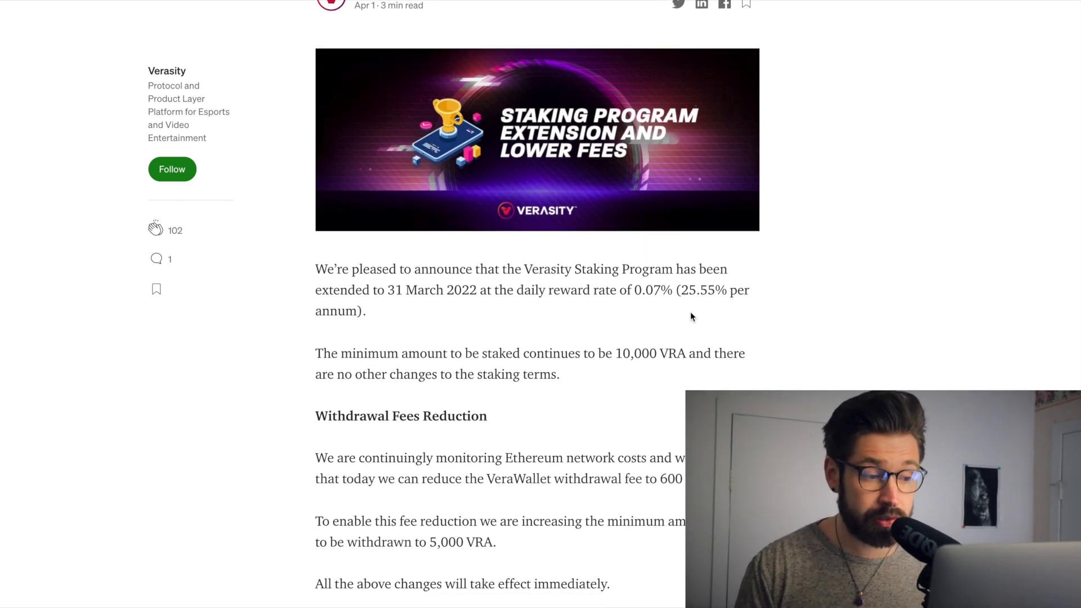
scroll(down, 3)
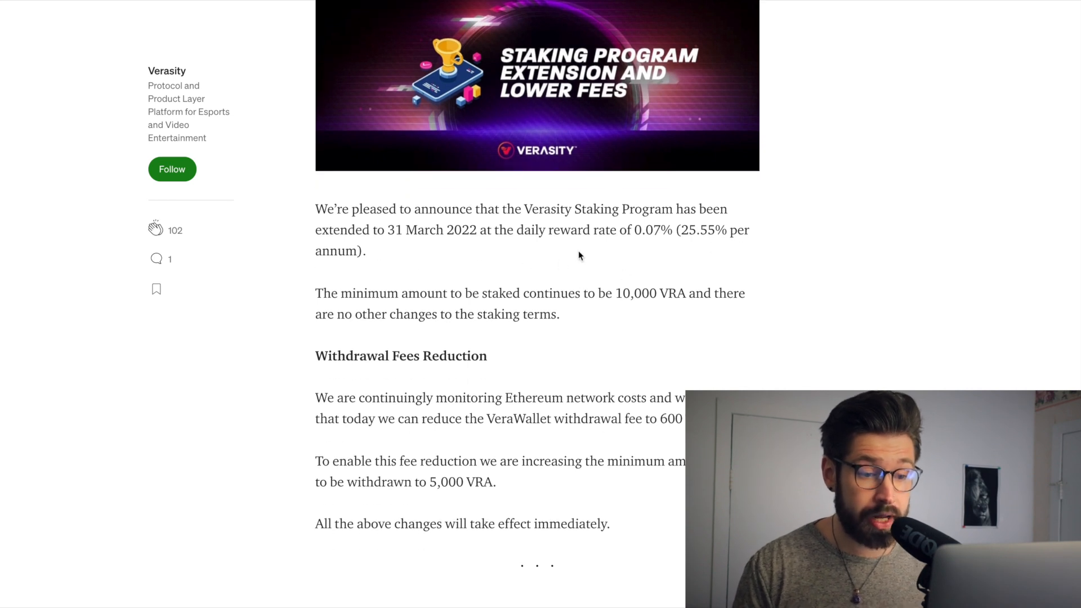
Step: Continue reading through use cases and revenues to the Follow Us links
scroll(down, 3)
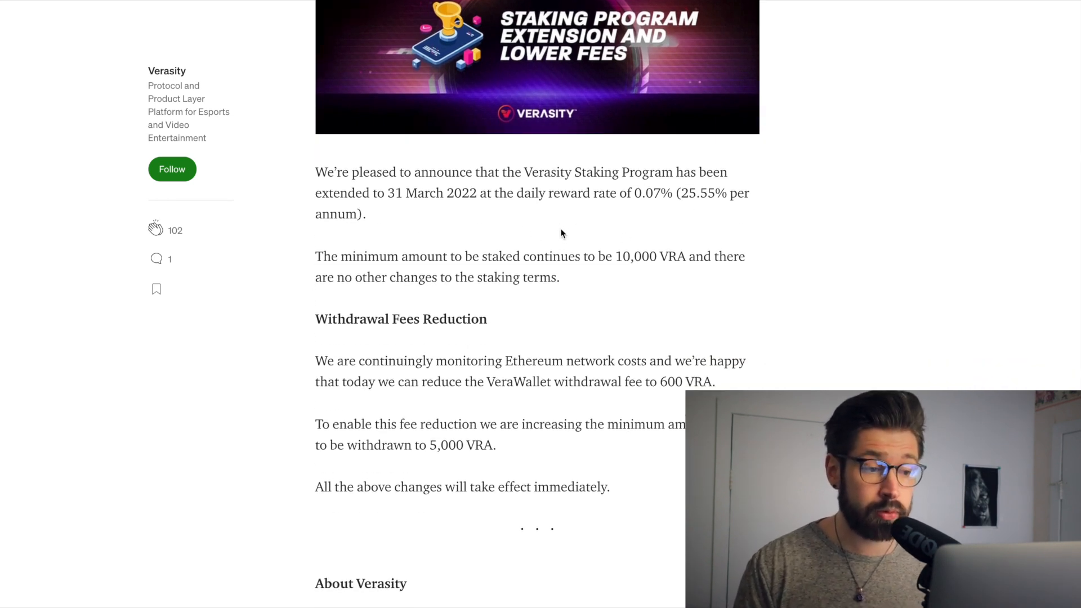
scroll(down, 3)
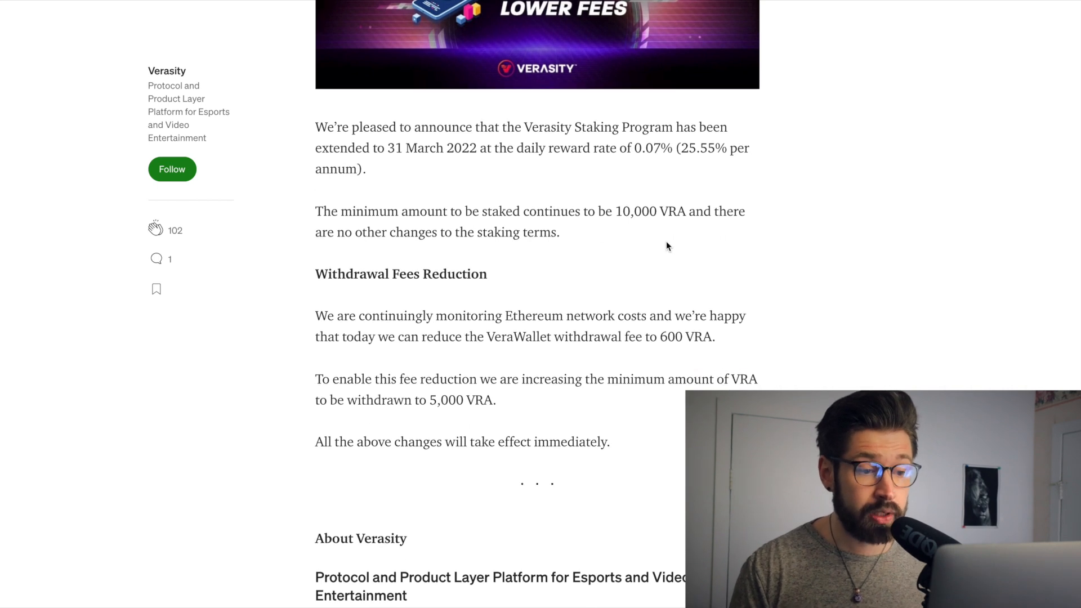
scroll(down, 3)
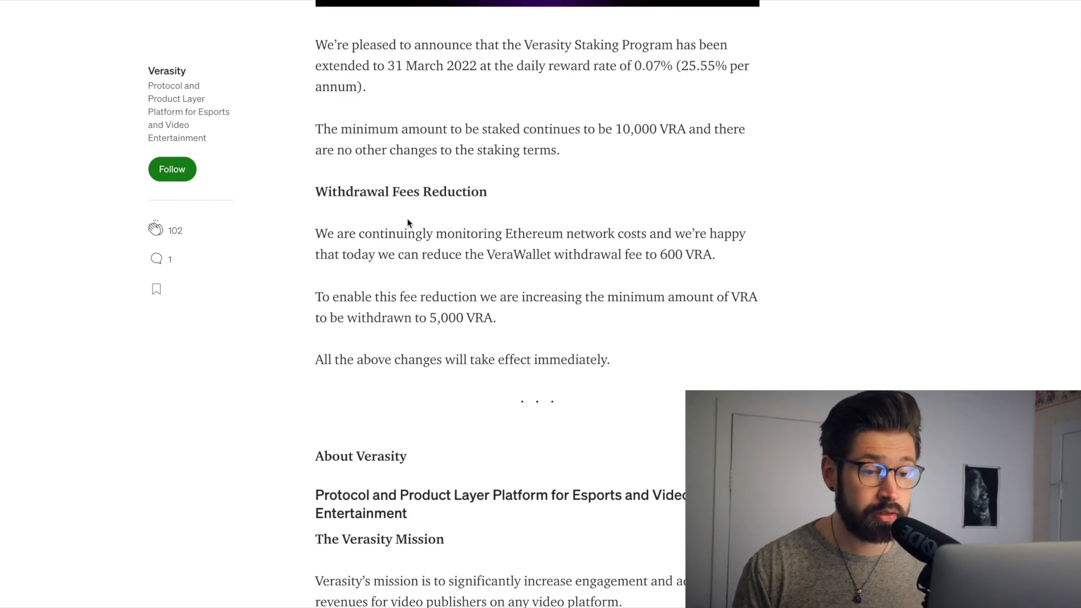
scroll(down, 3)
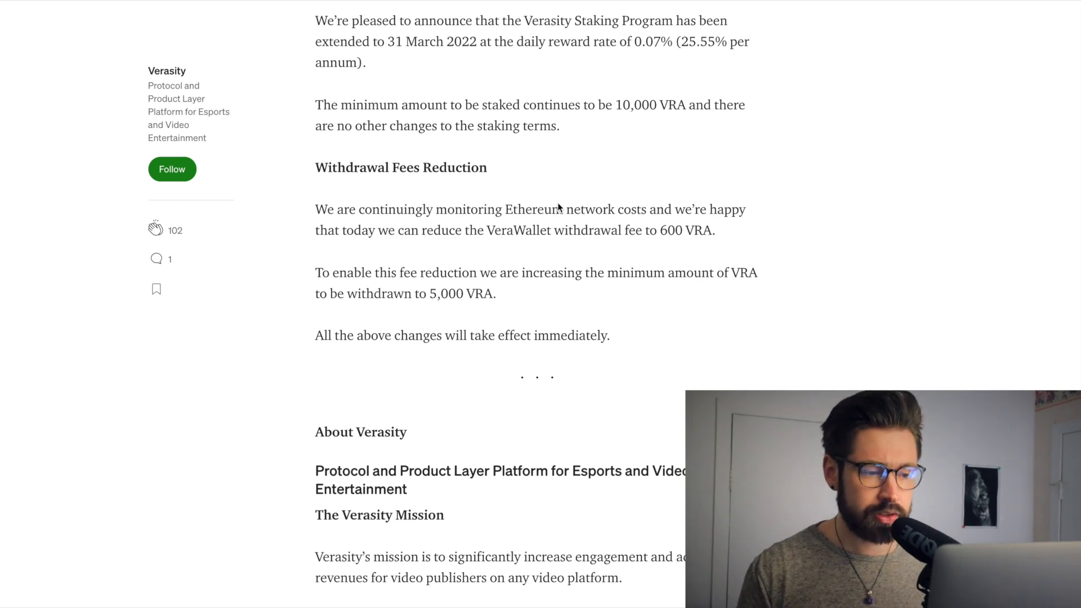
scroll(down, 3)
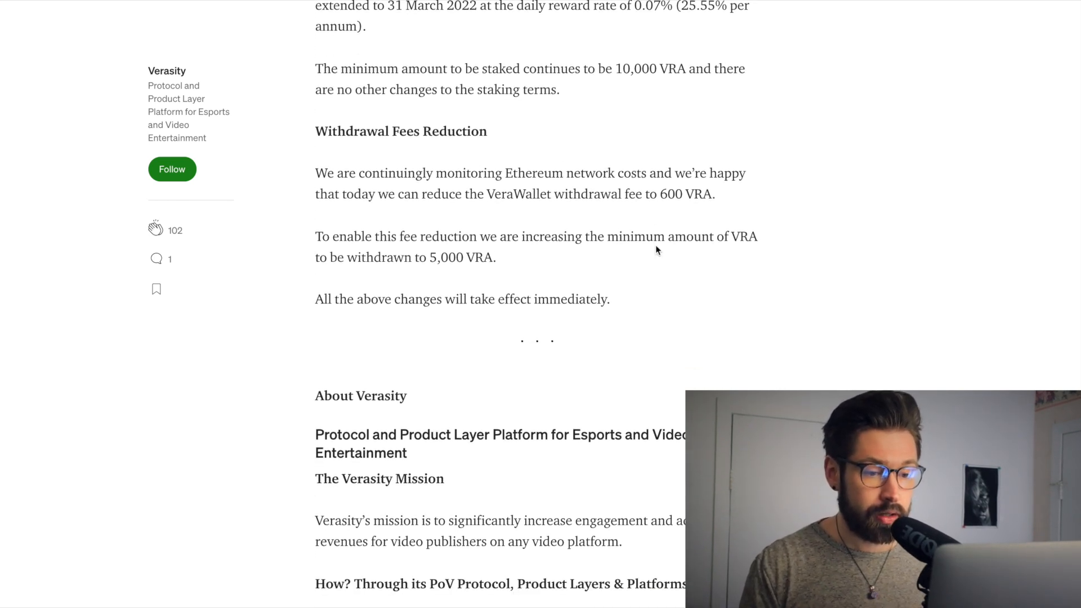
scroll(down, 3)
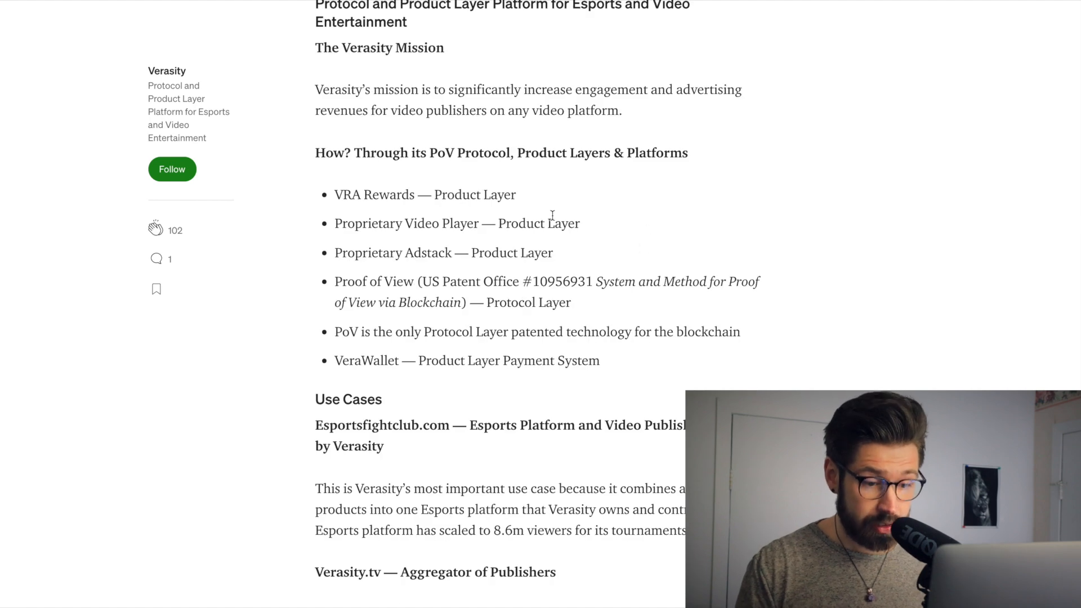
scroll(down, 3)
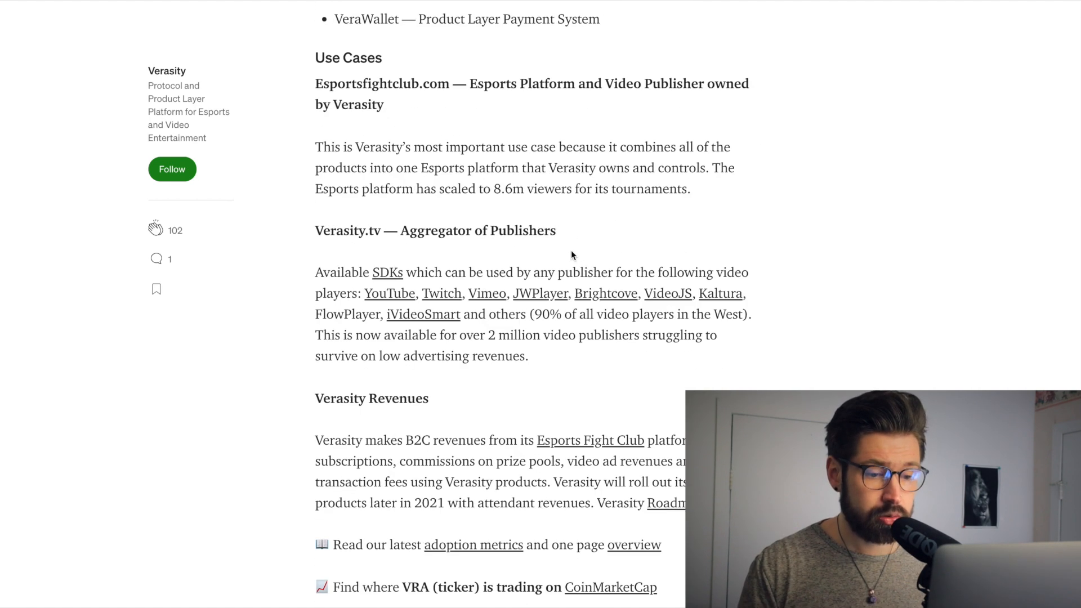
scroll(down, 3)
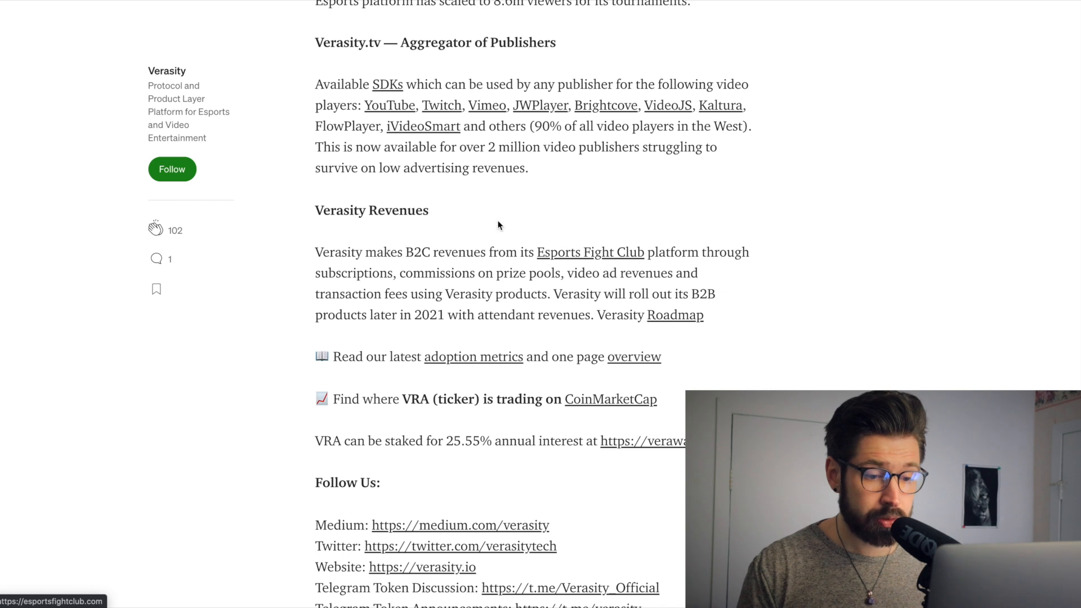
scroll(down, 3)
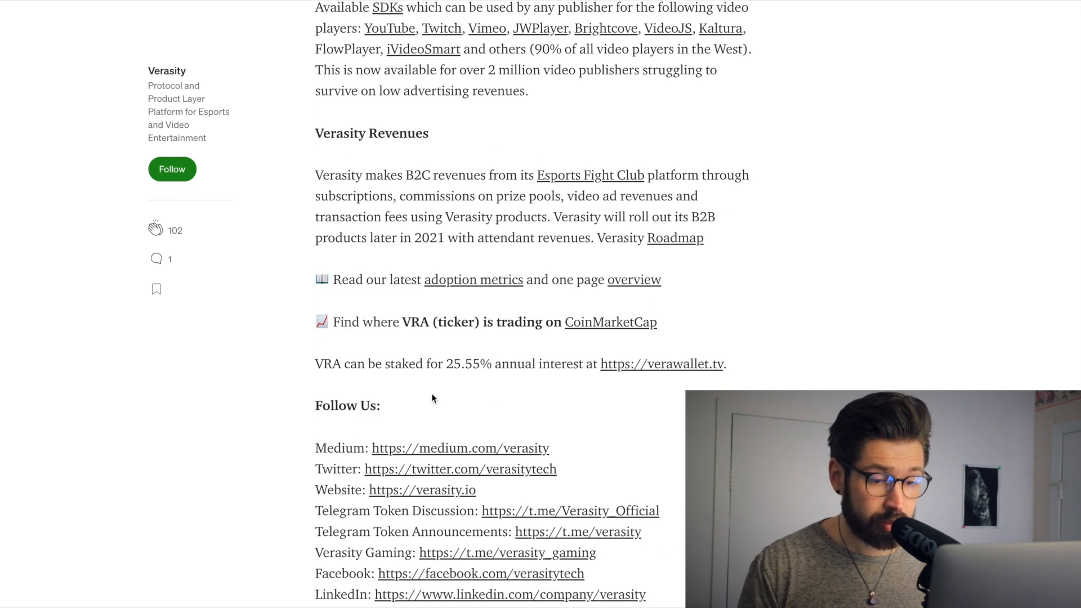
mouse_move(475, 384)
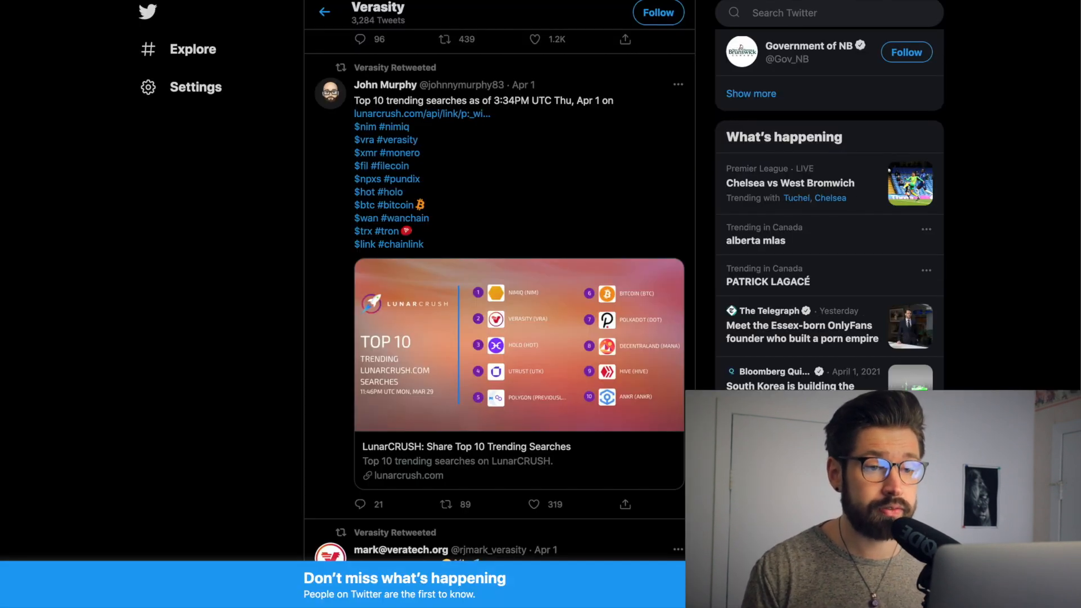
mouse_move(540, 148)
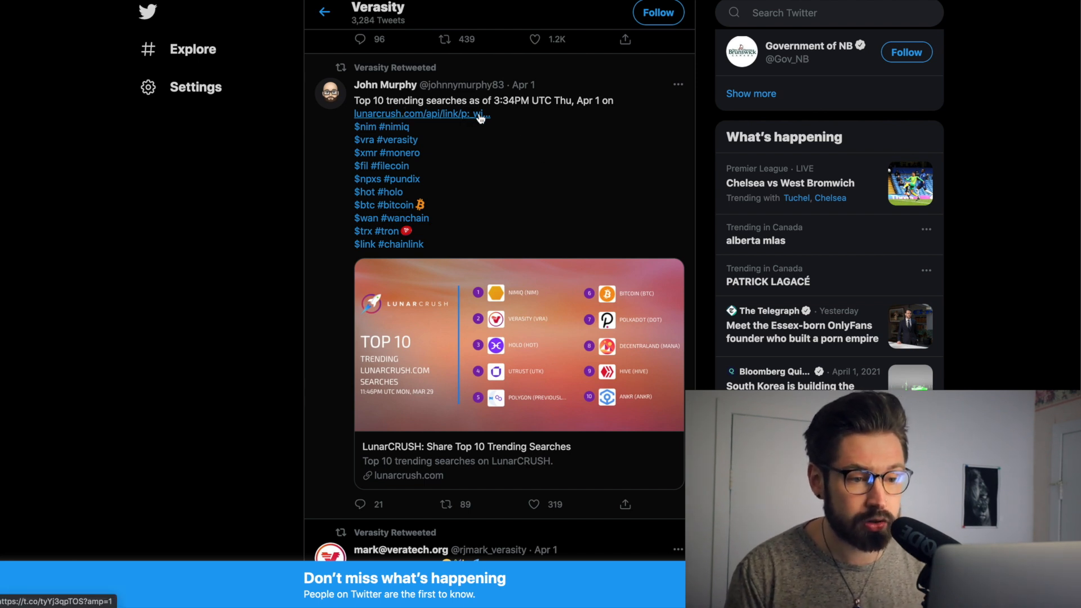
mouse_move(439, 129)
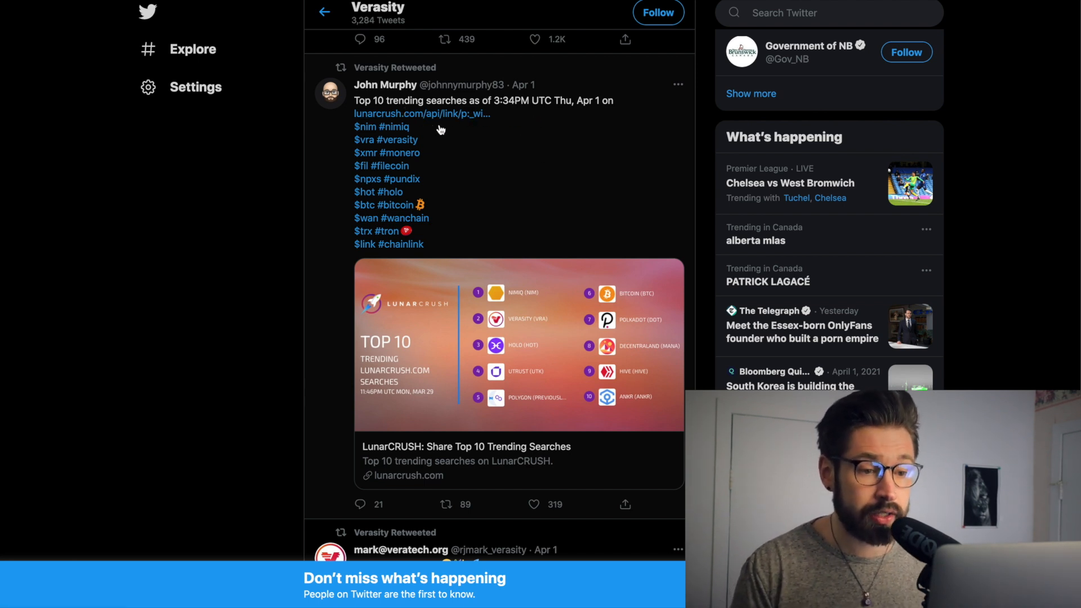
mouse_move(500, 322)
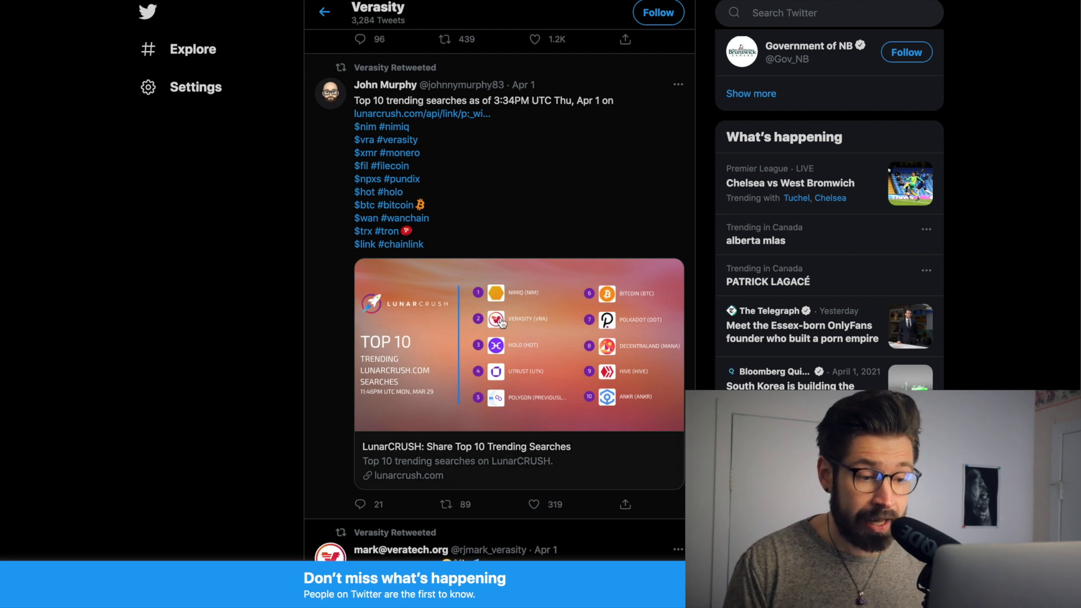
mouse_move(528, 114)
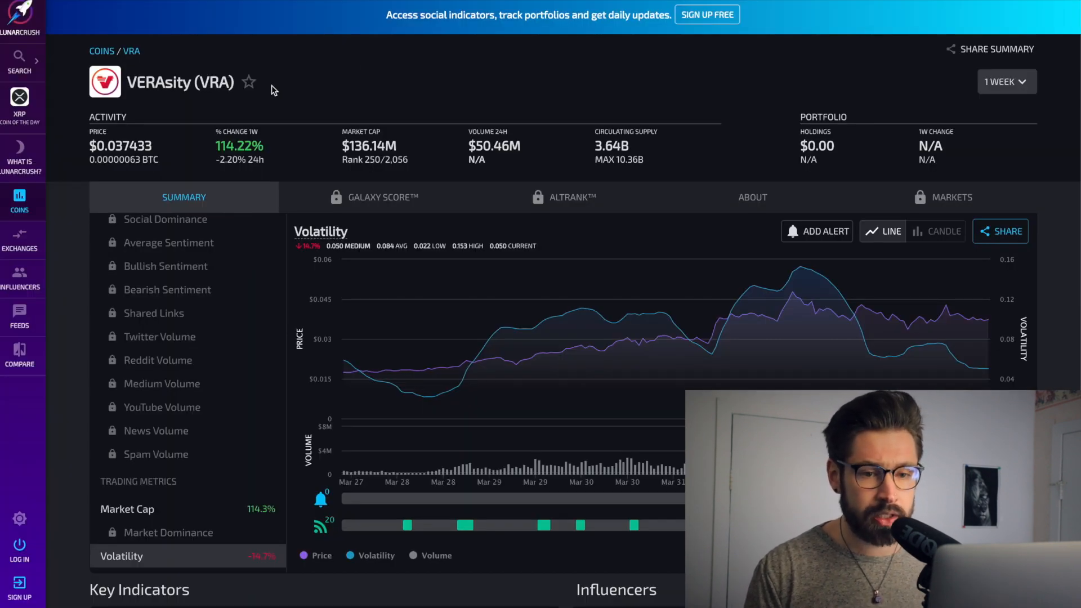
mouse_move(280, 104)
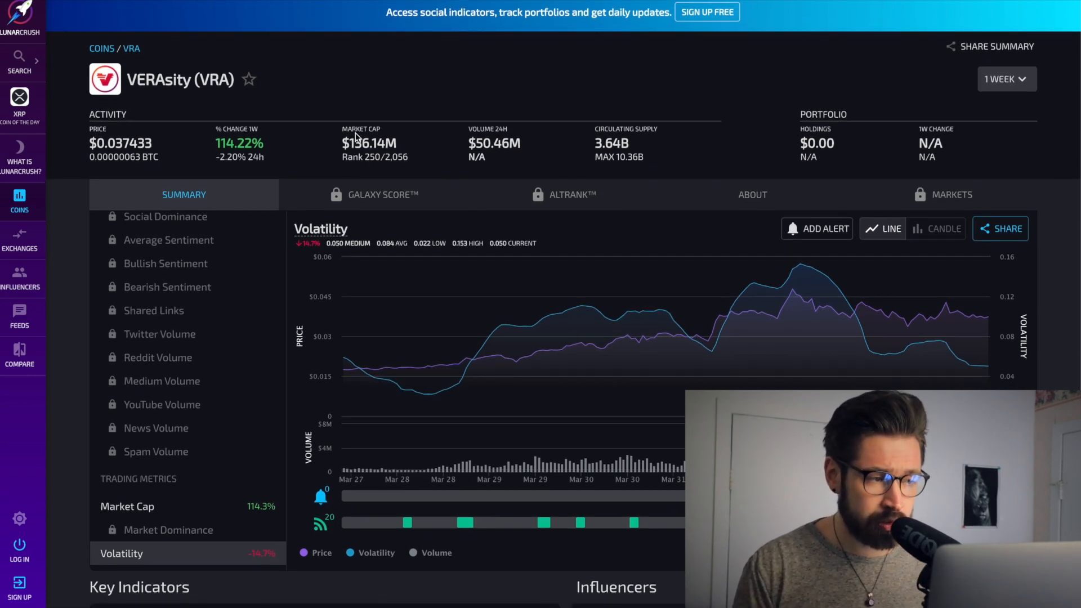
Step: Scroll the LunarCrush VRA page through its Key Indicators
scroll(down, 3)
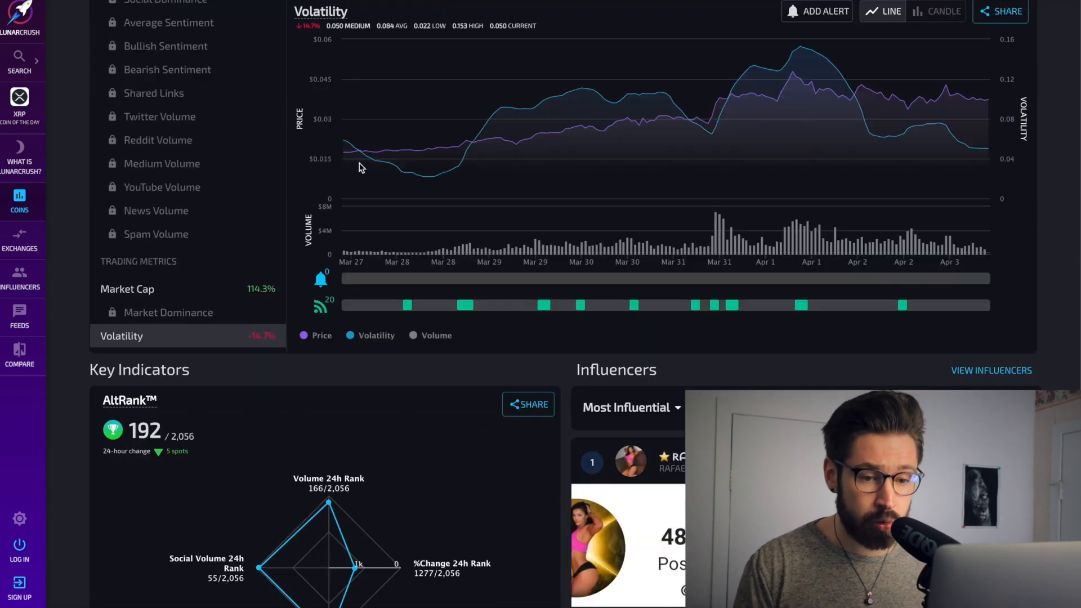
scroll(down, 3)
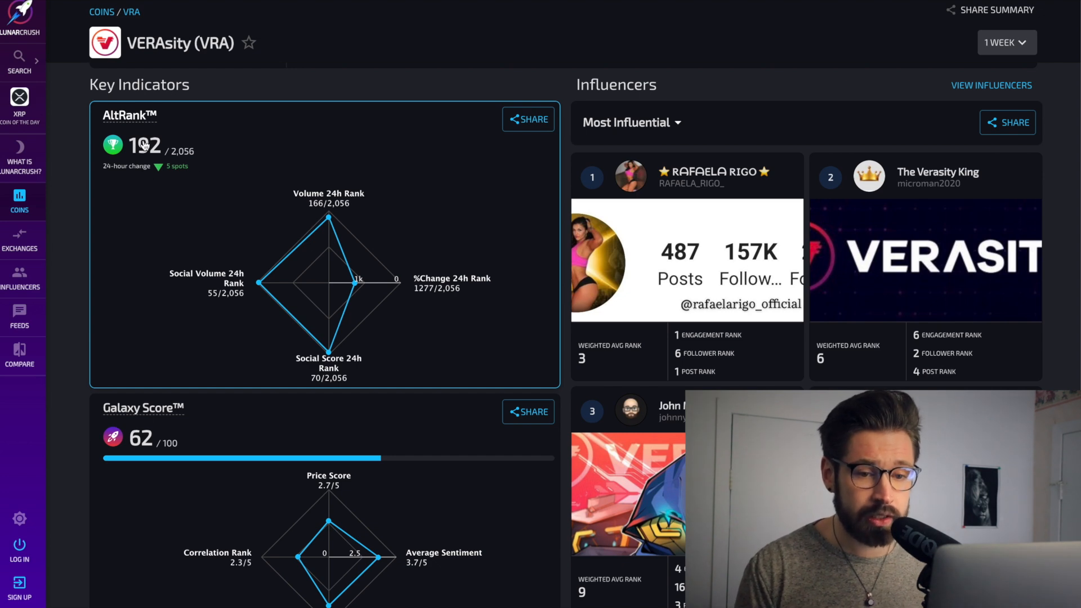
scroll(down, 3)
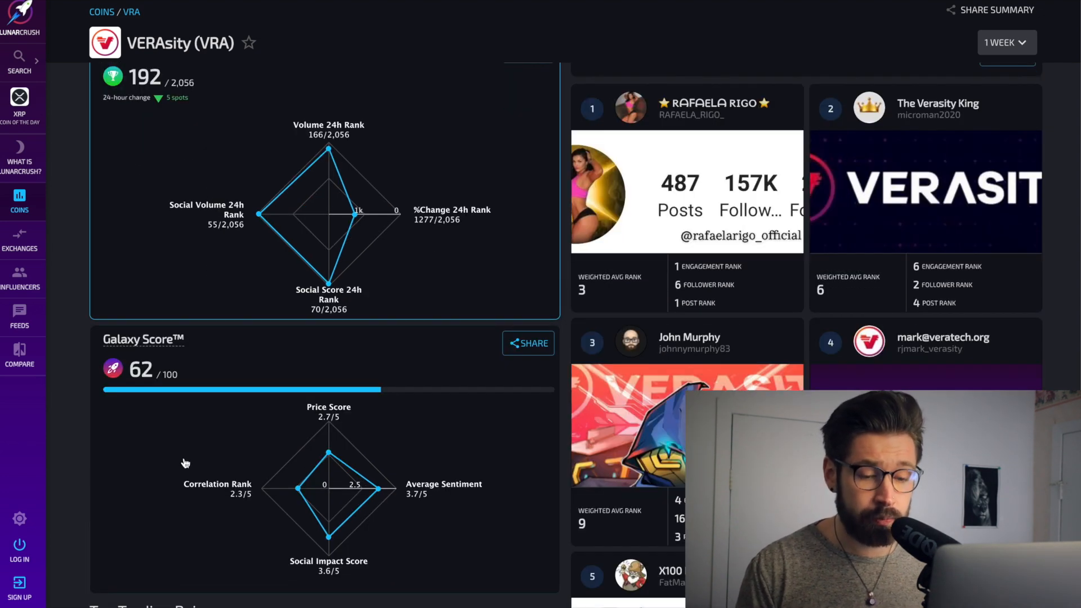
scroll(up, 3)
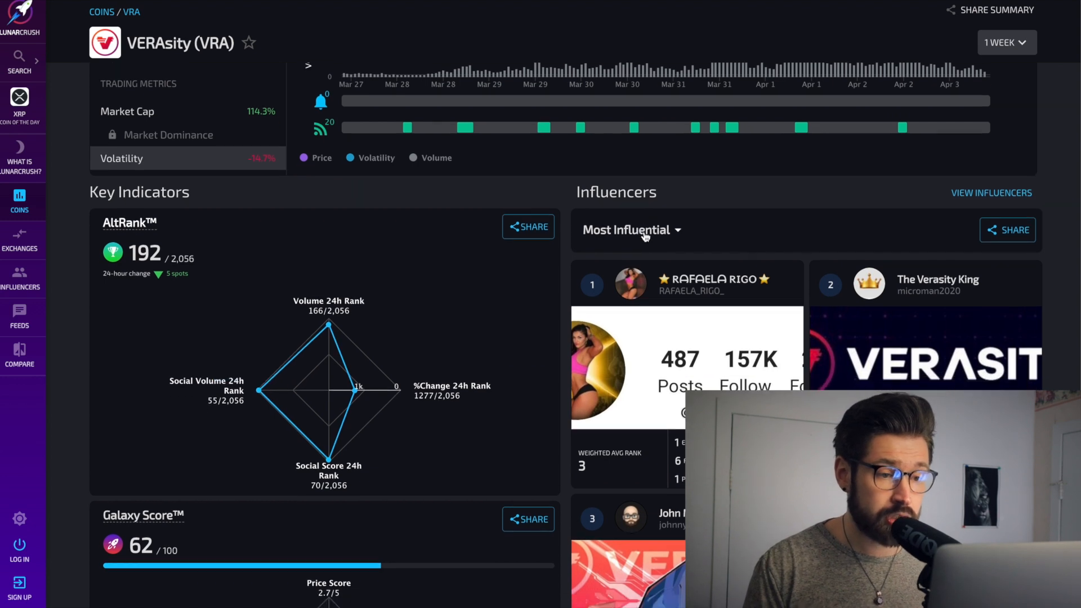
scroll(down, 3)
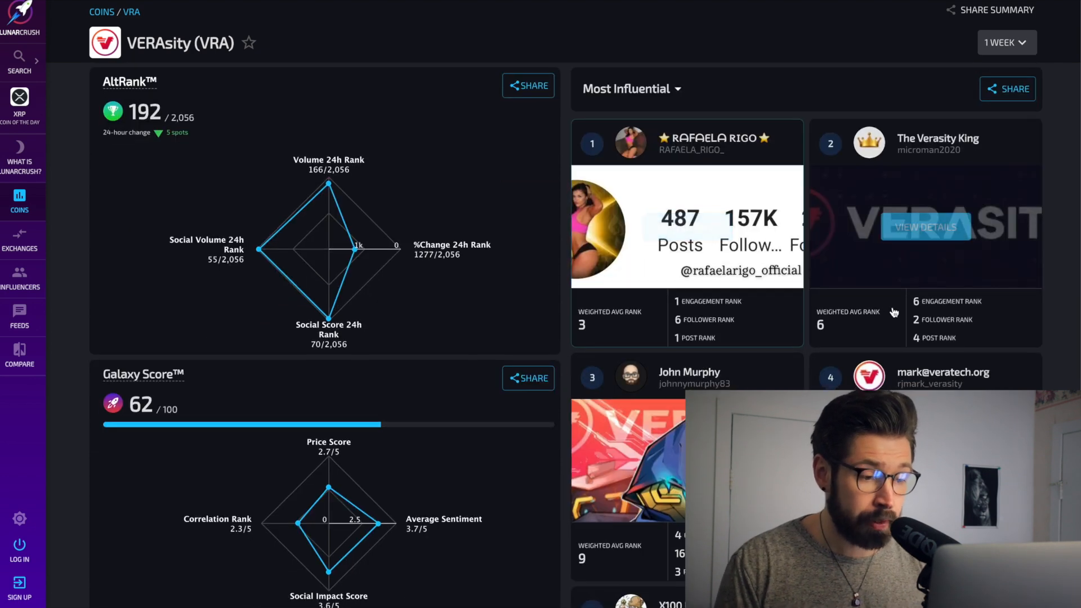
scroll(down, 3)
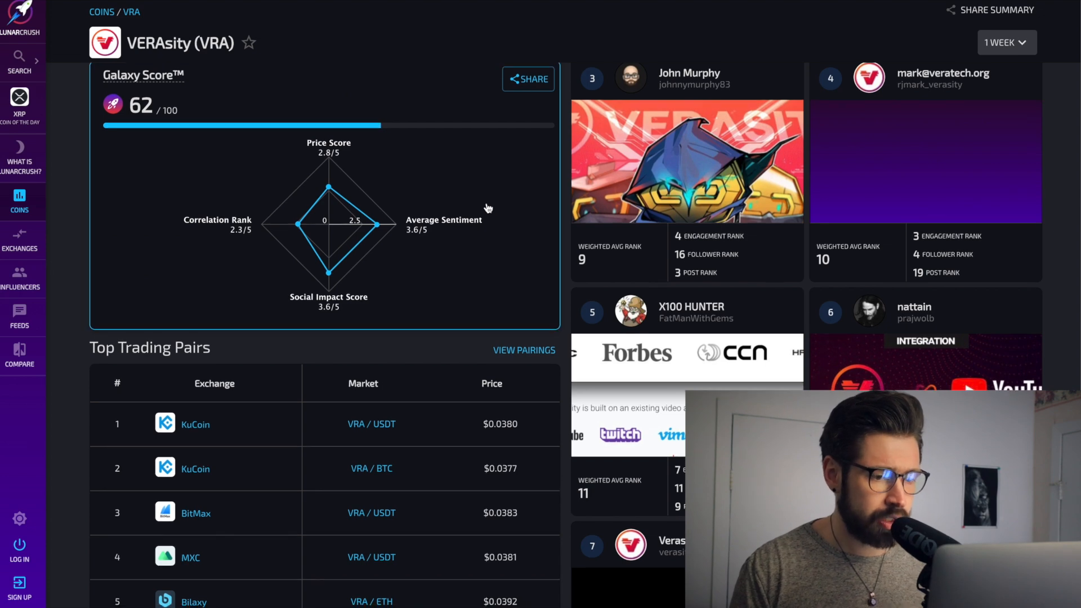
Step: View the Influencers list and the Crypto Wolf profile, then scroll back to the indicators
scroll(down, 3)
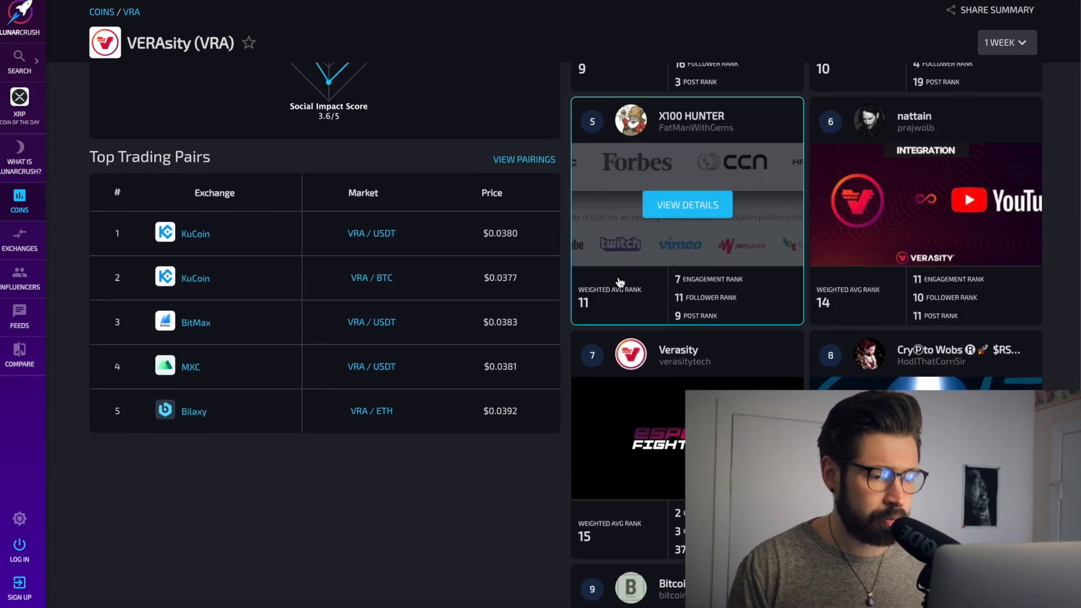
scroll(down, 3)
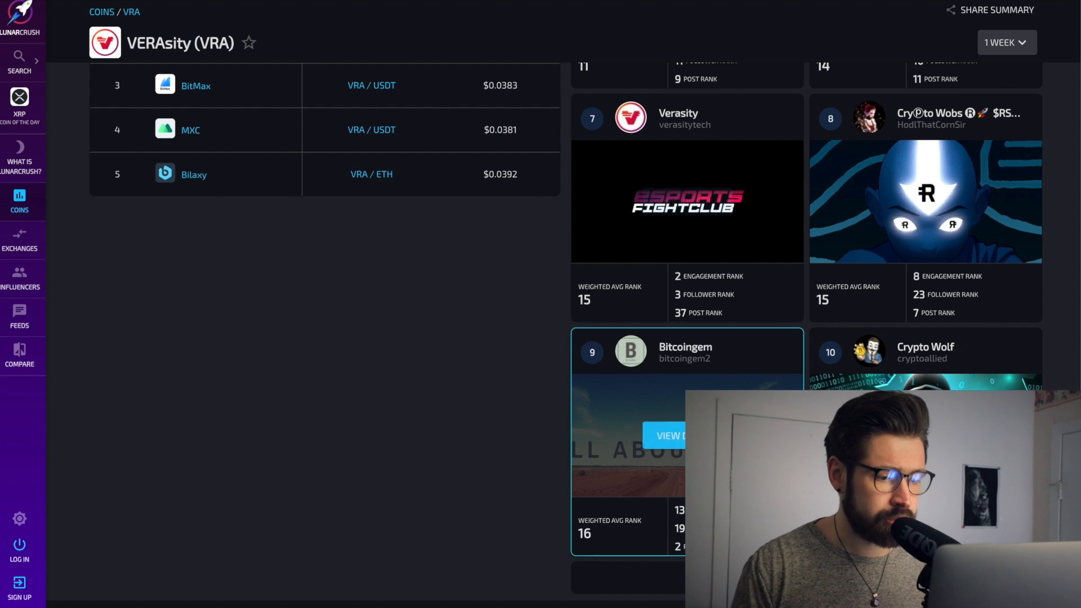
click(925, 346)
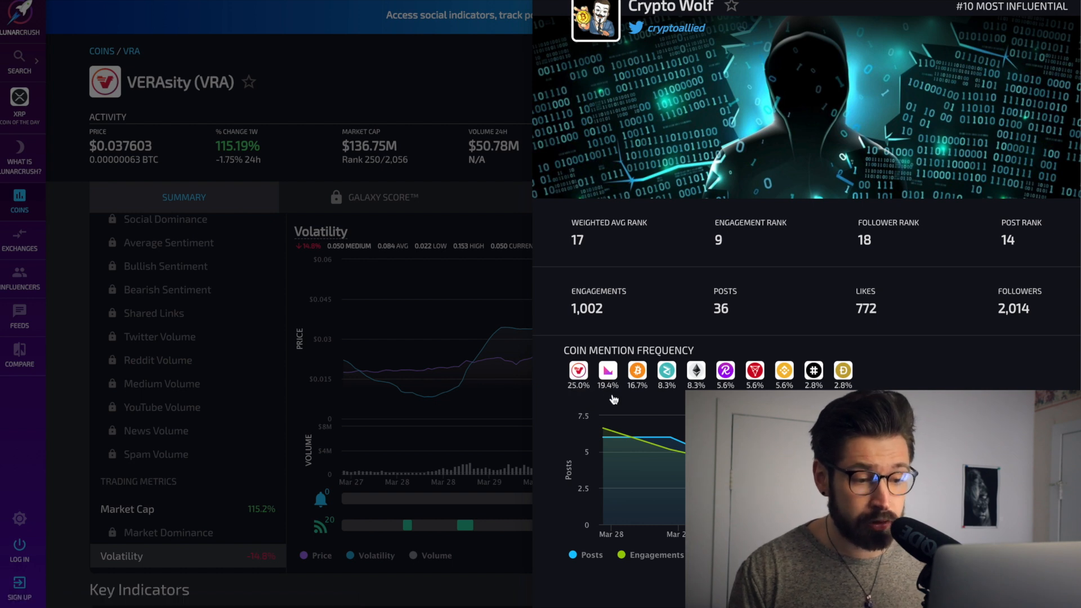
mouse_move(577, 371)
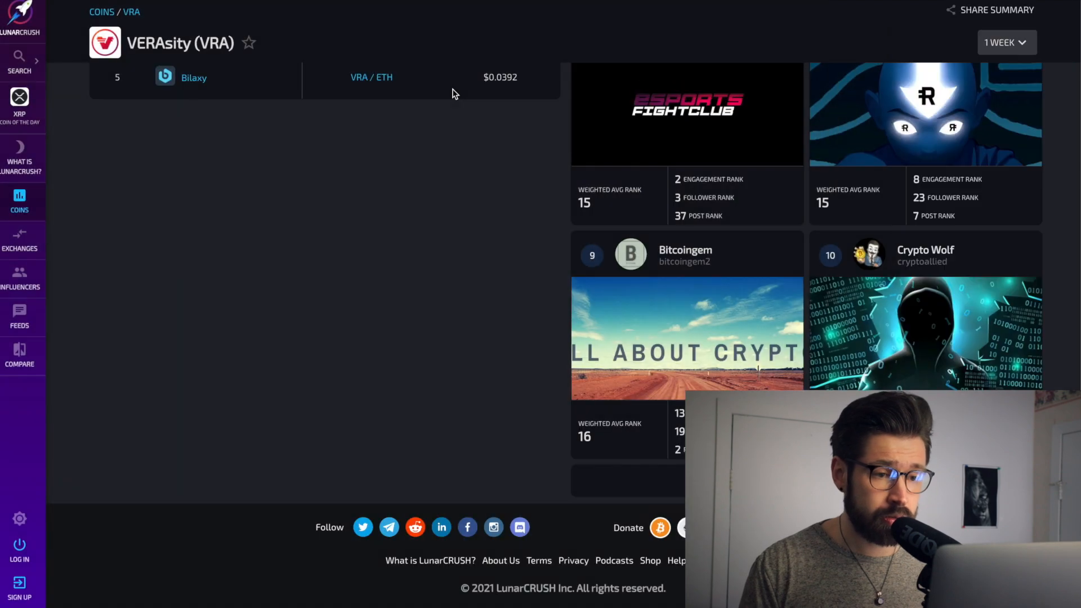
scroll(up, 3)
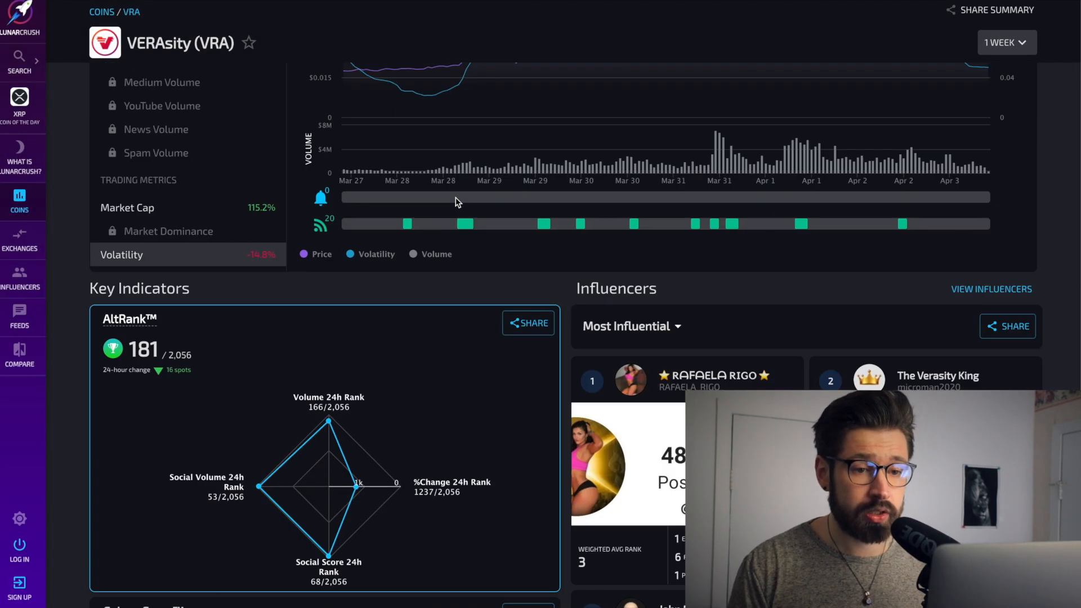
scroll(up, 3)
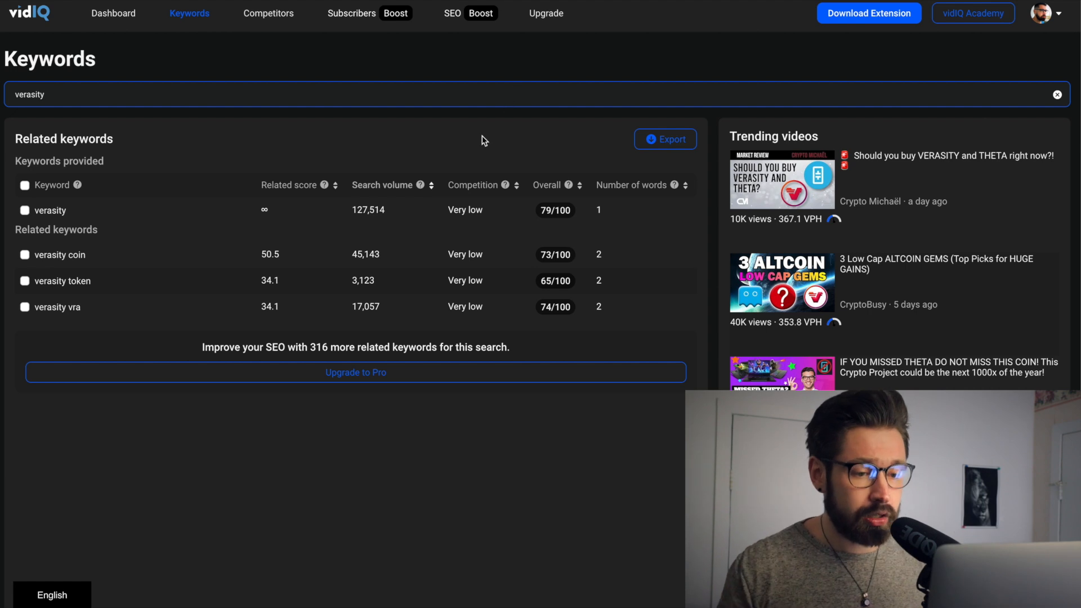
mouse_move(357, 225)
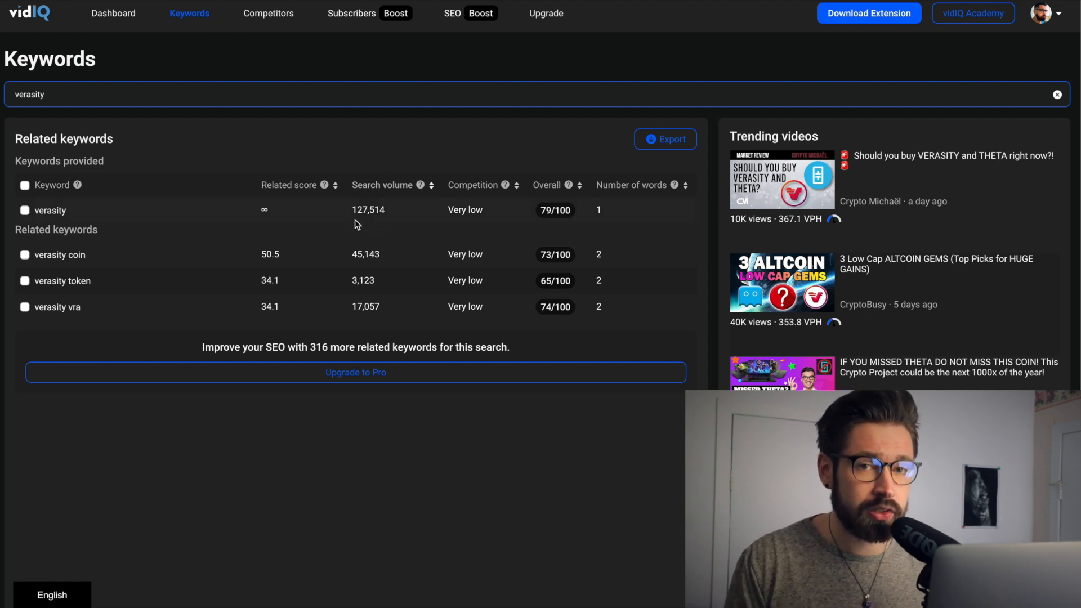
mouse_move(62, 219)
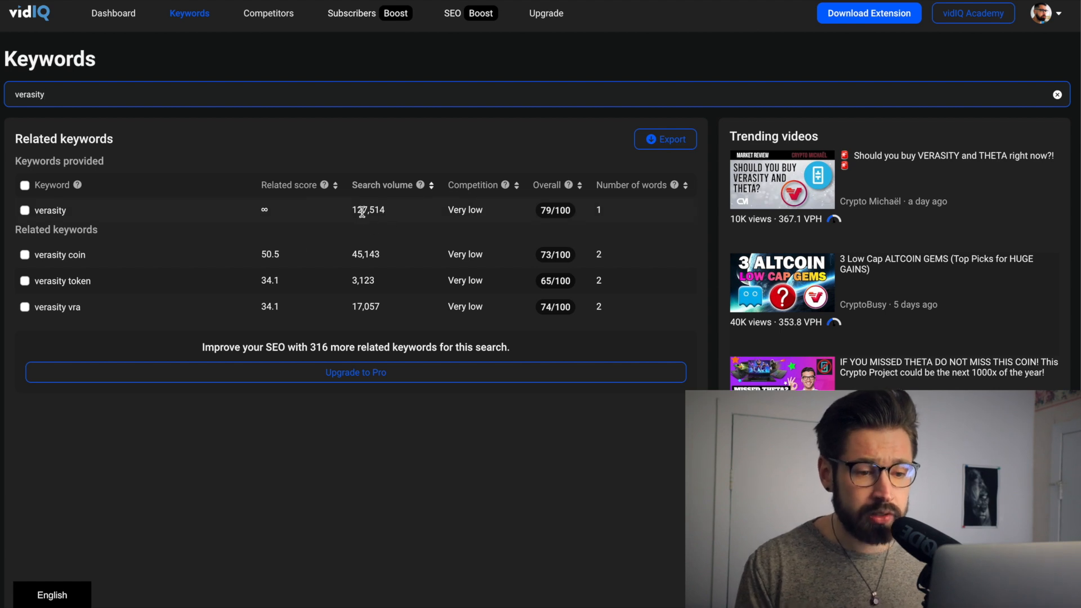
mouse_move(345, 219)
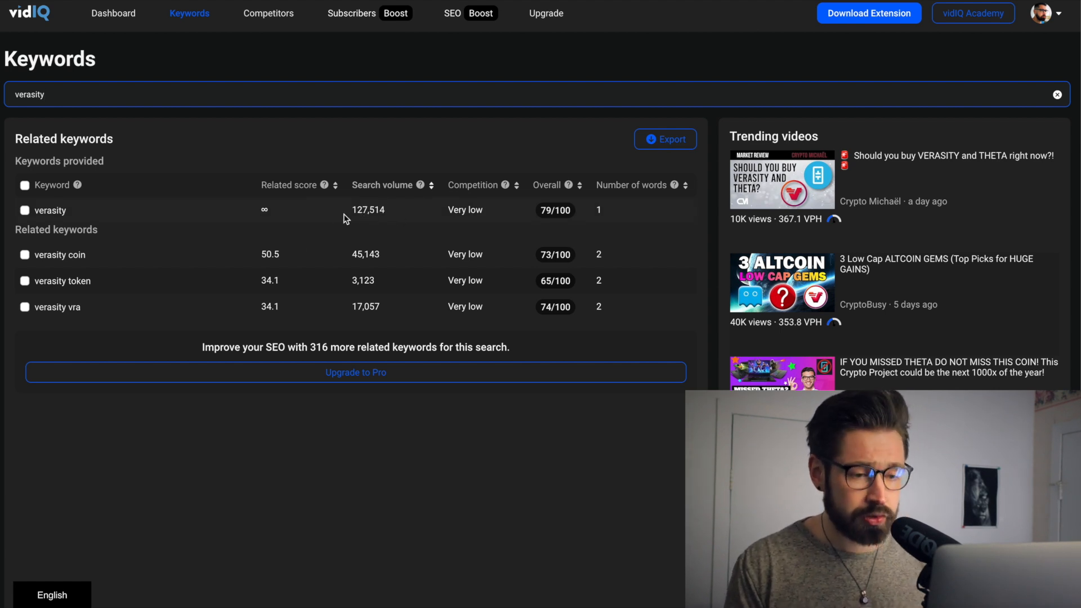
mouse_move(311, 152)
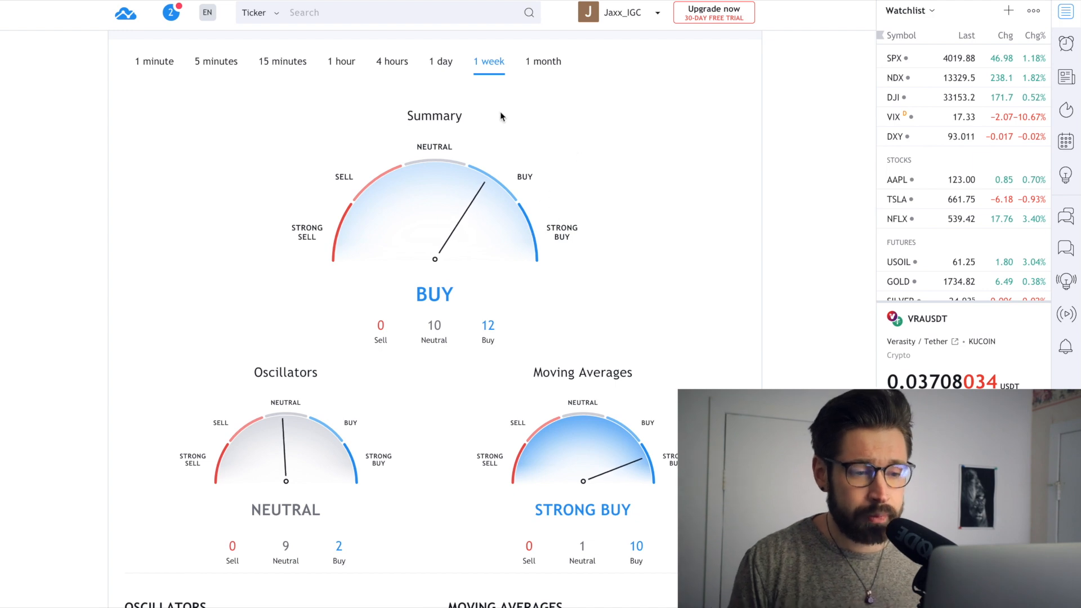
mouse_move(636, 463)
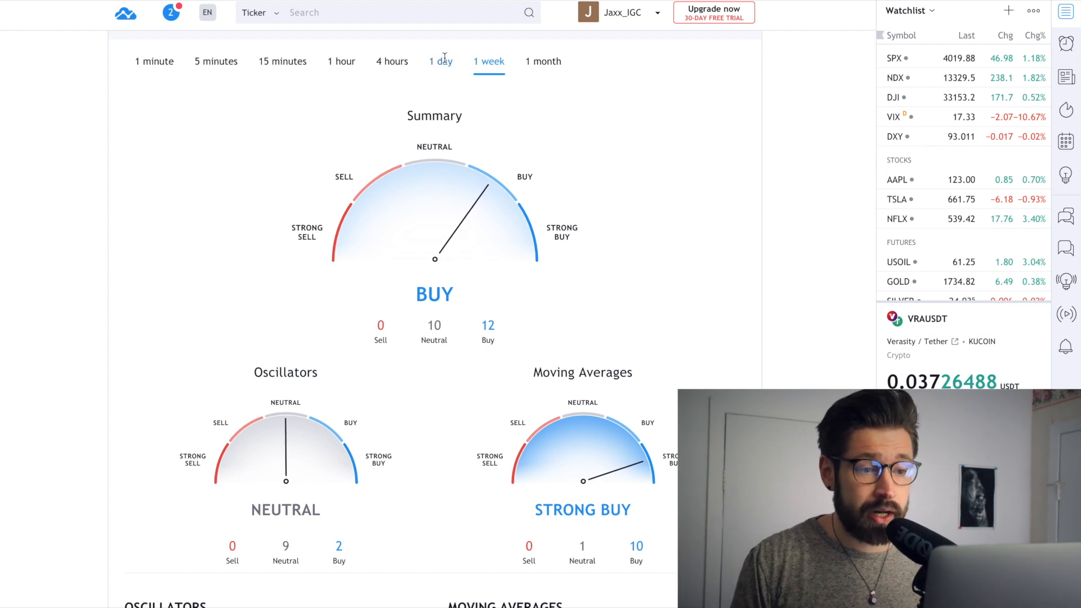
Step: Open a Verasity/Tether community idea showing a 4h KuCoin uptrend chart
click(440, 61)
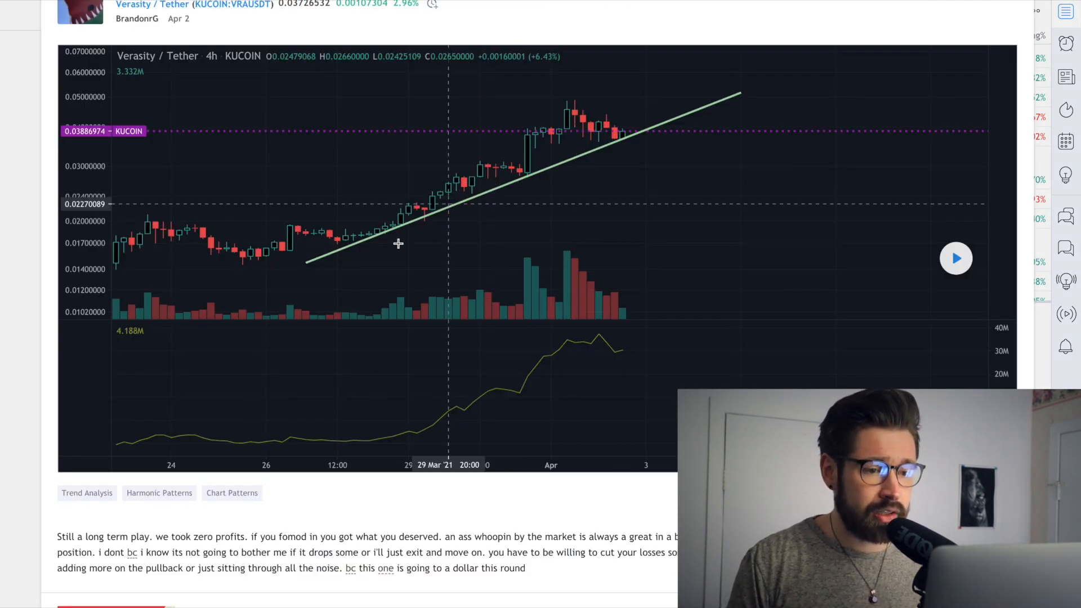
mouse_move(314, 264)
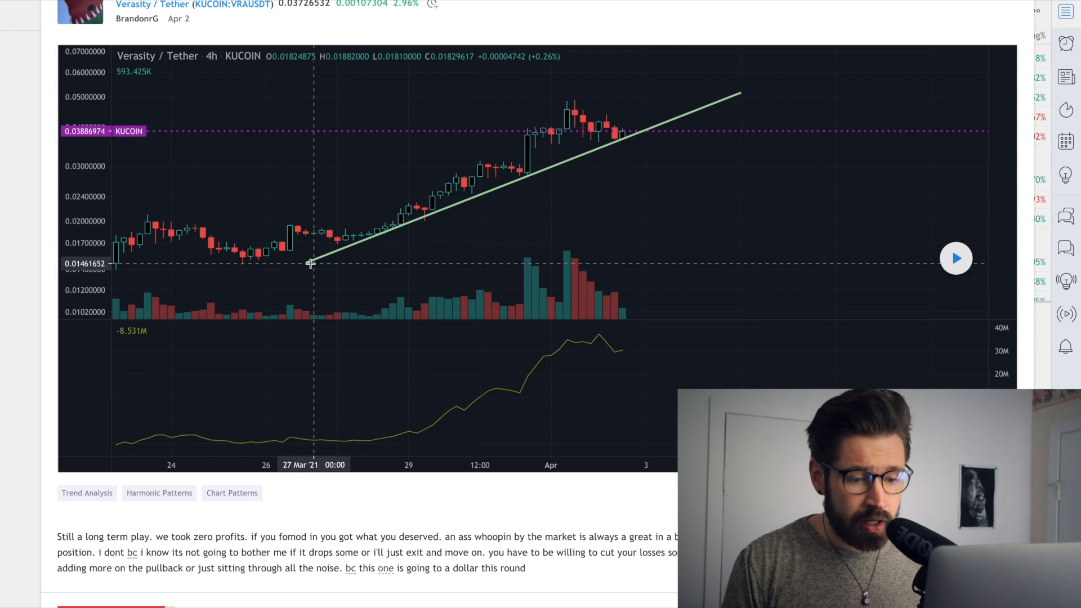
mouse_move(643, 125)
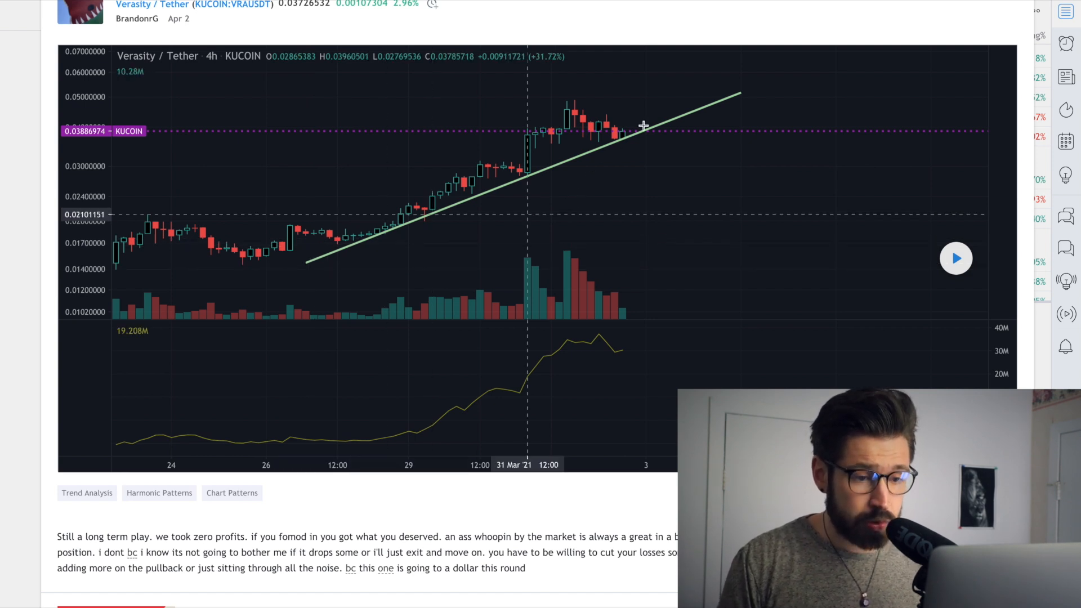
mouse_move(519, 175)
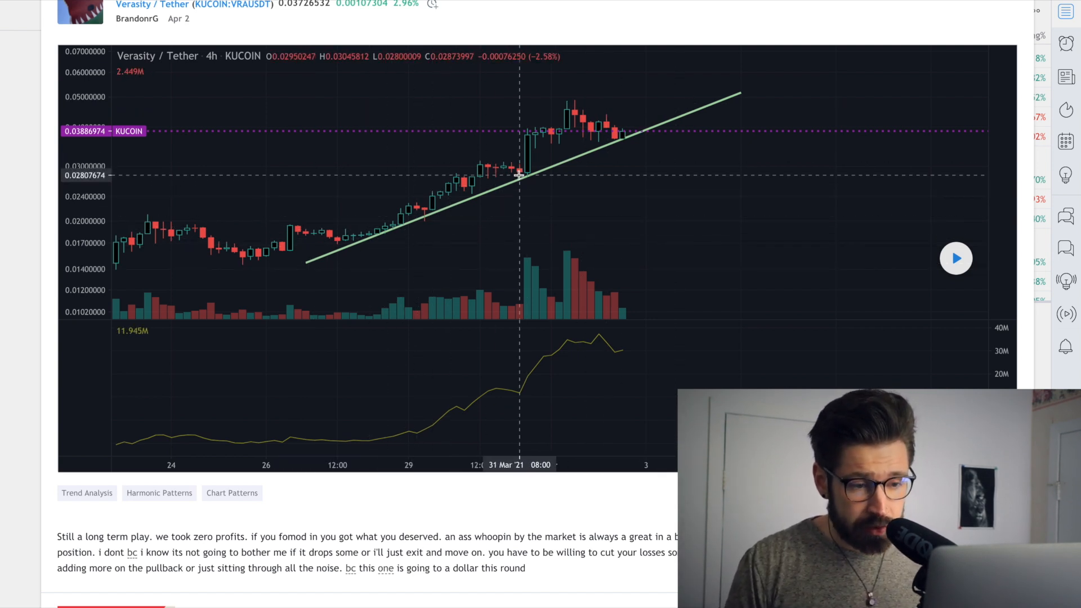
mouse_move(621, 127)
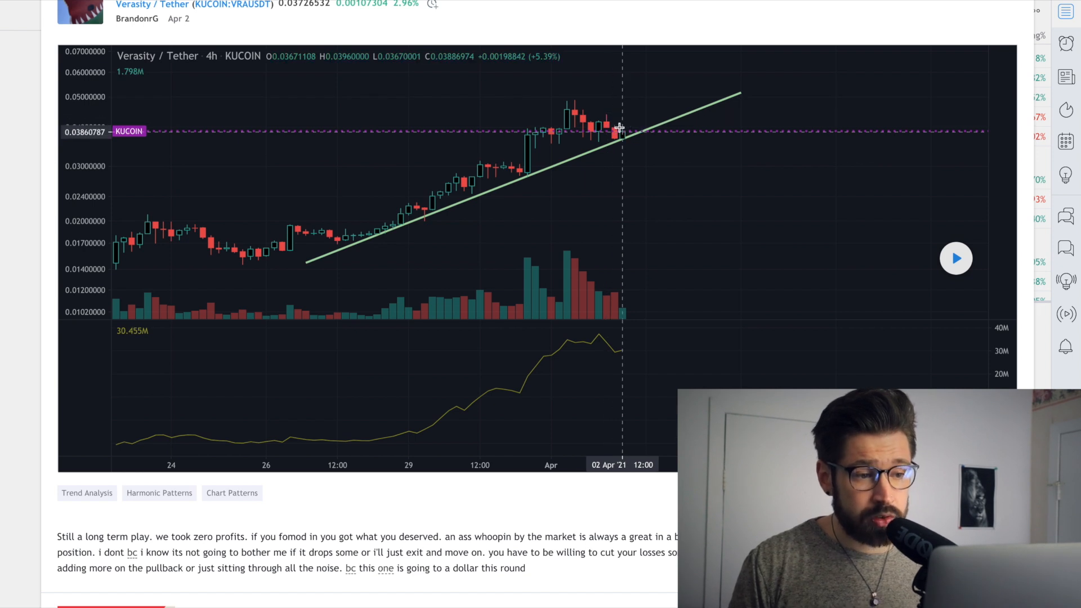
mouse_move(626, 111)
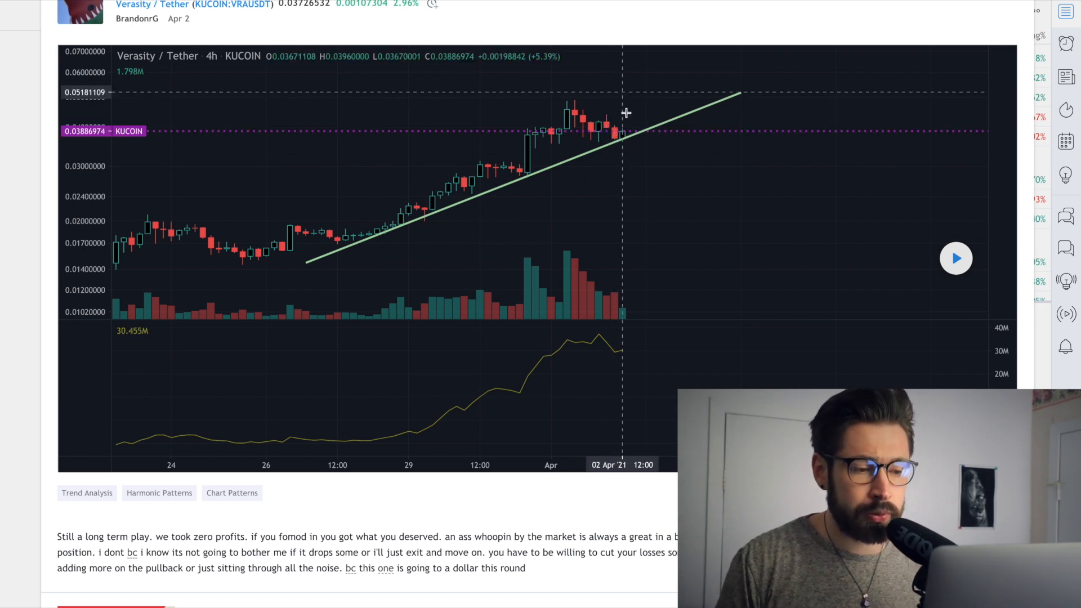
mouse_move(700, 121)
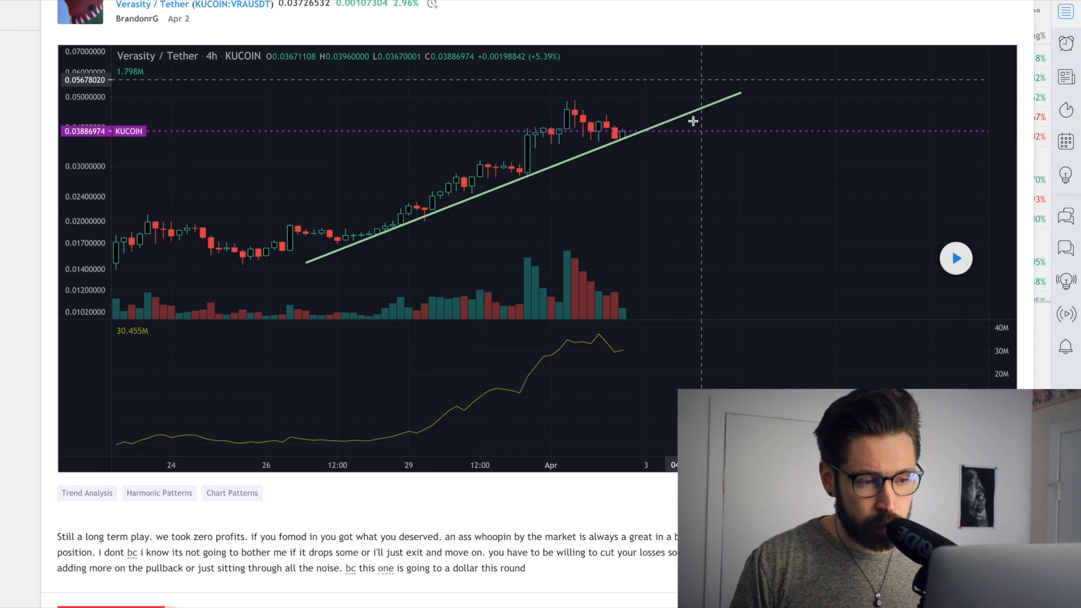
mouse_move(648, 120)
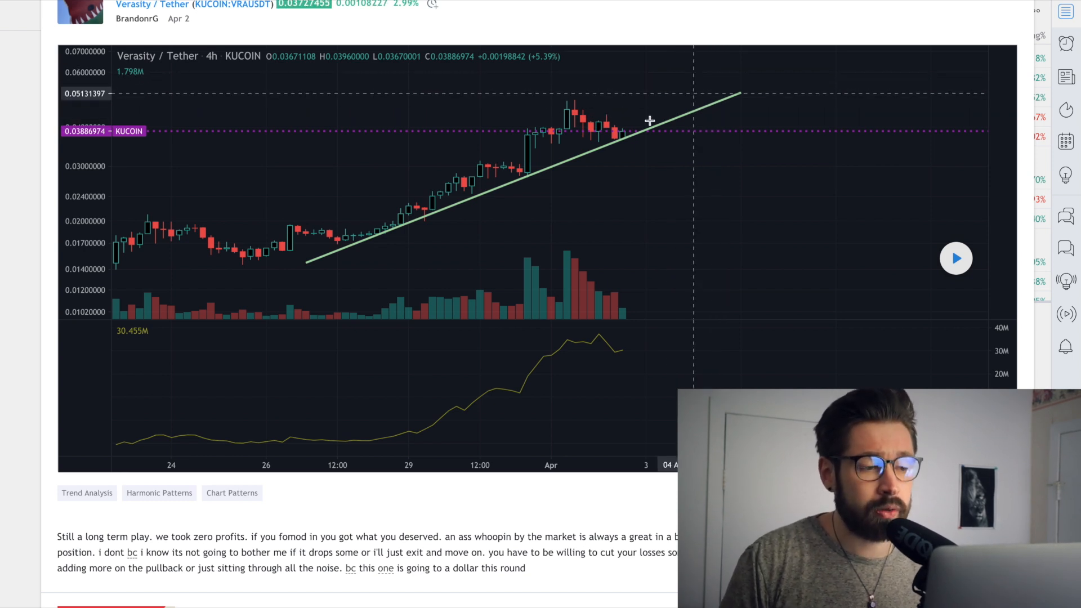
mouse_move(655, 86)
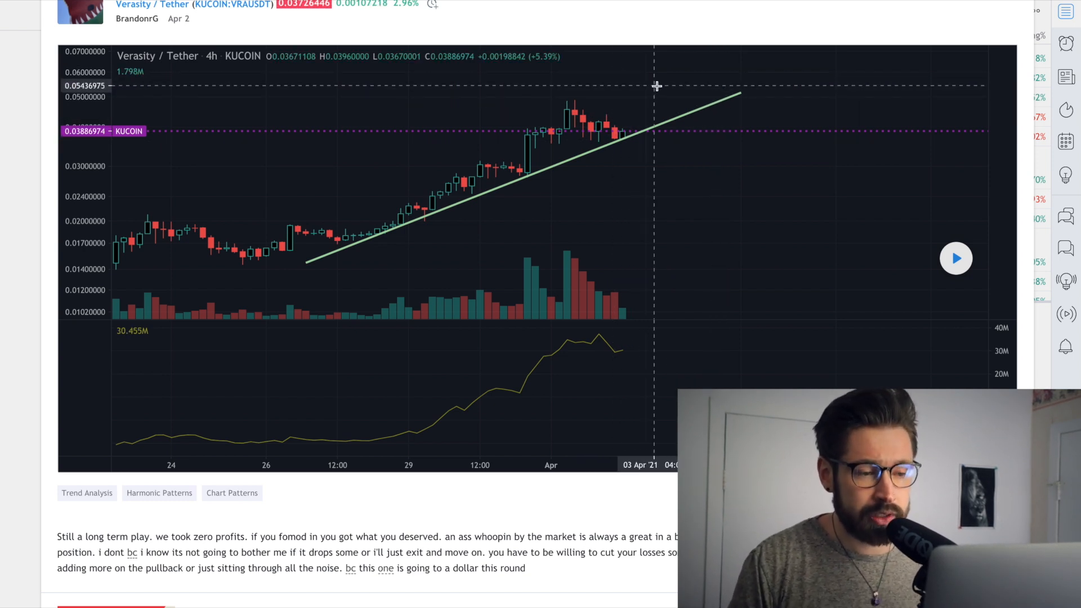
mouse_move(673, 92)
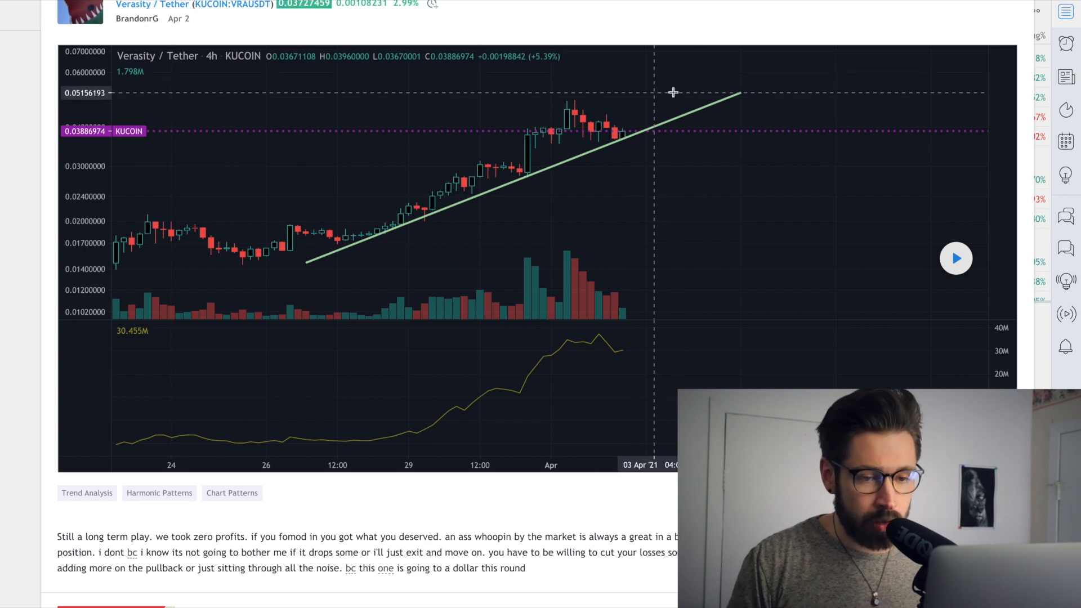
mouse_move(651, 130)
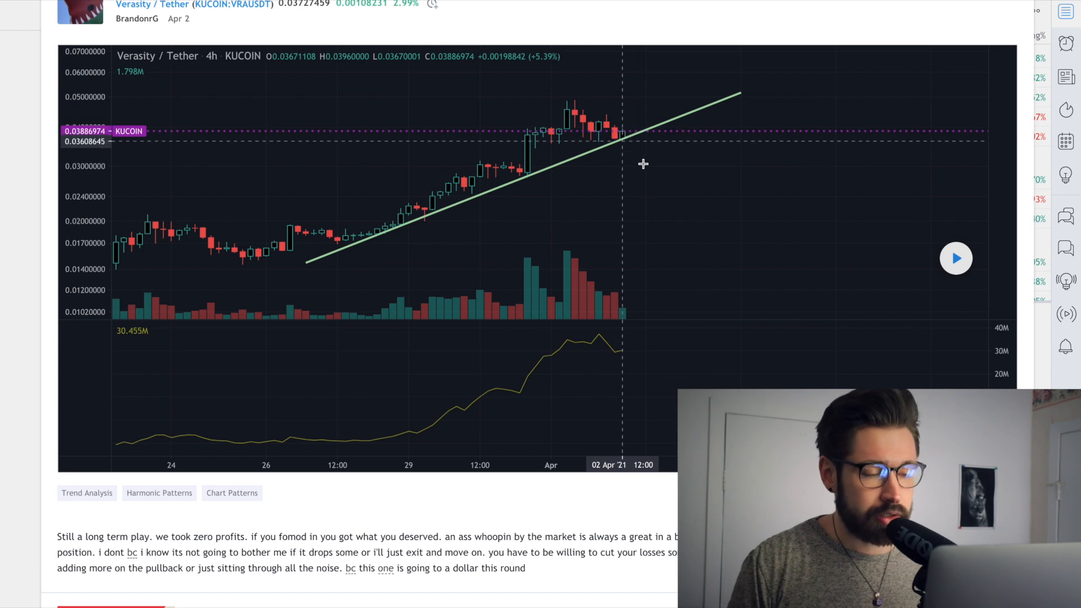
mouse_move(653, 88)
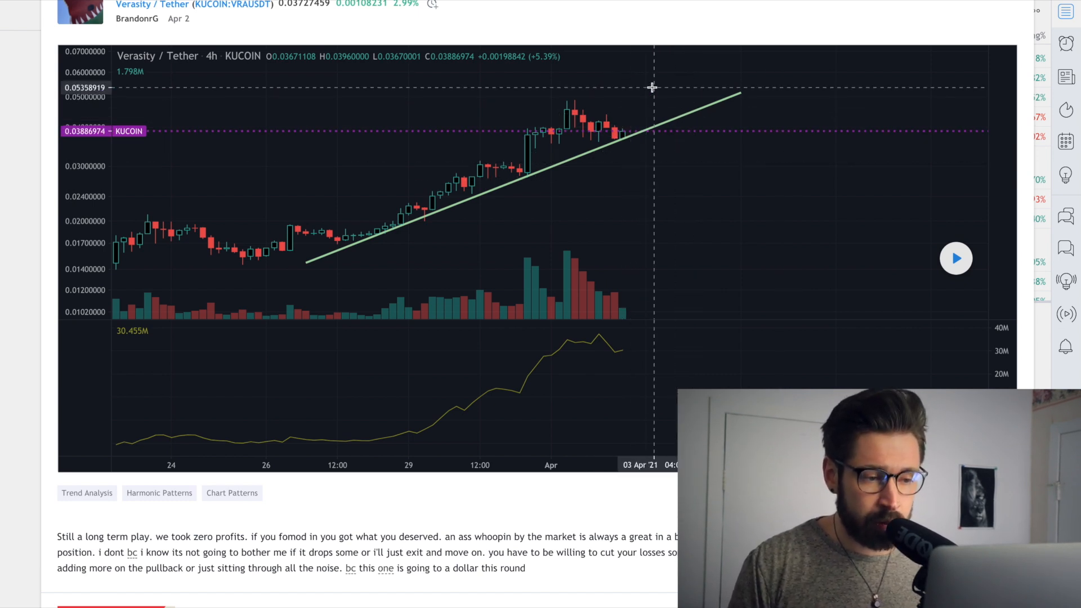
mouse_move(710, 92)
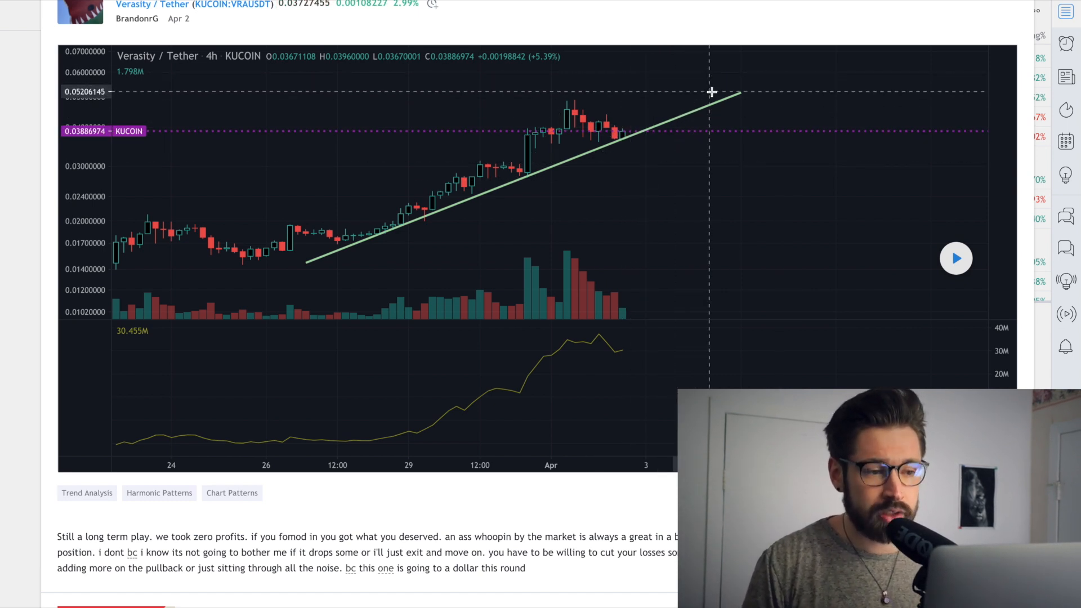
mouse_move(669, 91)
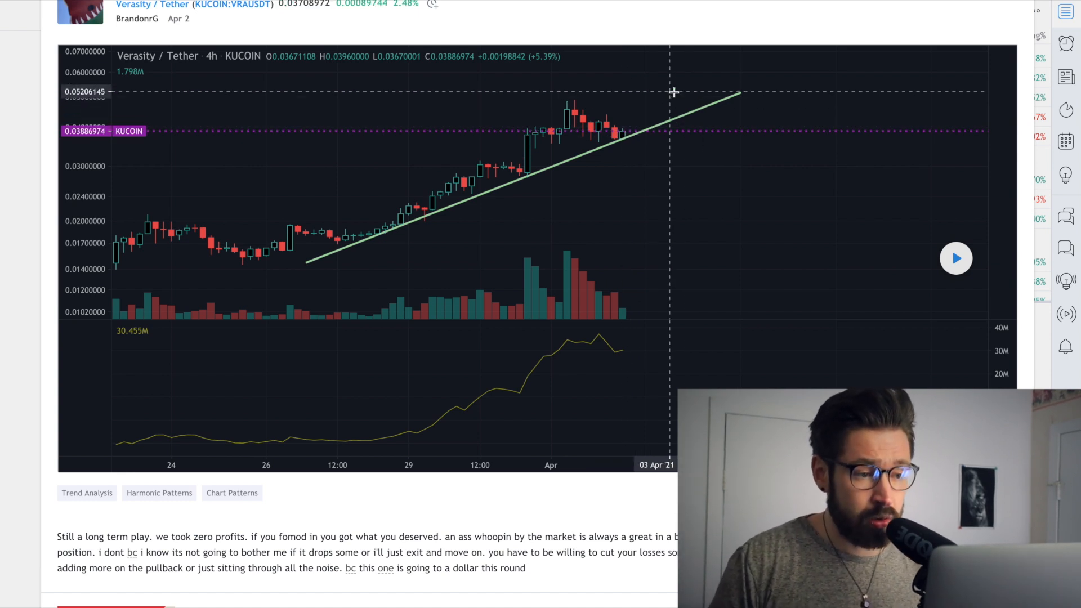
mouse_move(654, 98)
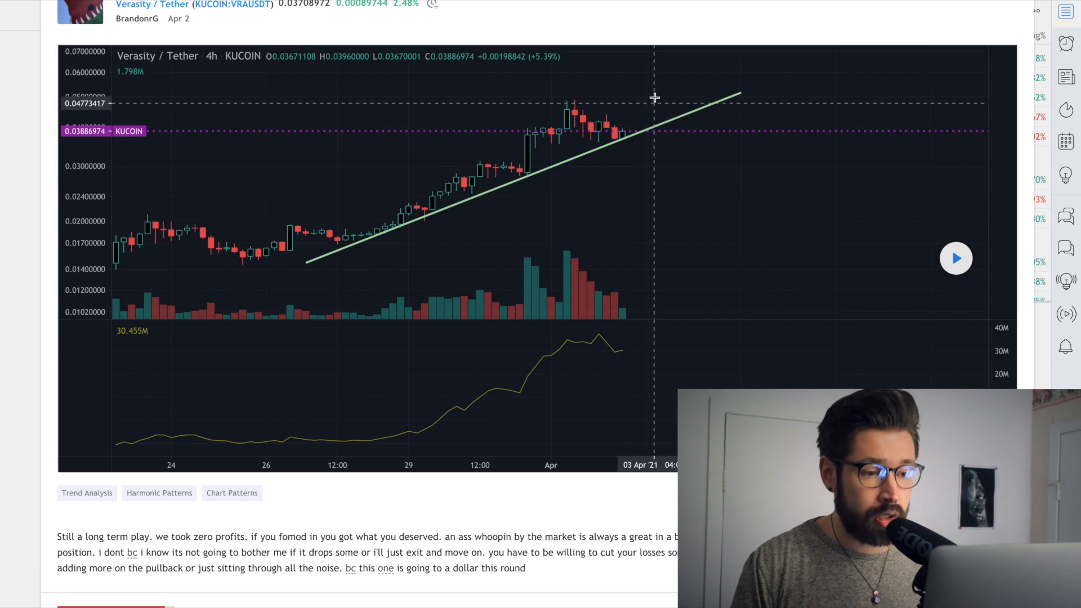
mouse_move(627, 144)
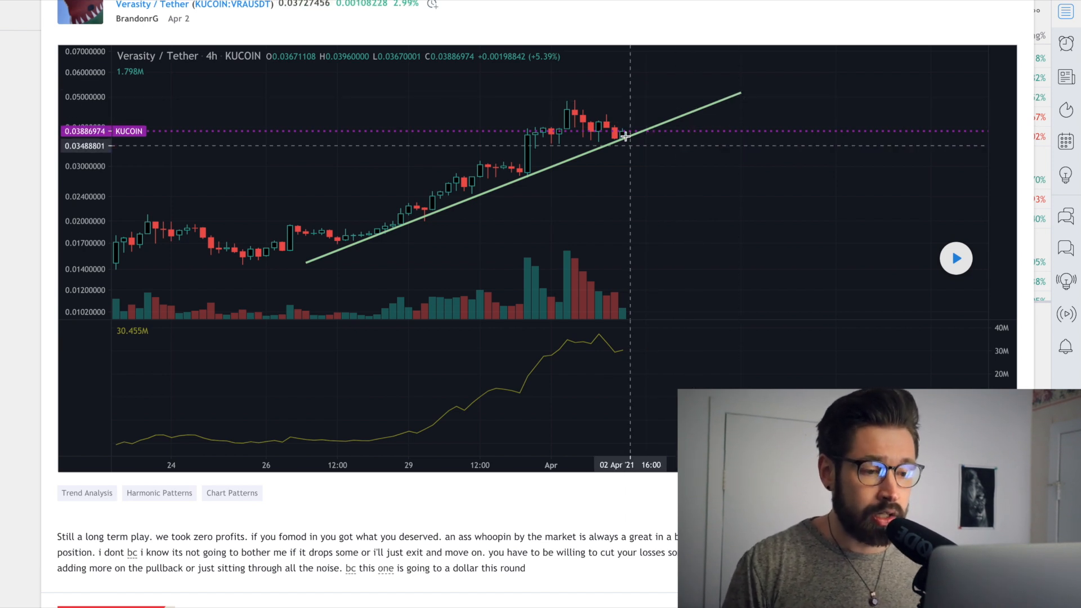
mouse_move(636, 114)
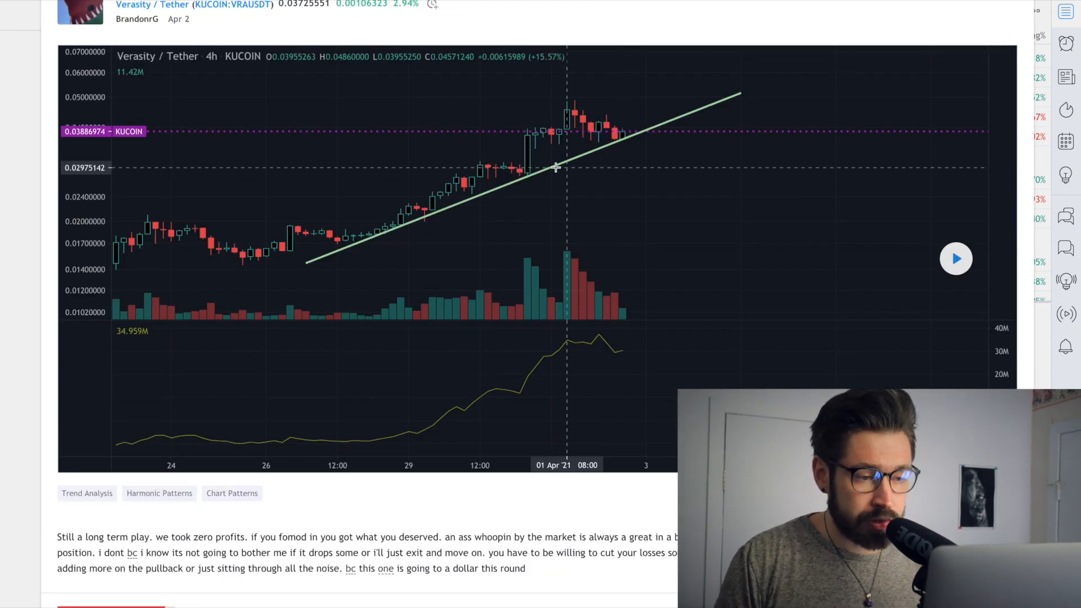
mouse_move(673, 114)
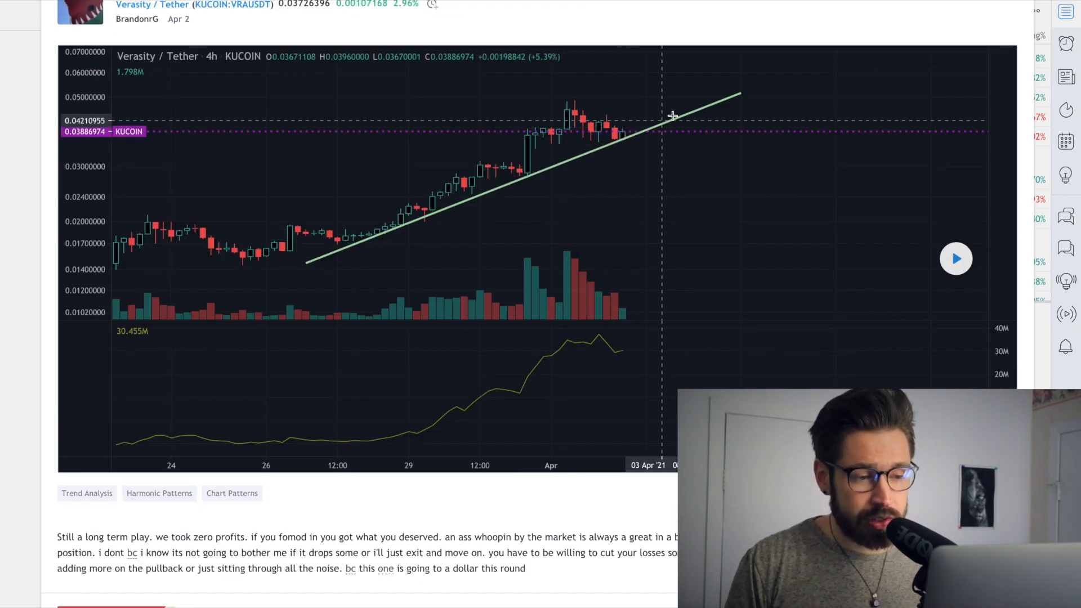
mouse_move(718, 55)
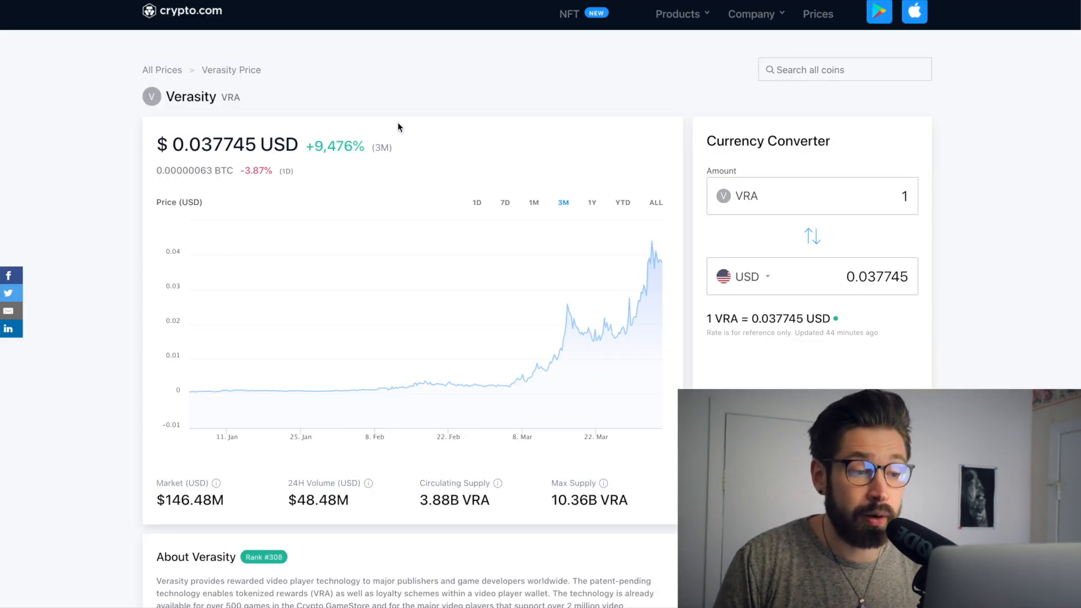
mouse_move(453, 160)
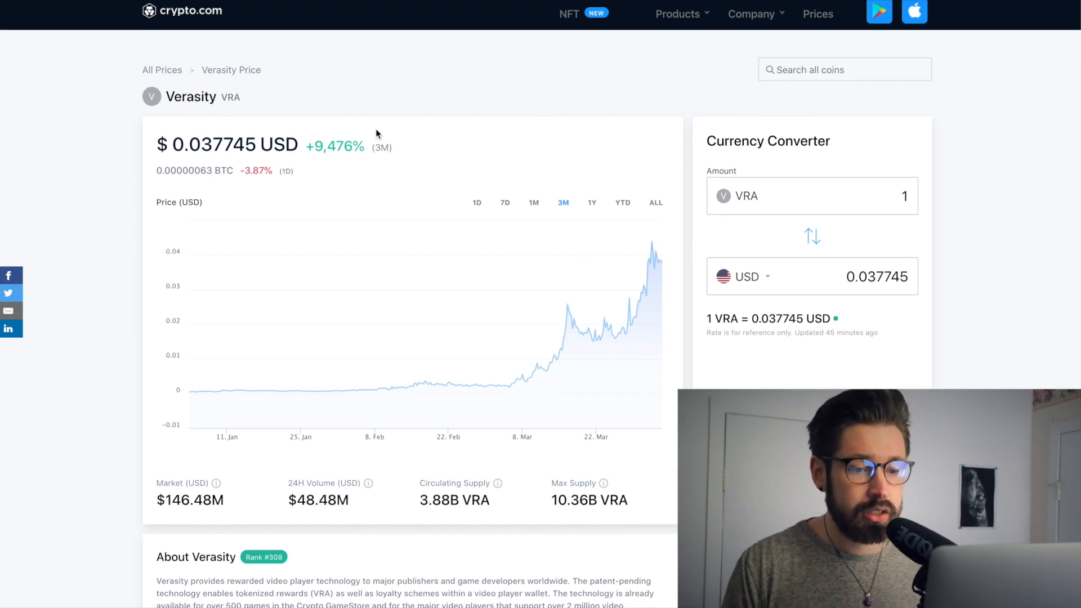
mouse_move(504, 141)
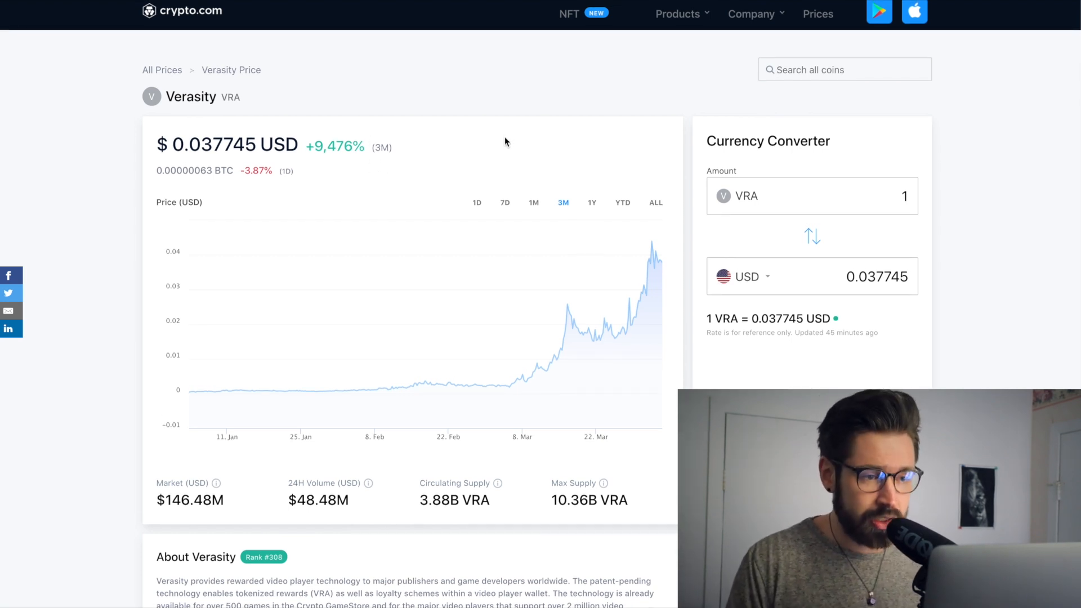
mouse_move(446, 162)
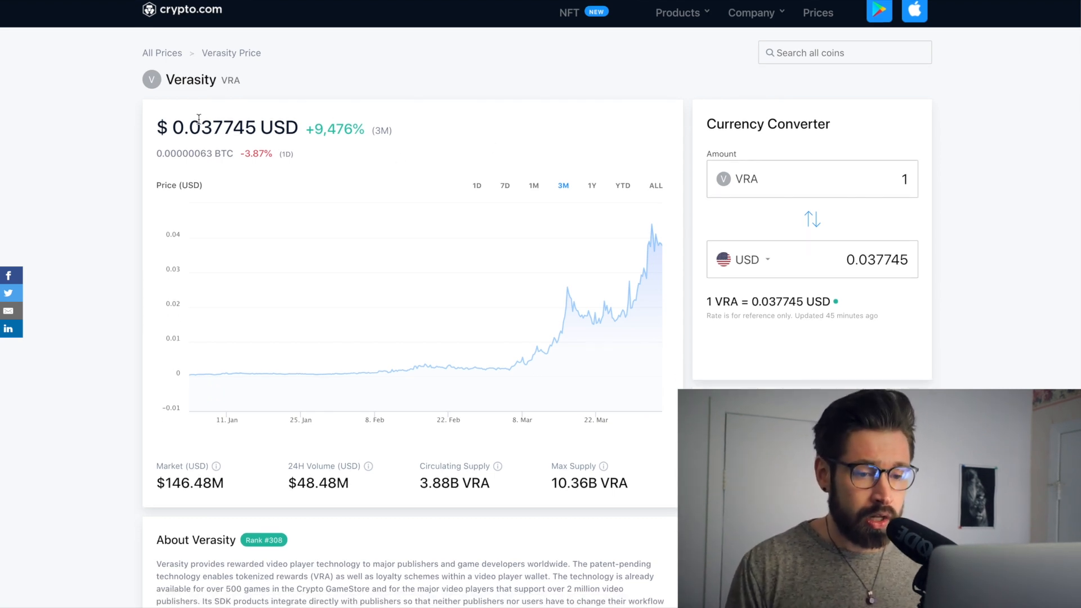
mouse_move(537, 191)
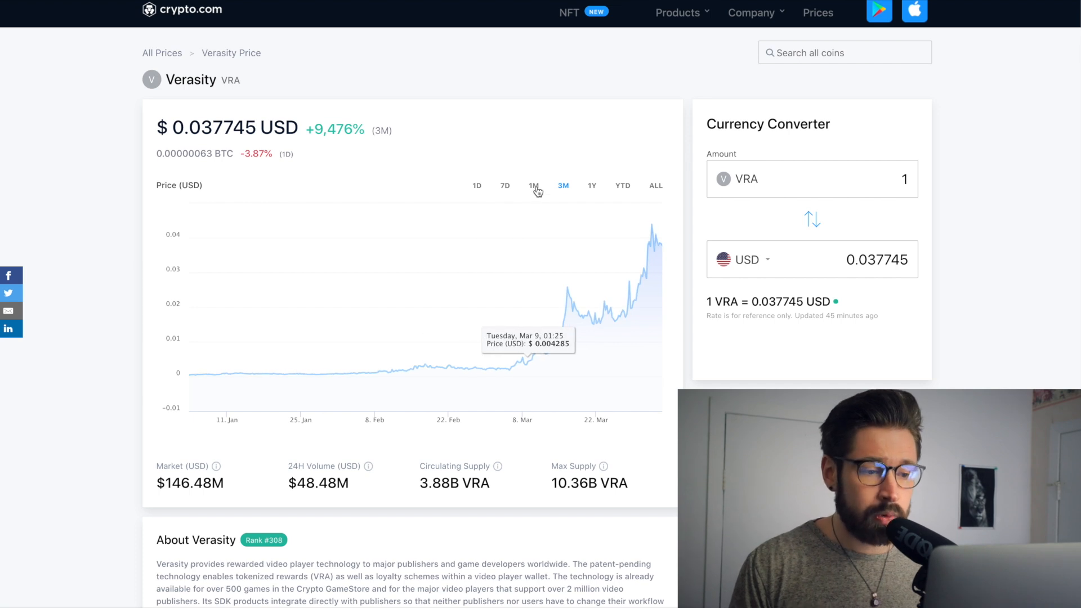
Step: Switch the Crypto.com Verasity price chart from three months to the 1M range
click(533, 186)
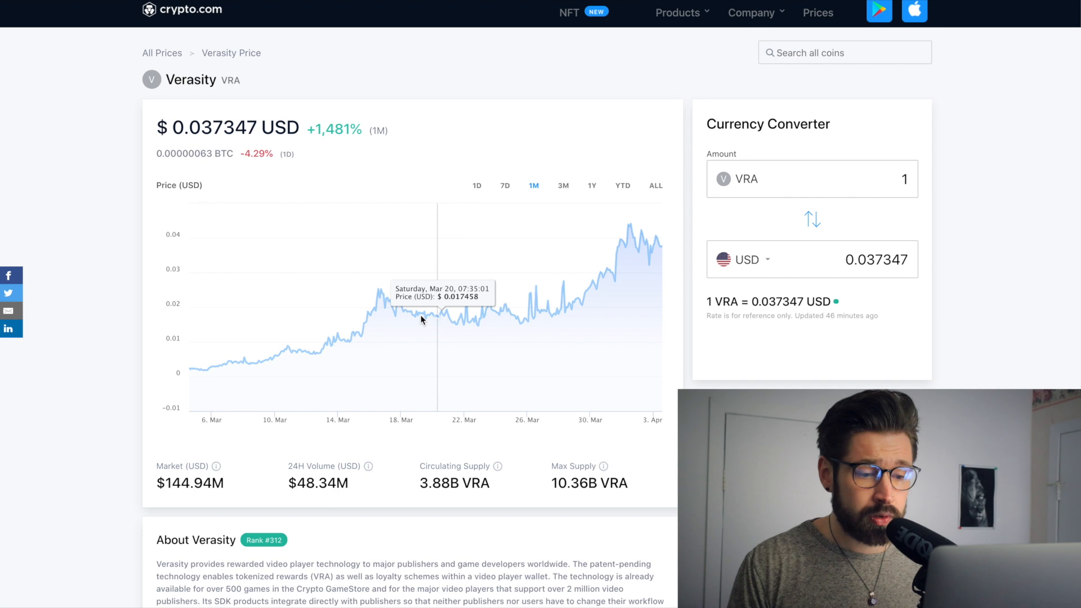
mouse_move(612, 254)
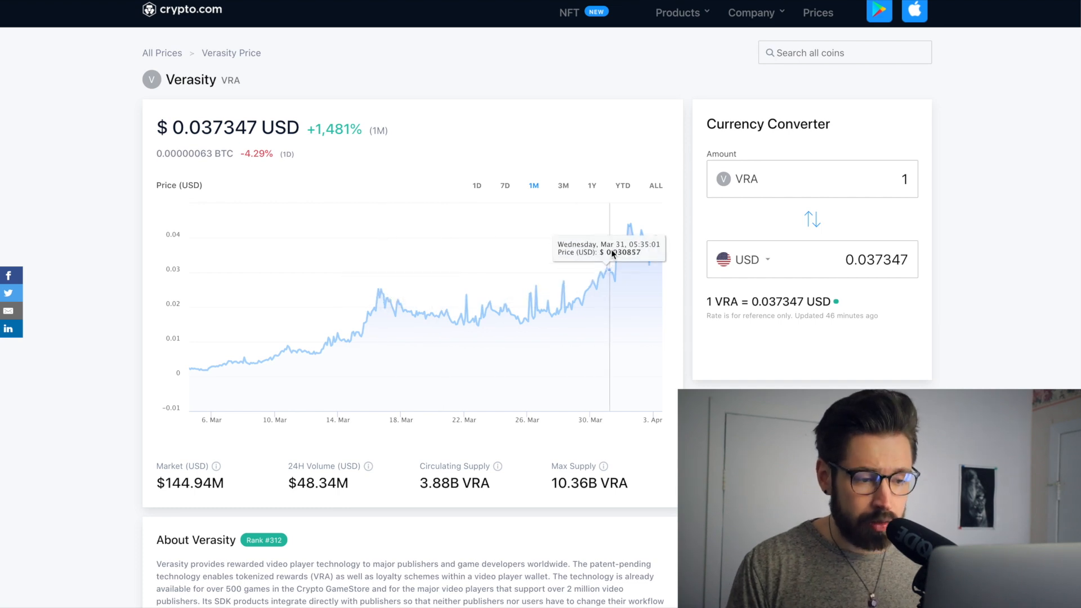
mouse_move(462, 301)
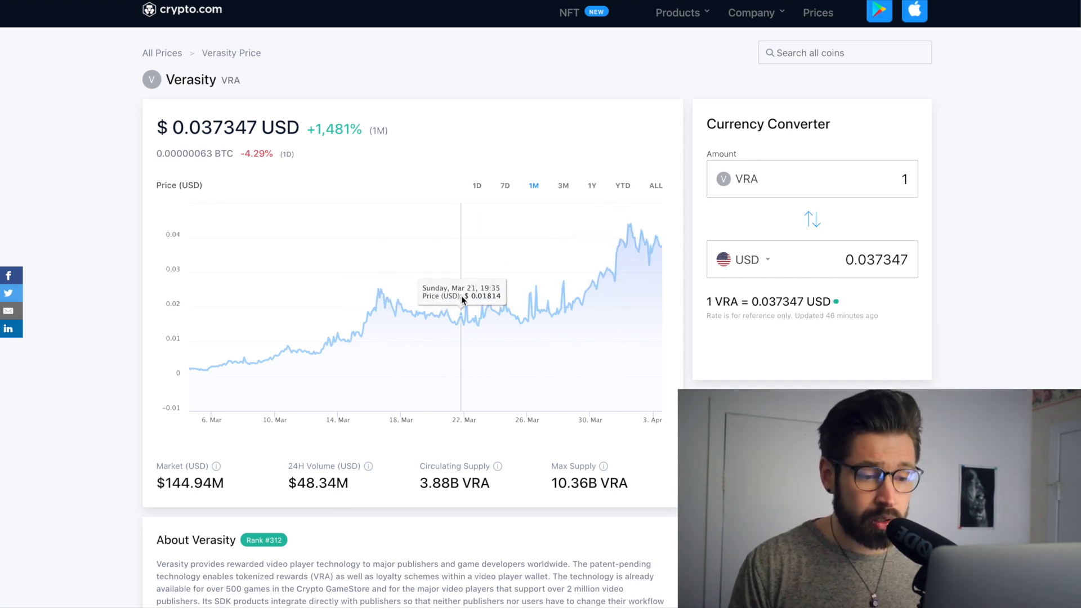
mouse_move(629, 231)
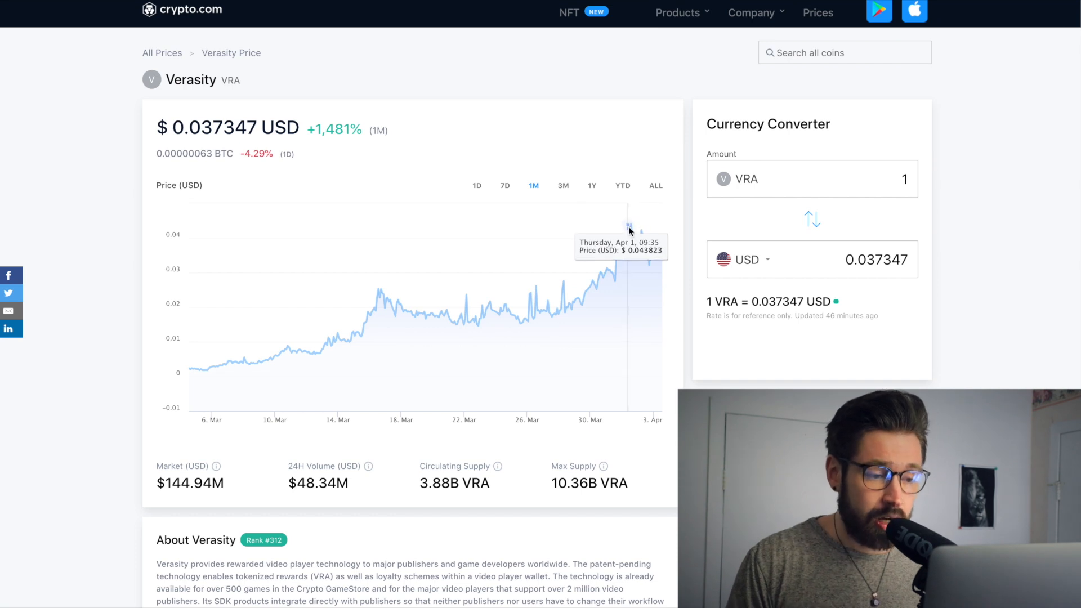
mouse_move(654, 194)
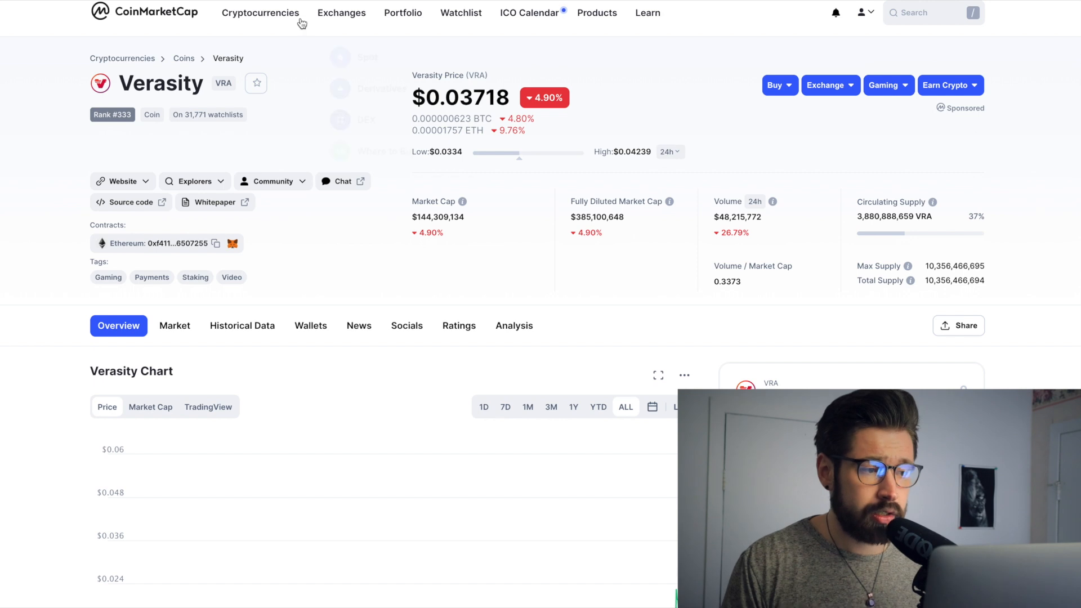
Step: Open CoinMarketCap's Cryptocurrencies Spotlight page and scroll to the Most Visited section
click(260, 12)
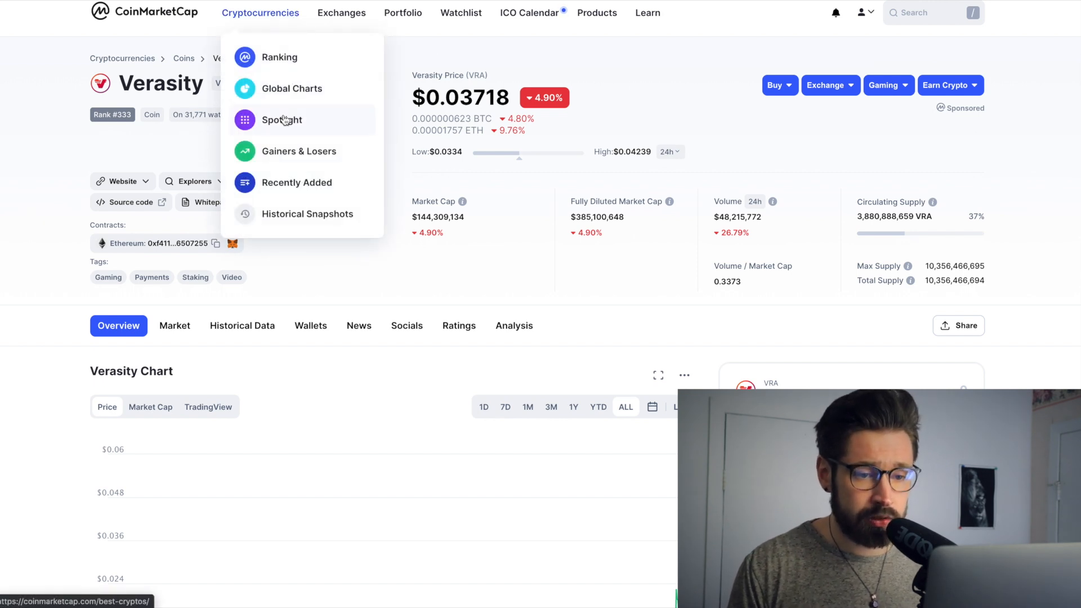
click(281, 119)
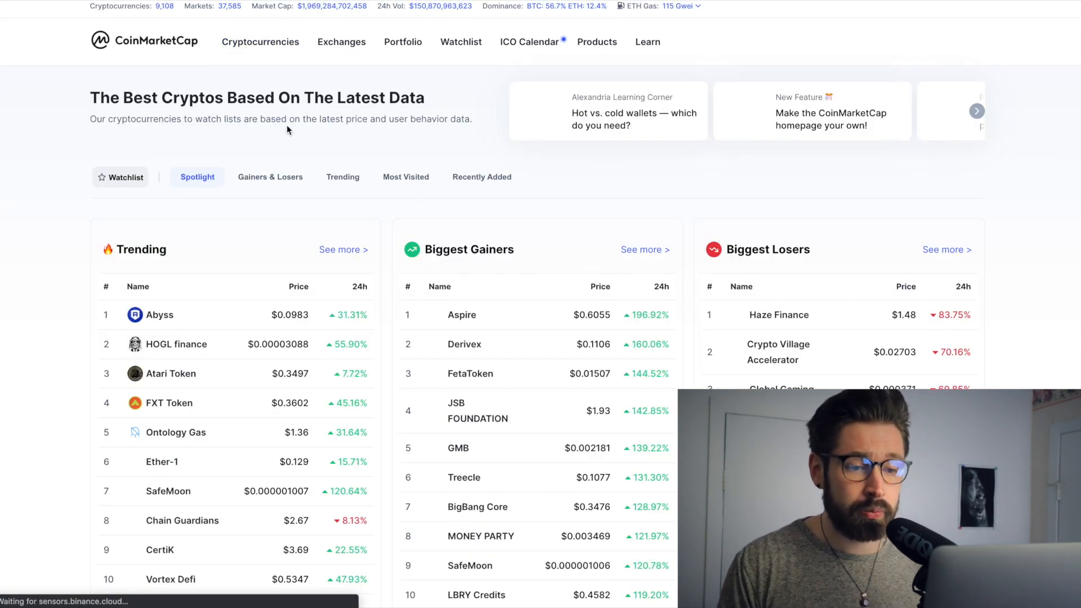
scroll(down, 3)
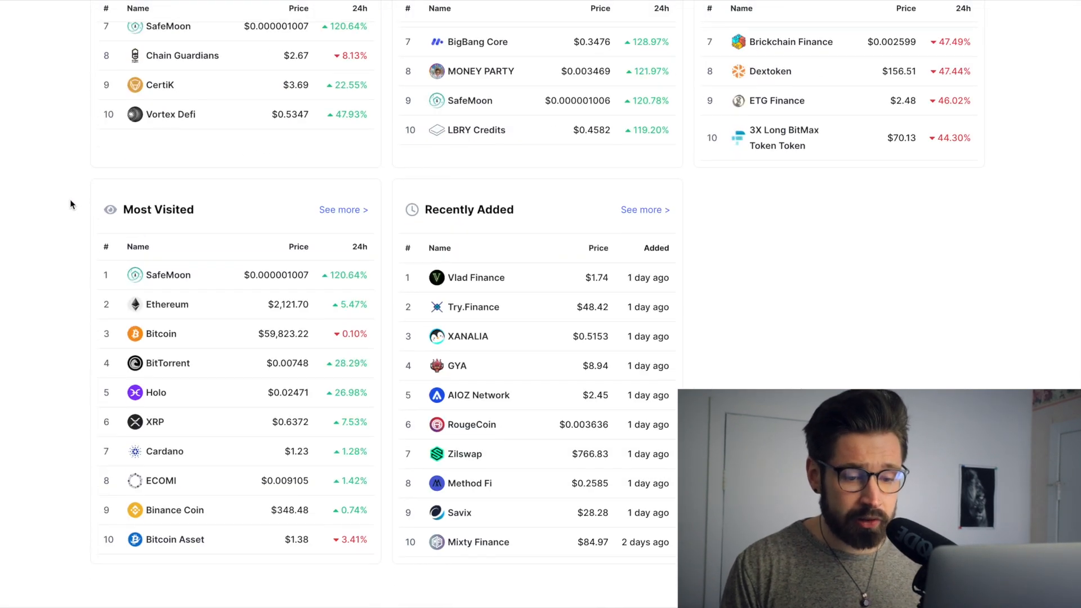
scroll(down, 3)
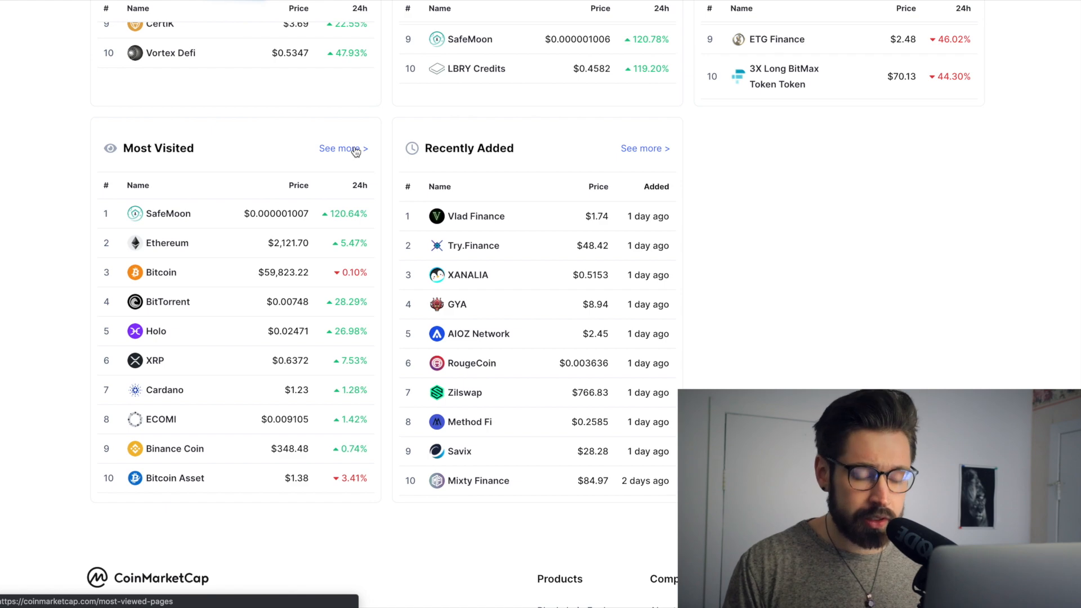
Step: Expand the full Most Visited list to Verasity at #21, then return to the Verasity price page
click(343, 149)
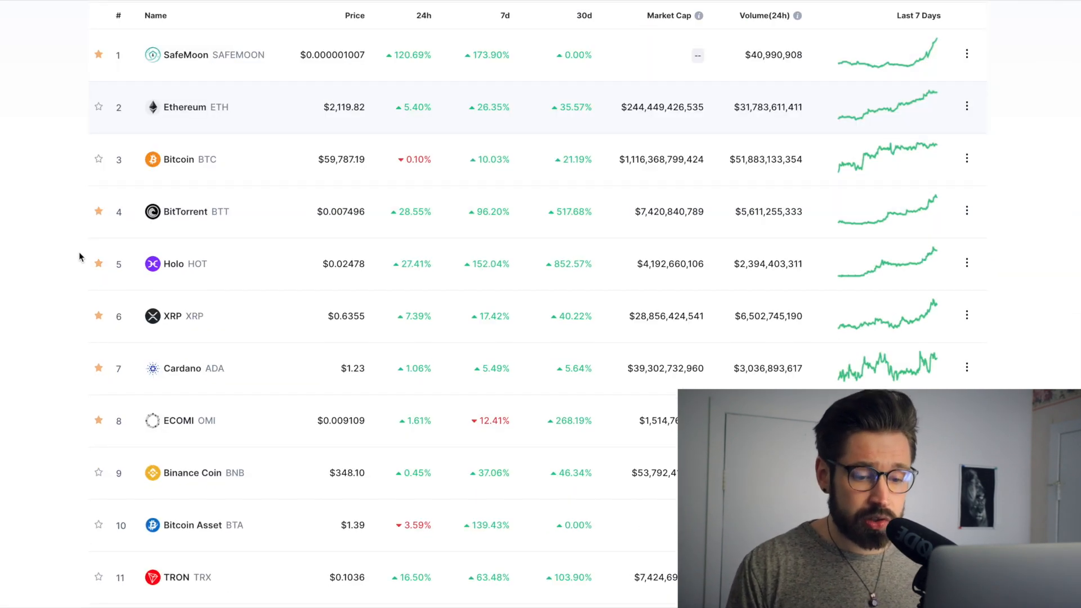
scroll(down, 3)
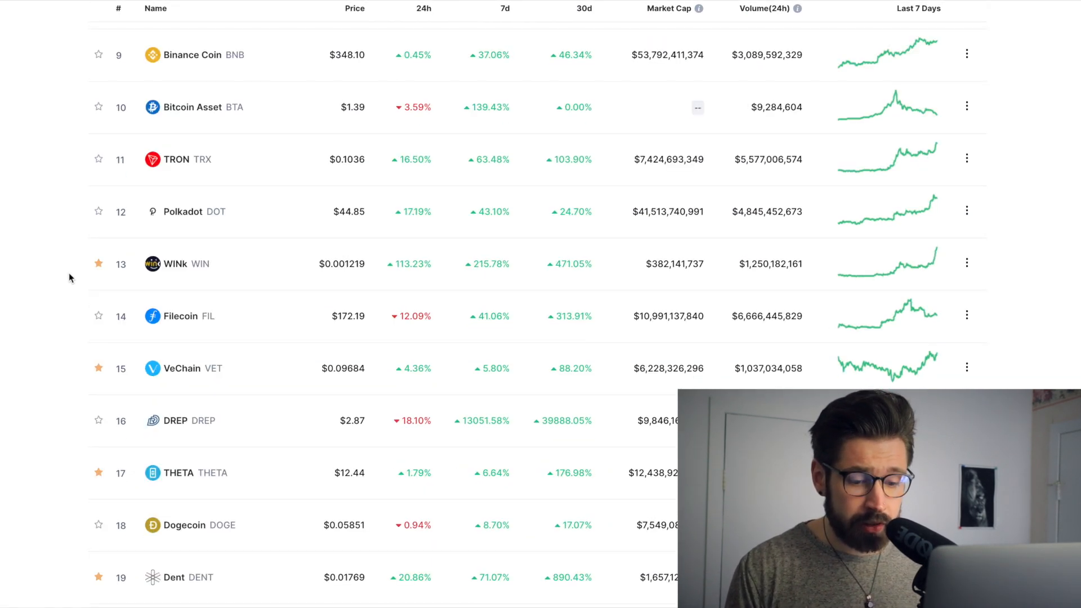
scroll(down, 3)
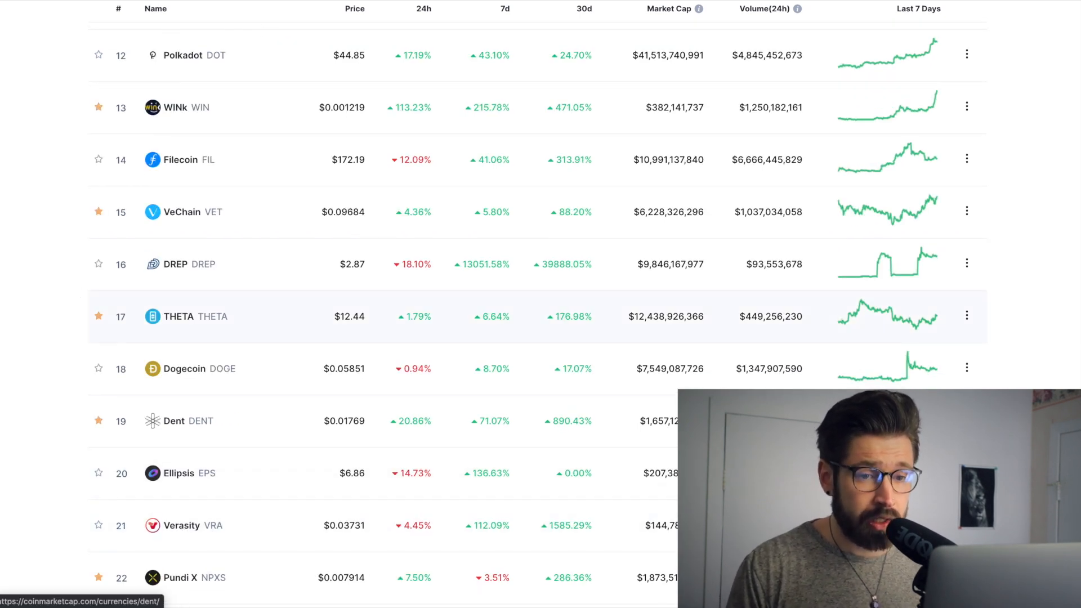
click(182, 525)
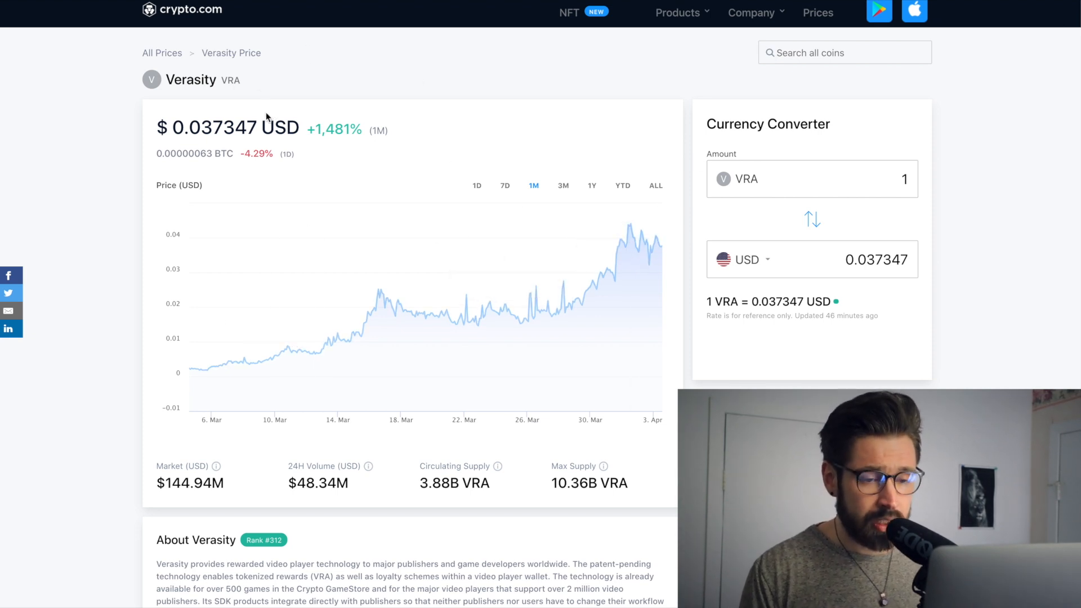
mouse_move(590, 251)
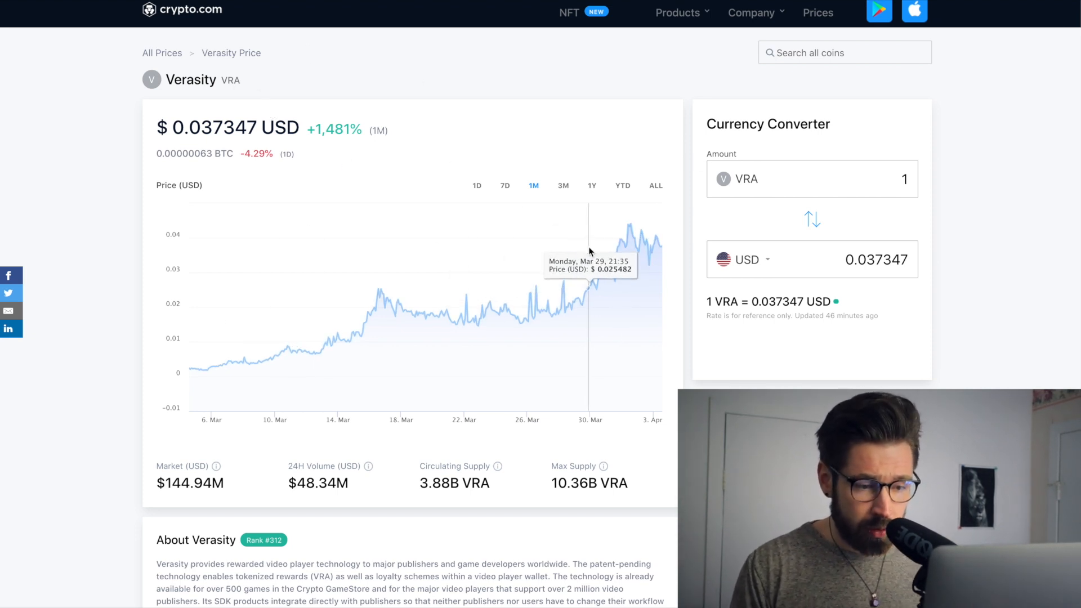
mouse_move(641, 227)
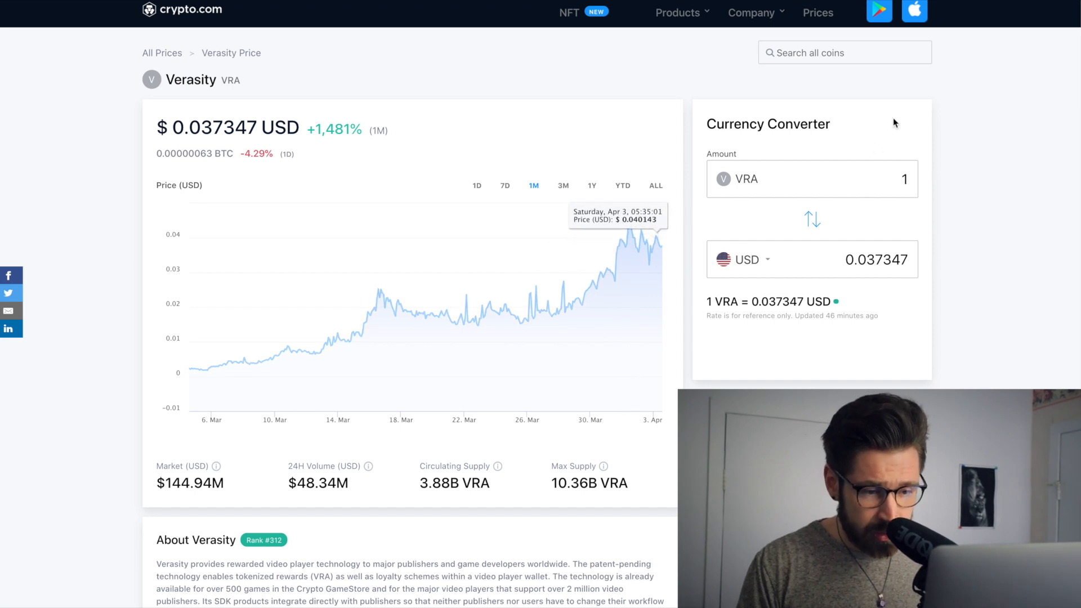
mouse_move(632, 119)
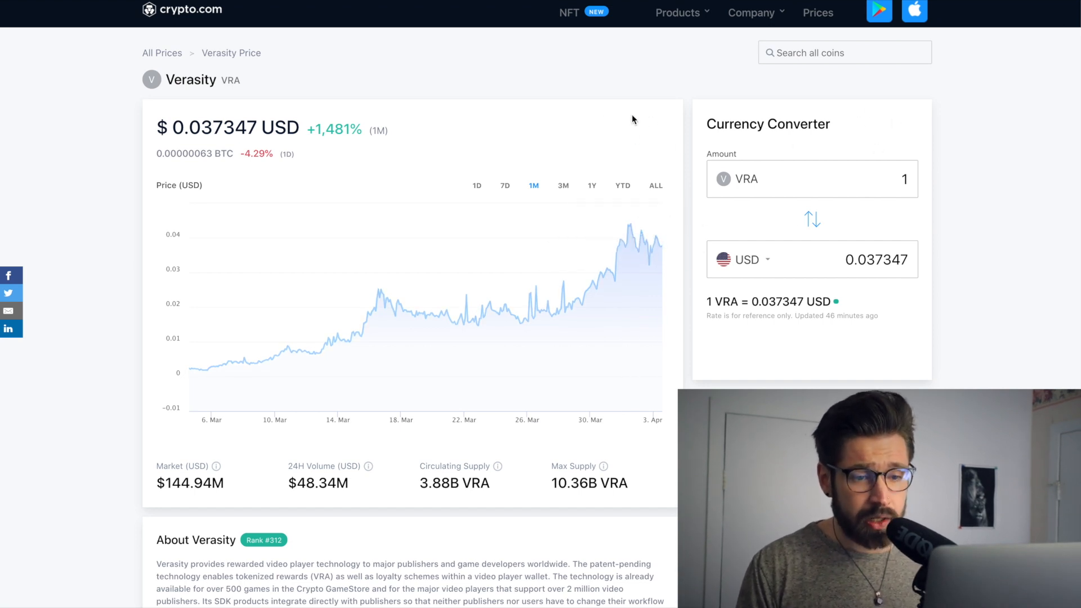
mouse_move(185, 128)
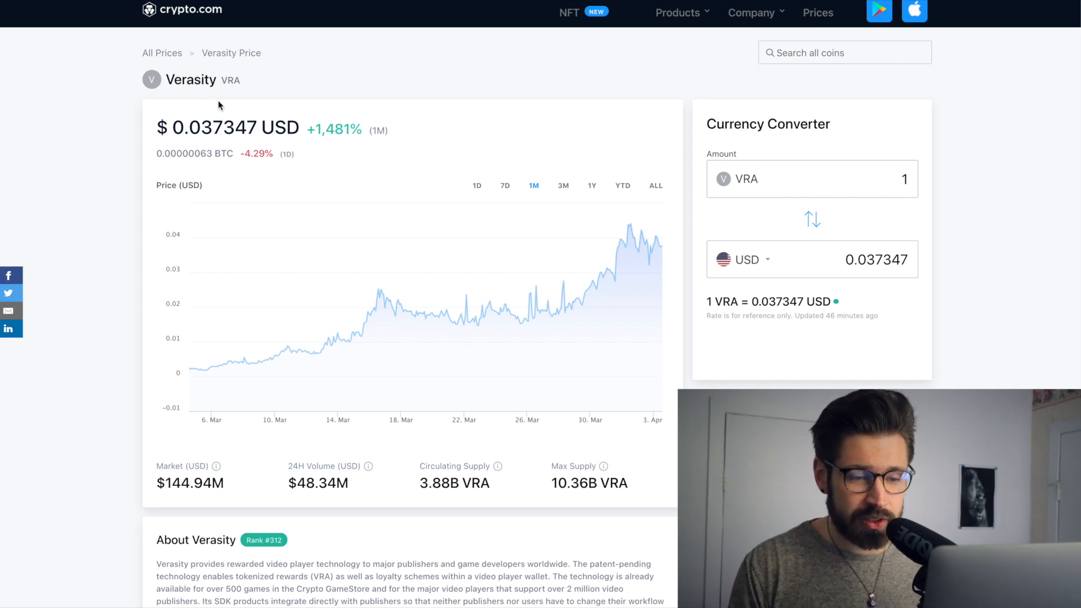
mouse_move(215, 147)
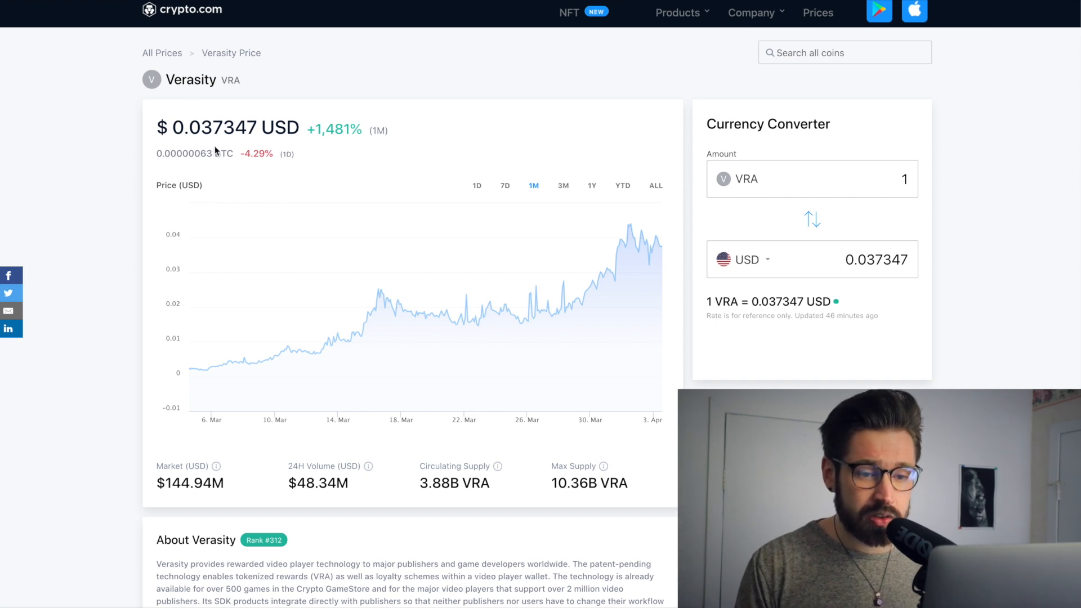
mouse_move(248, 142)
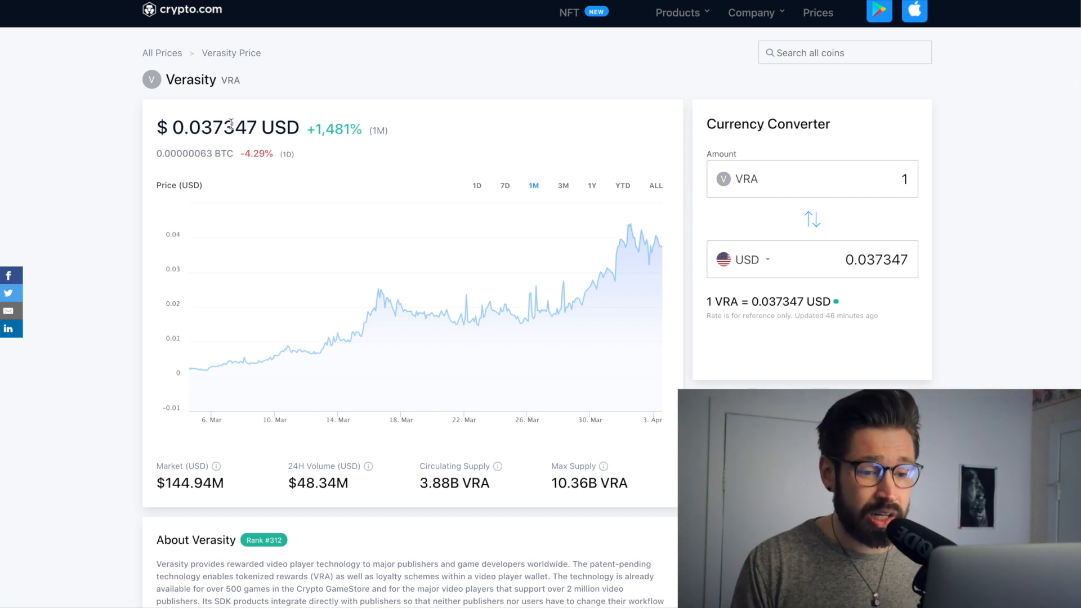
mouse_move(129, 102)
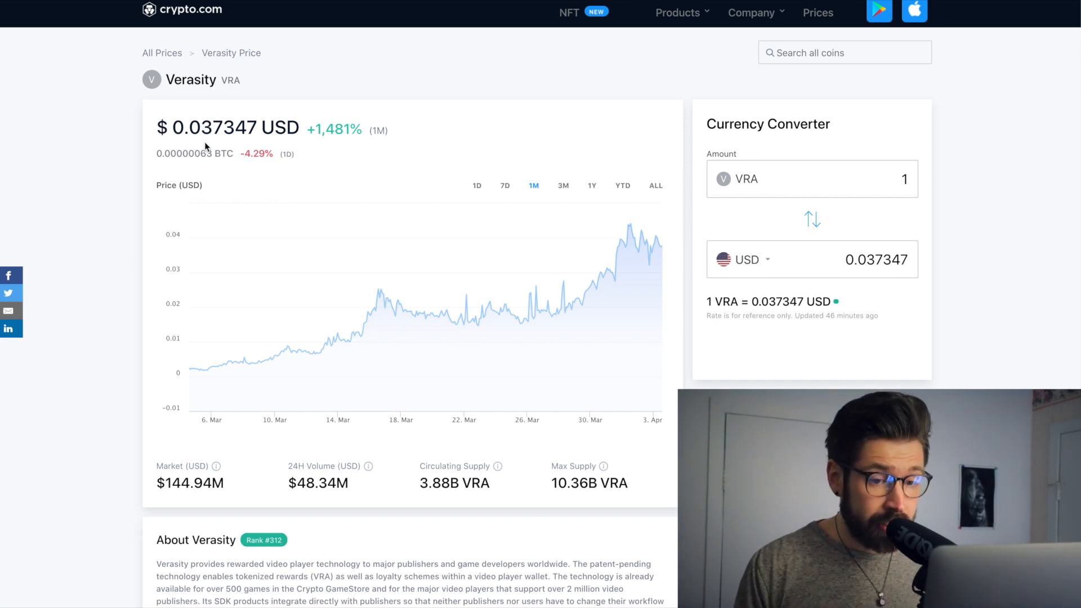
mouse_move(230, 168)
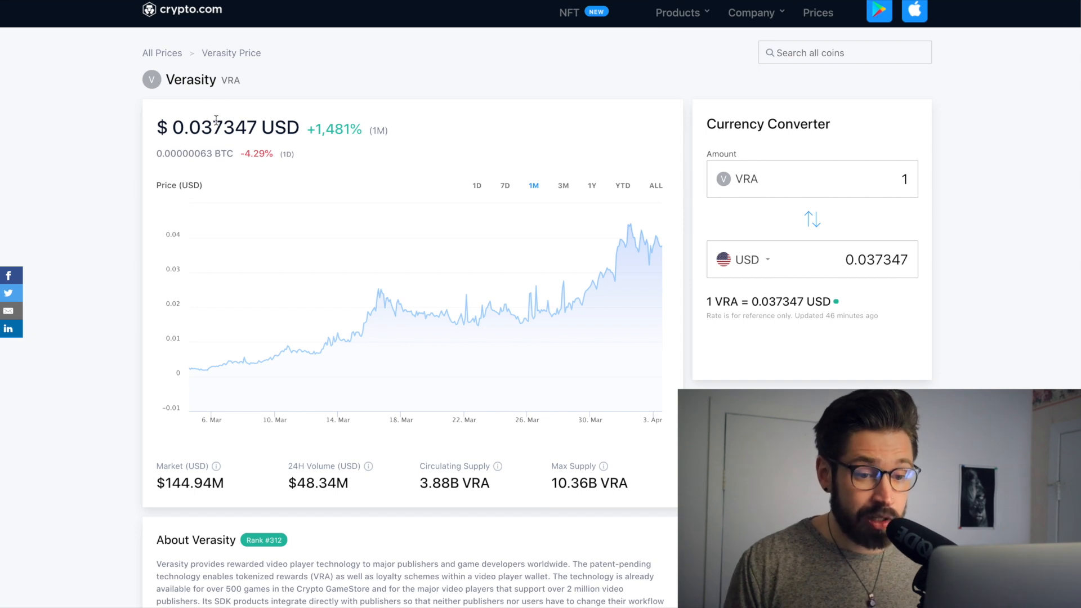
mouse_move(211, 145)
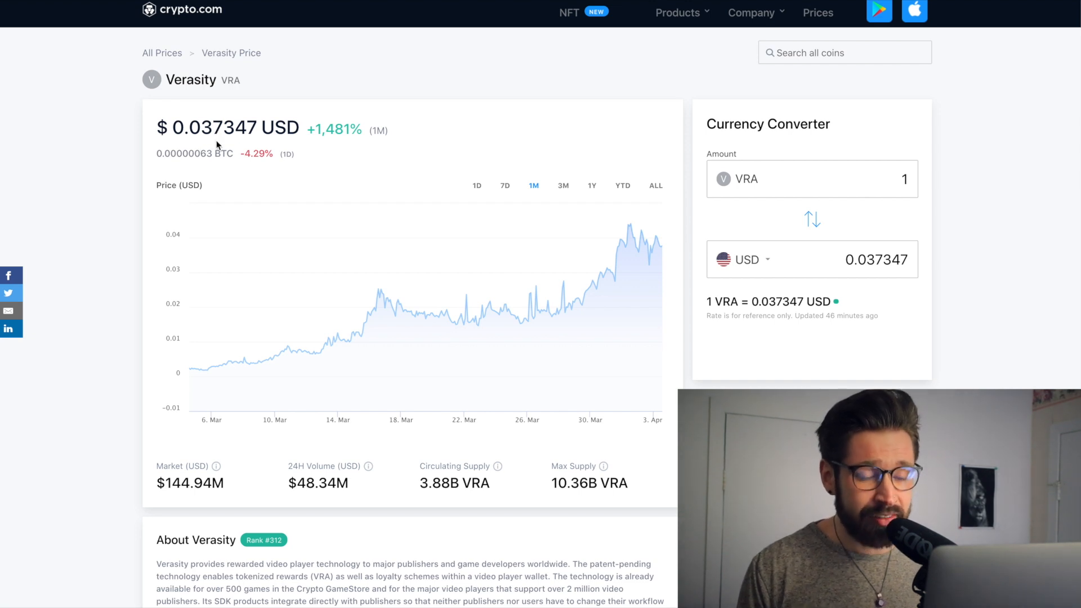
mouse_move(254, 176)
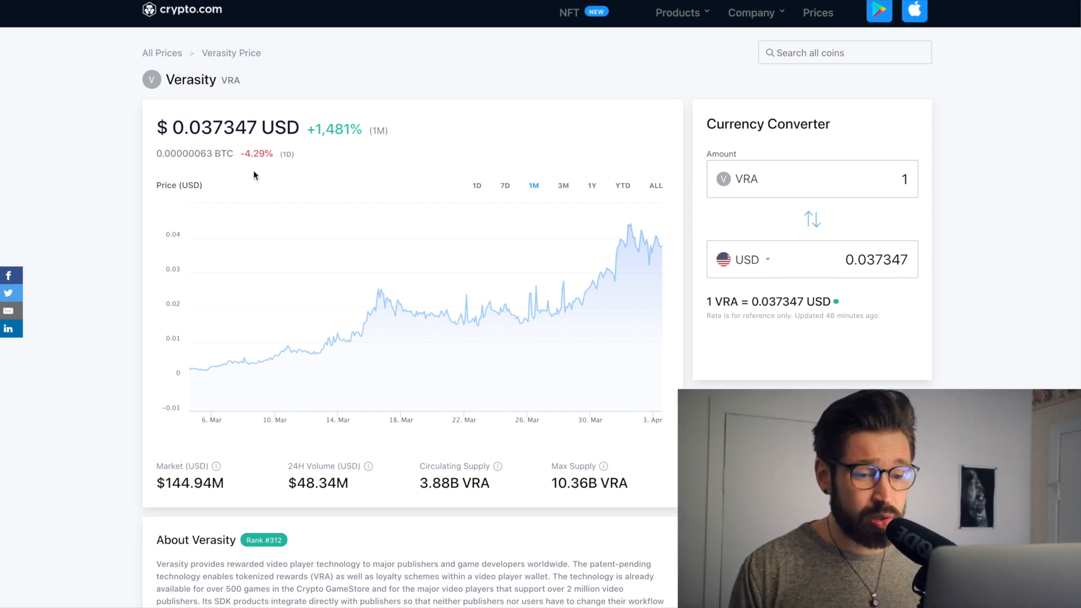
mouse_move(193, 126)
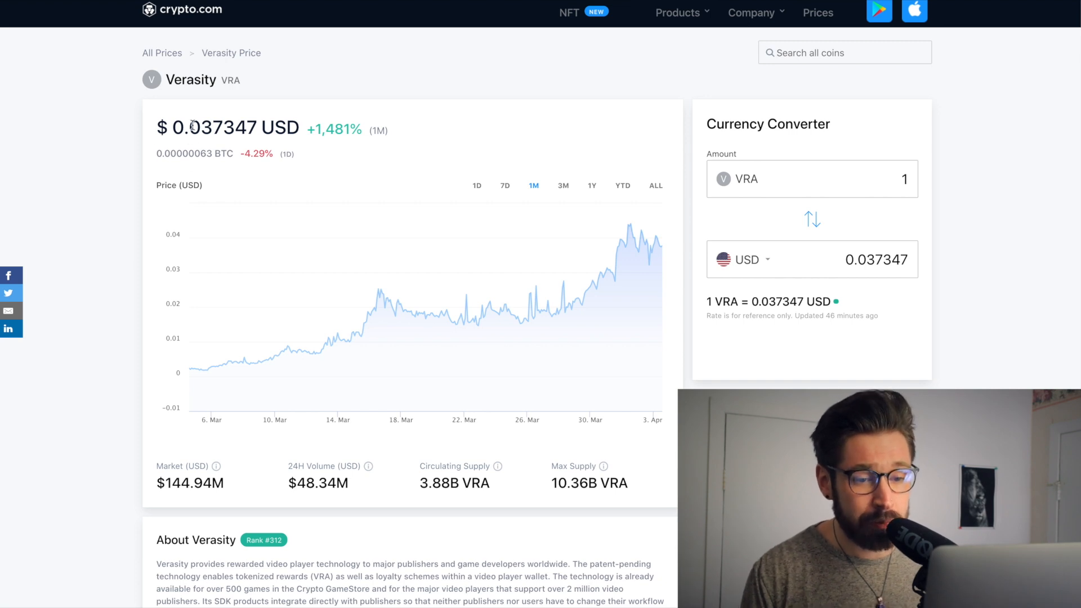